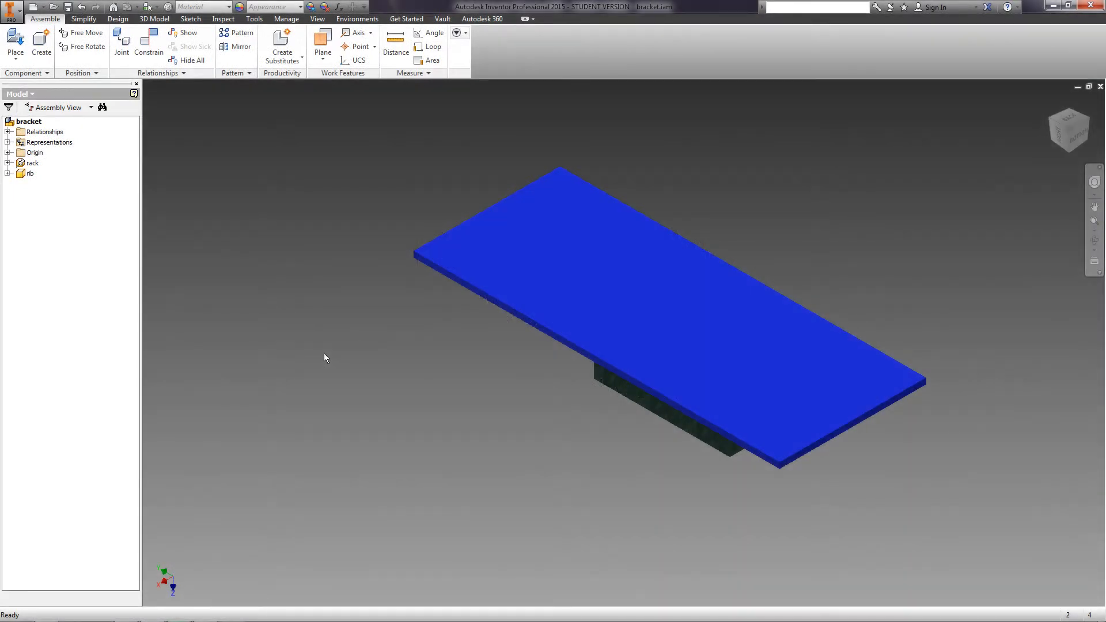
mouse_move(331, 360)
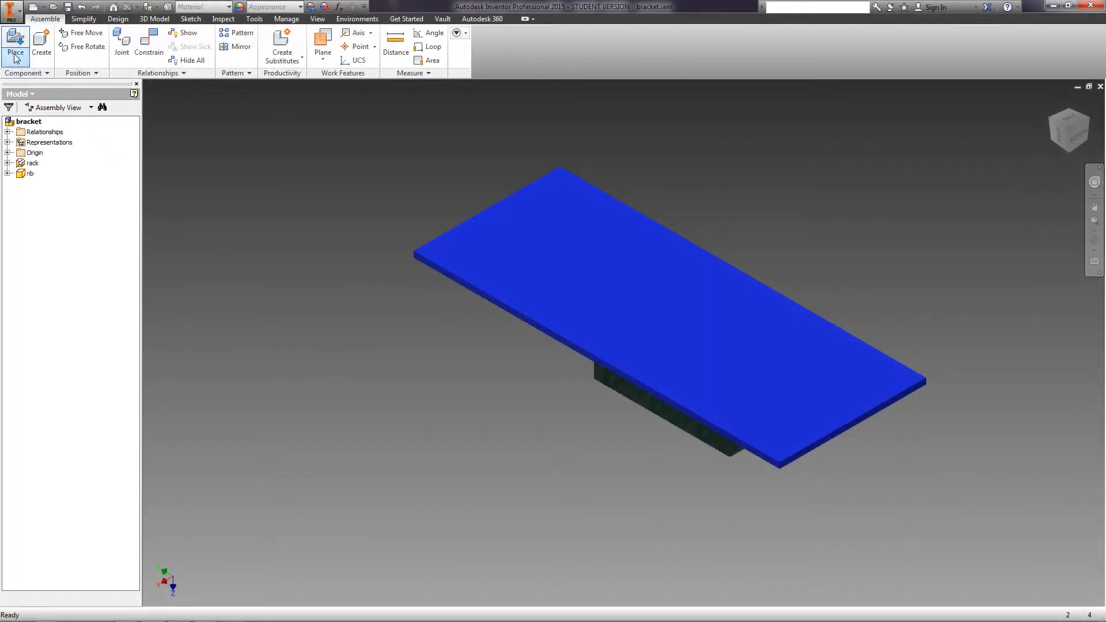
Step: Bring up the Content Center parts library for placing a component
left_click(15, 53)
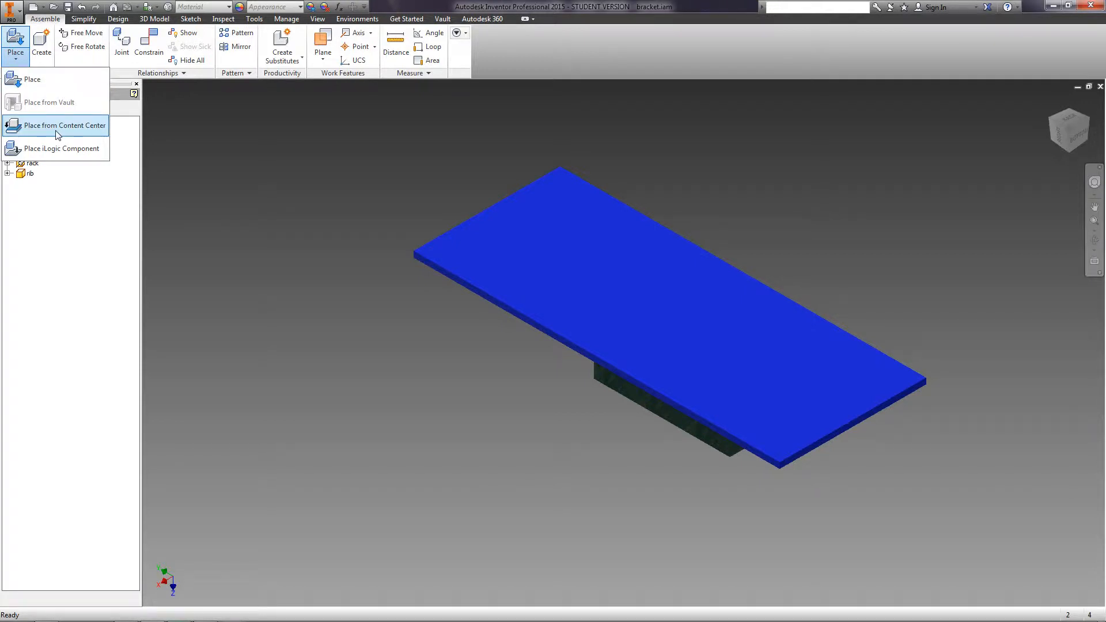
left_click(62, 125)
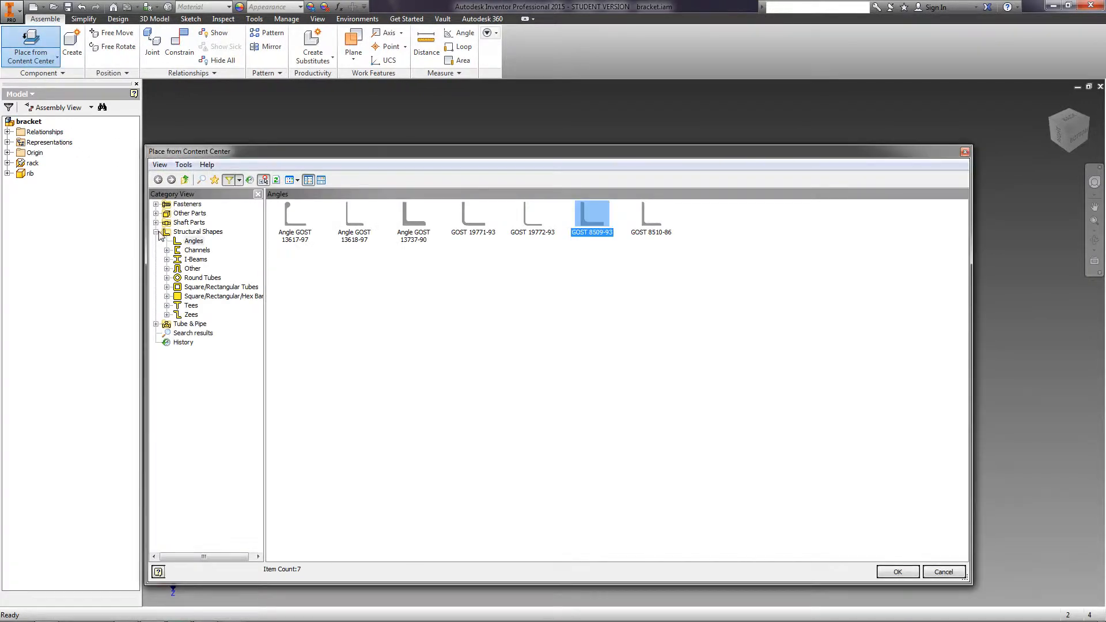
left_click(896, 571)
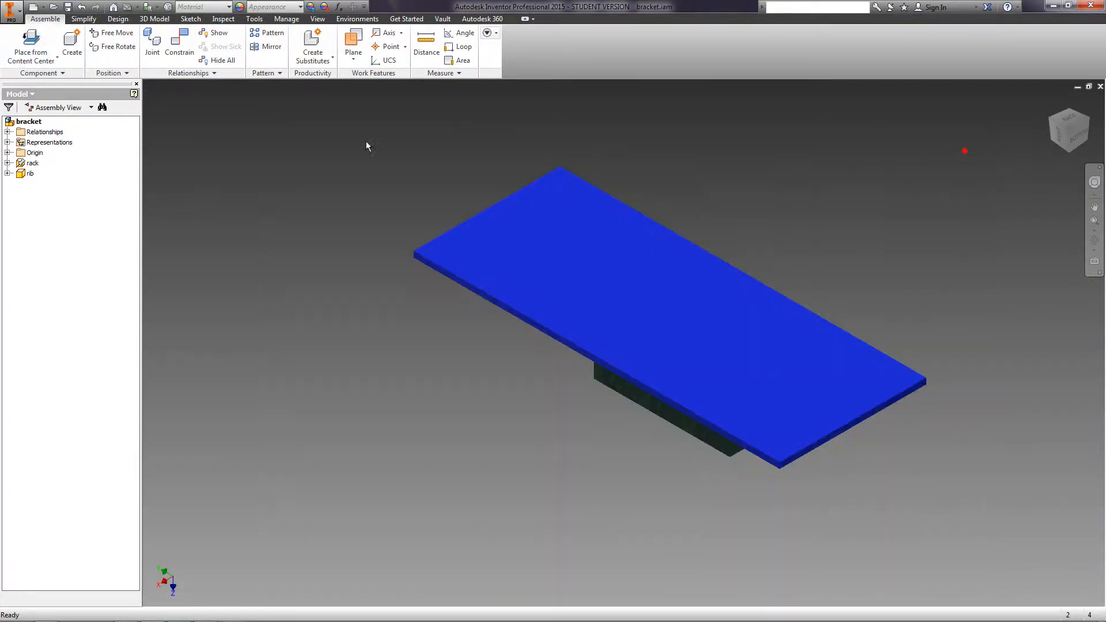
right_click(367, 146)
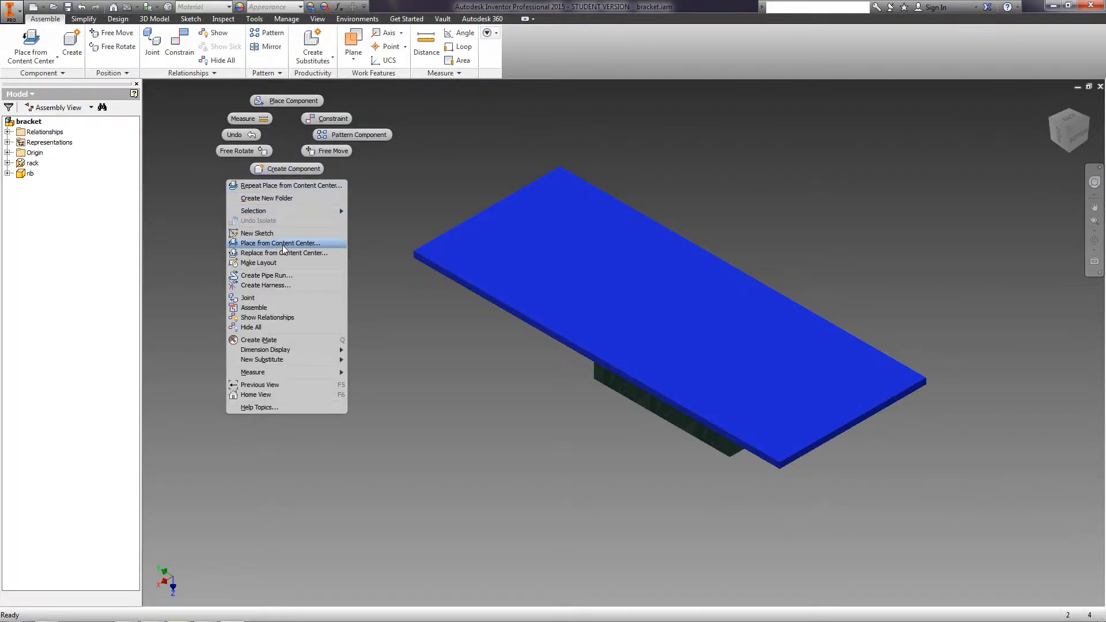
left_click(279, 243)
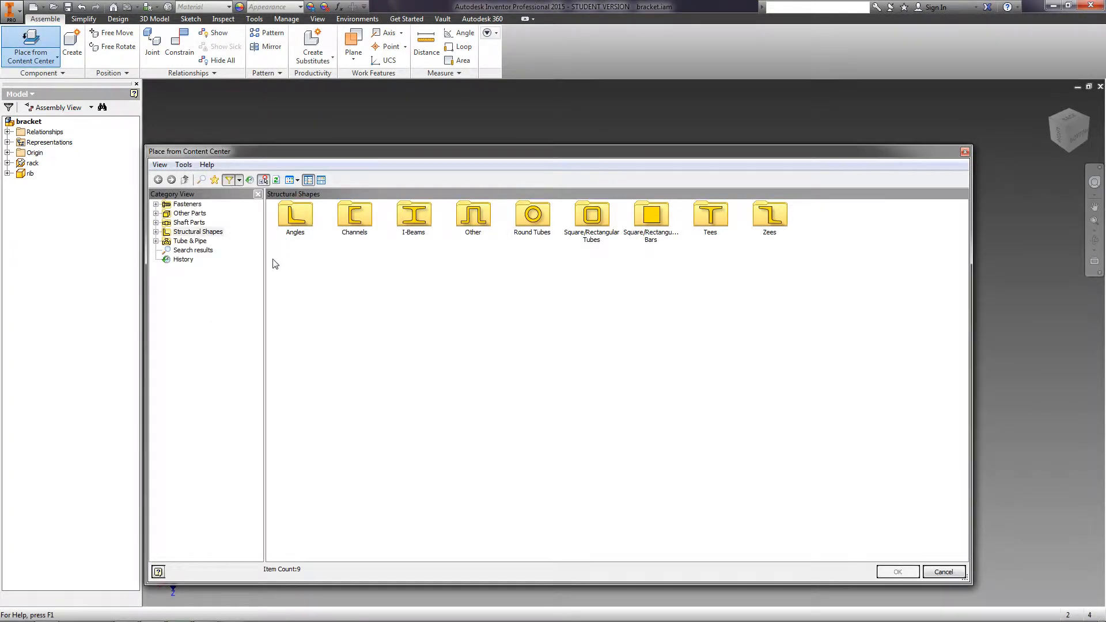
Step: Browse the categories and expand Structural Shapes > Angles
left_click(189, 213)
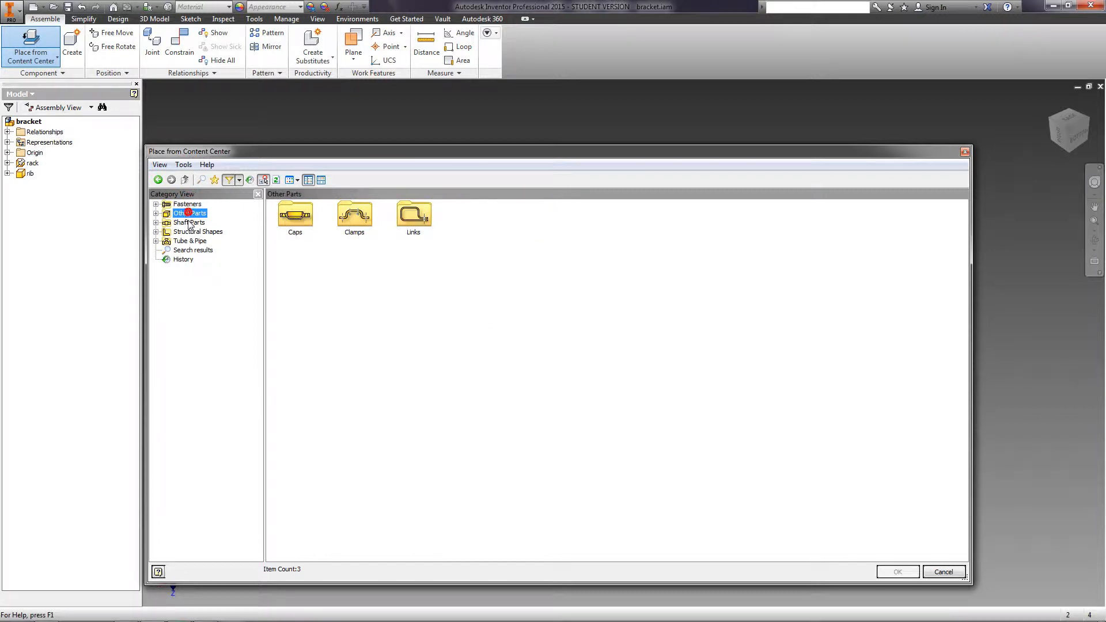
left_click(198, 231)
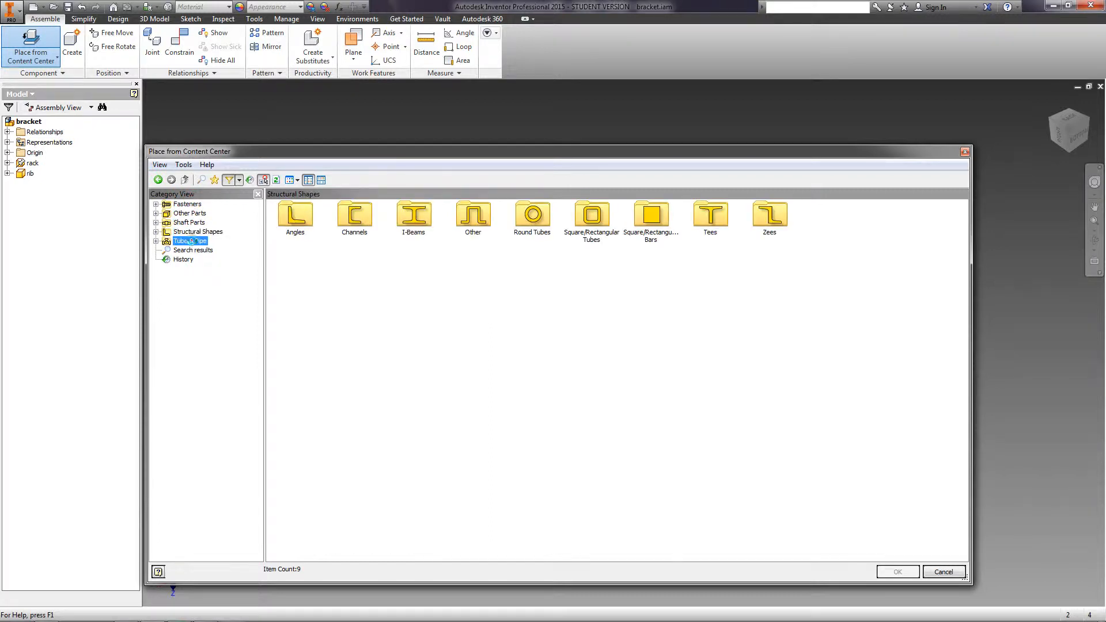
left_click(190, 240)
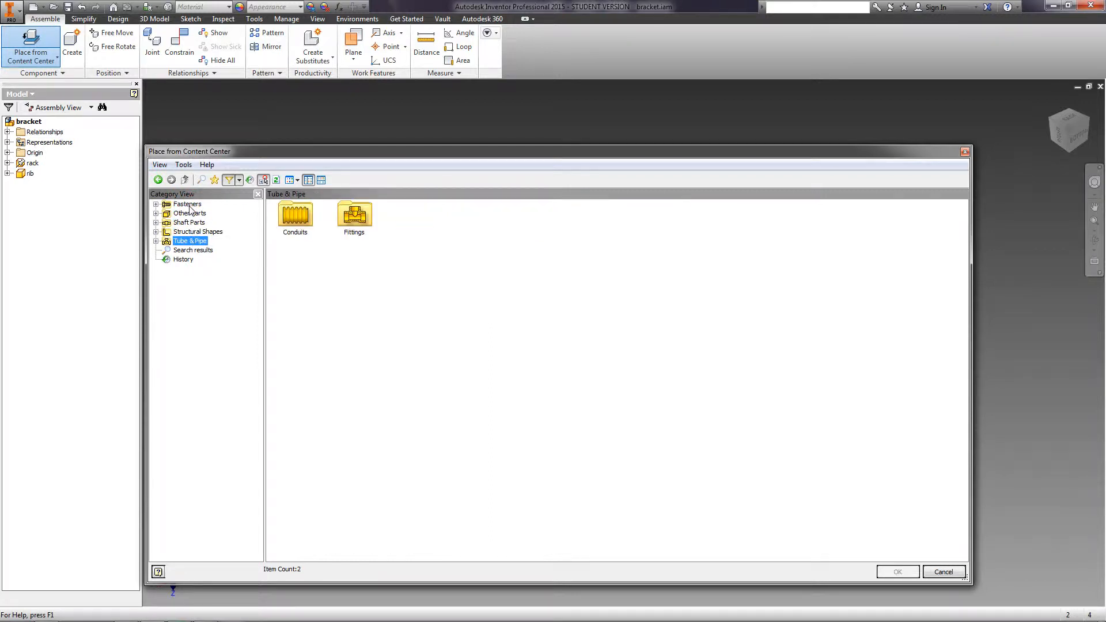
left_click(188, 204)
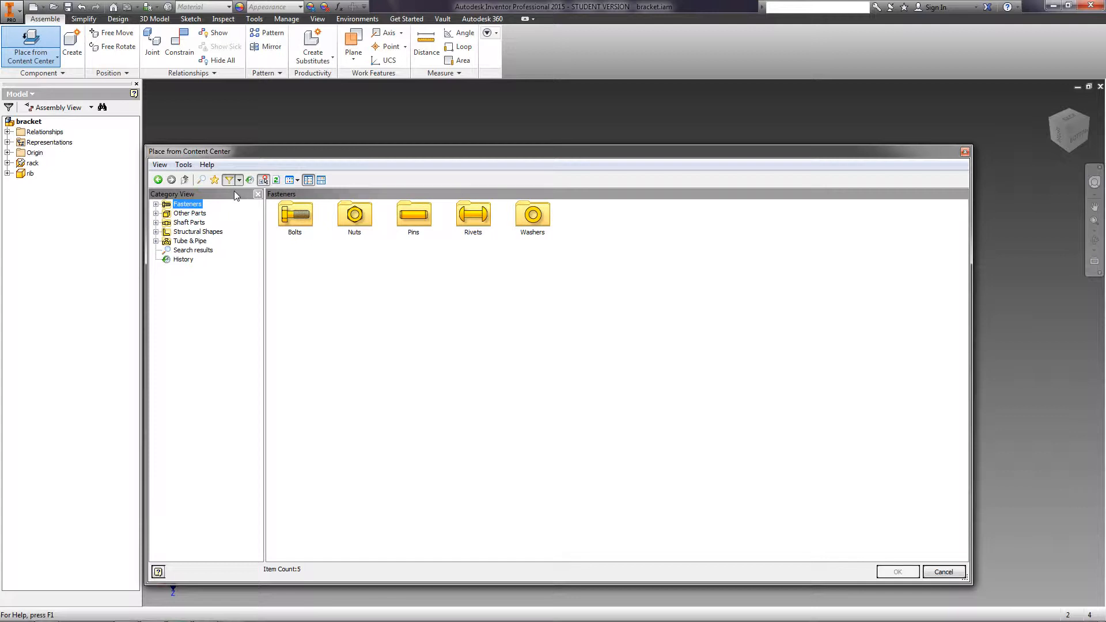
left_click(156, 231)
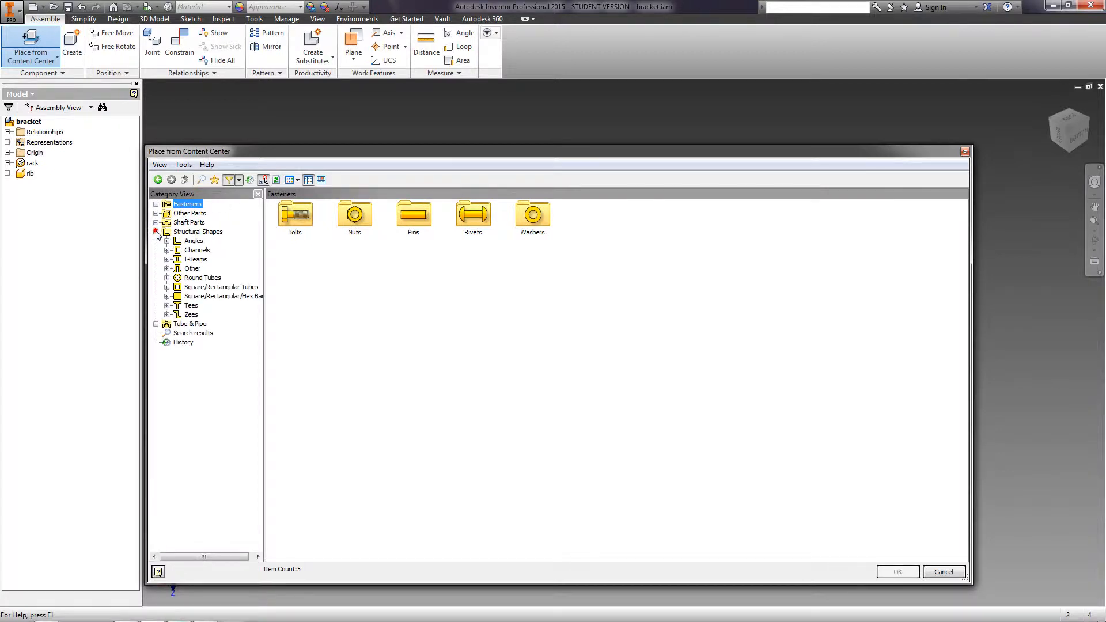
left_click(192, 241)
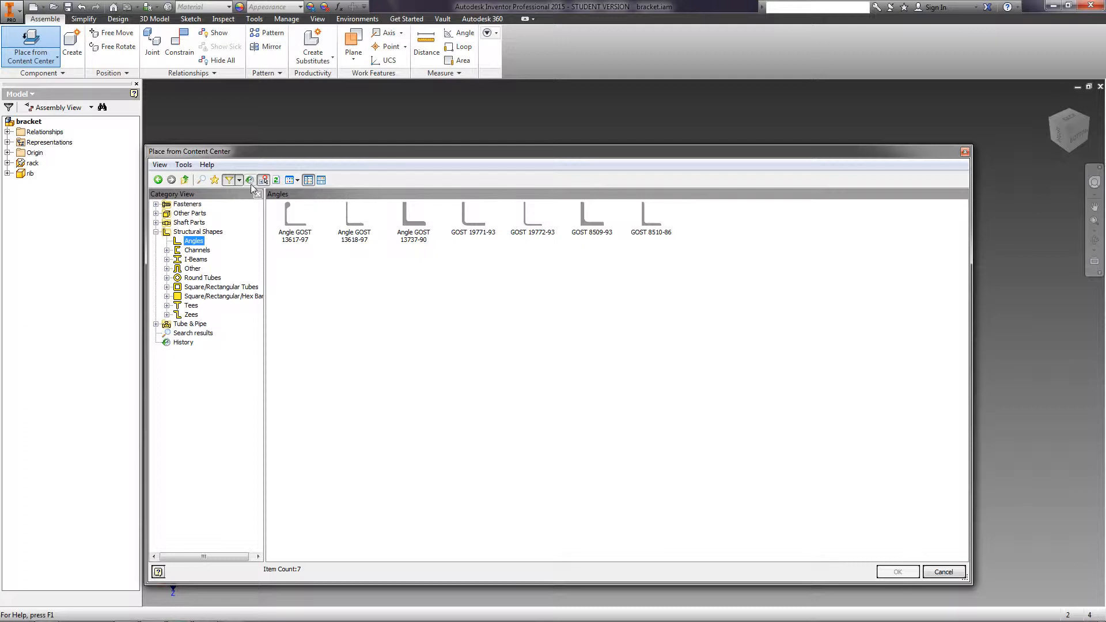
Step: Filter the angles by standard (ISO, ANSI, then GOST) and select GOST 8509-93
left_click(239, 180)
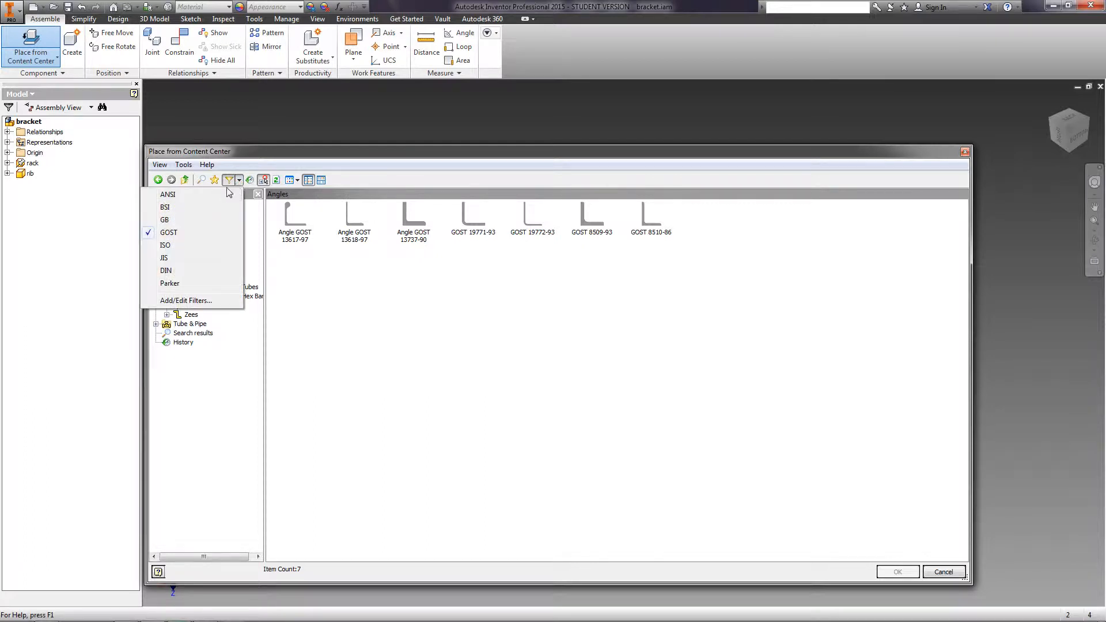
left_click(165, 244)
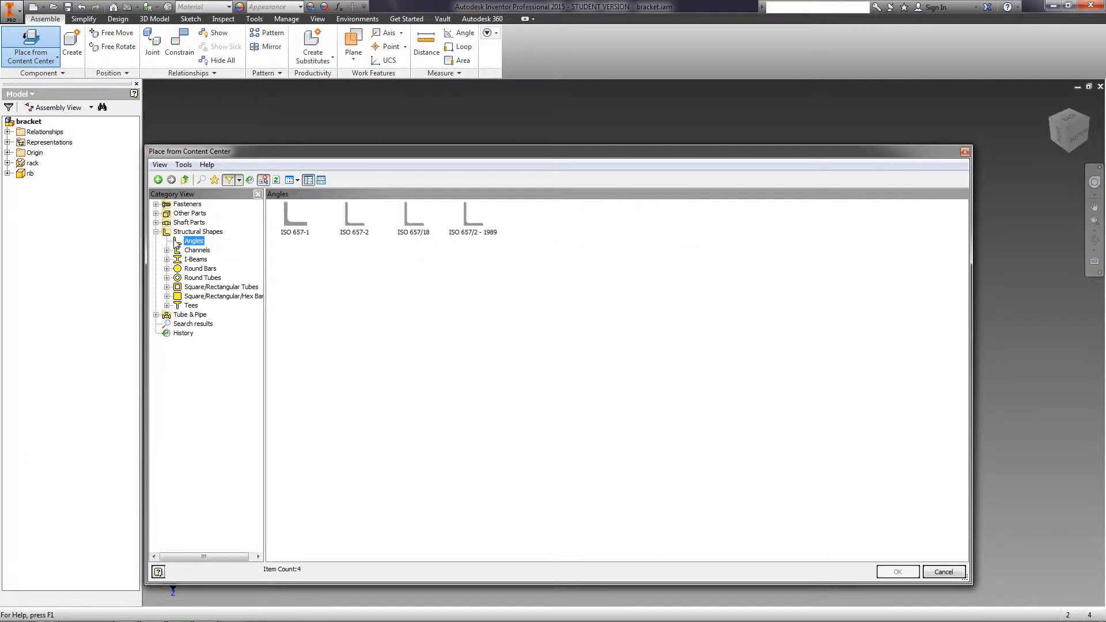
left_click(156, 231)
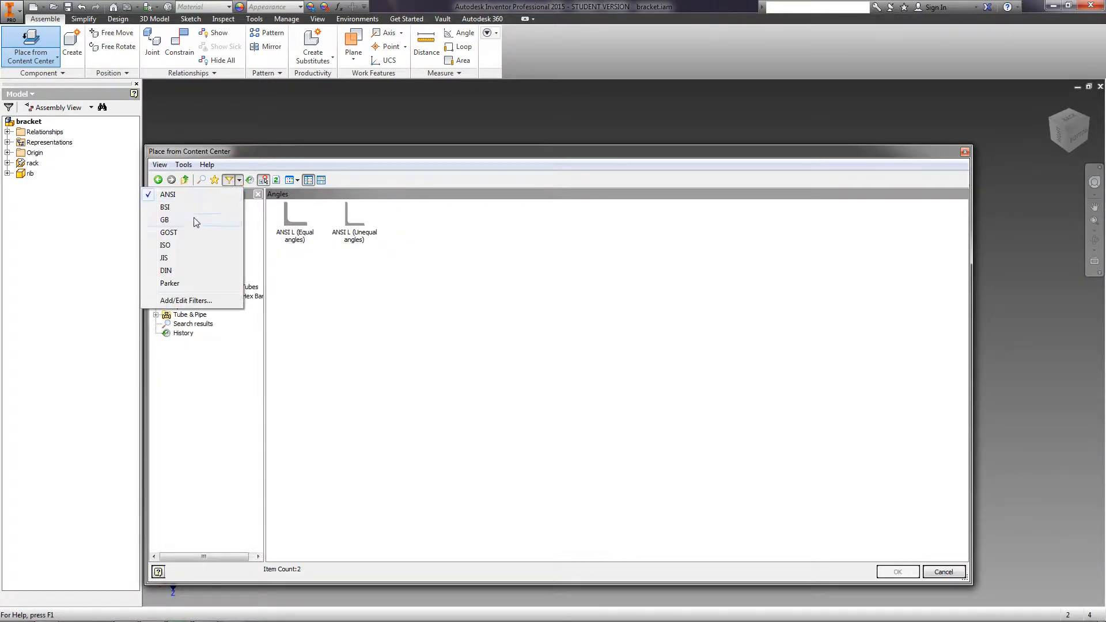
left_click(165, 231)
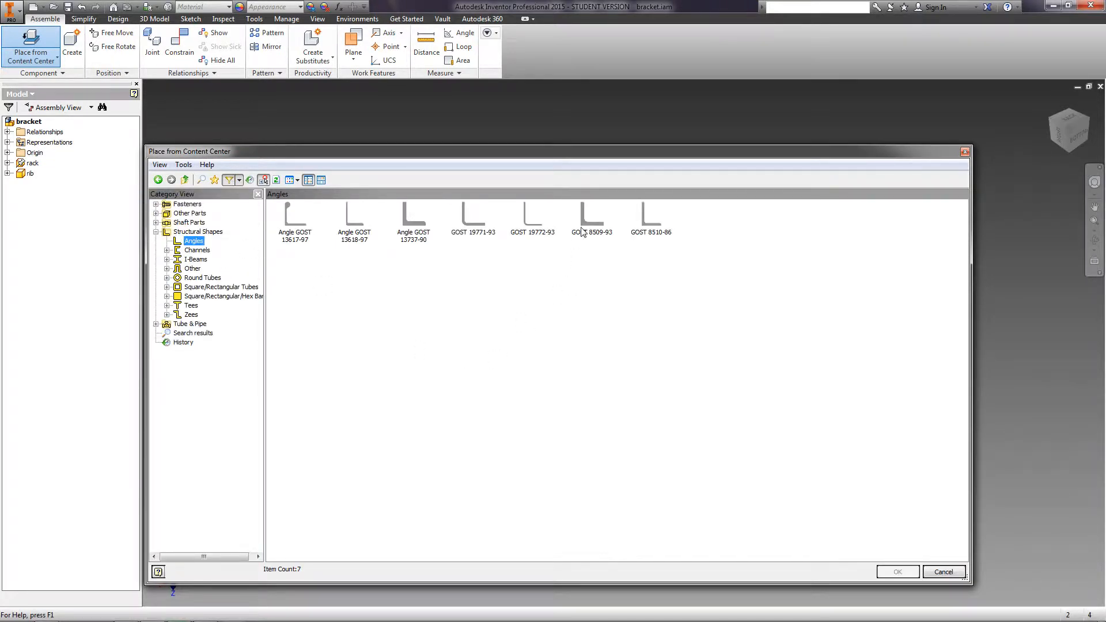
left_click(592, 216)
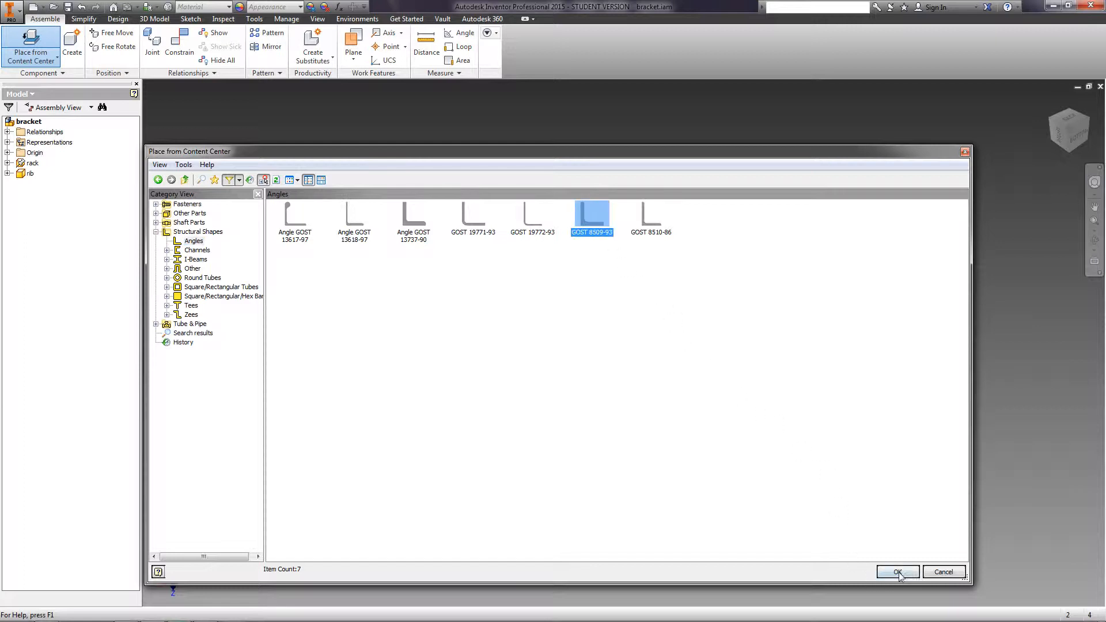
Step: Configure a size 4 angle with 5 mm legs, 500 mm long, and save it as a custom part
left_click(897, 572)
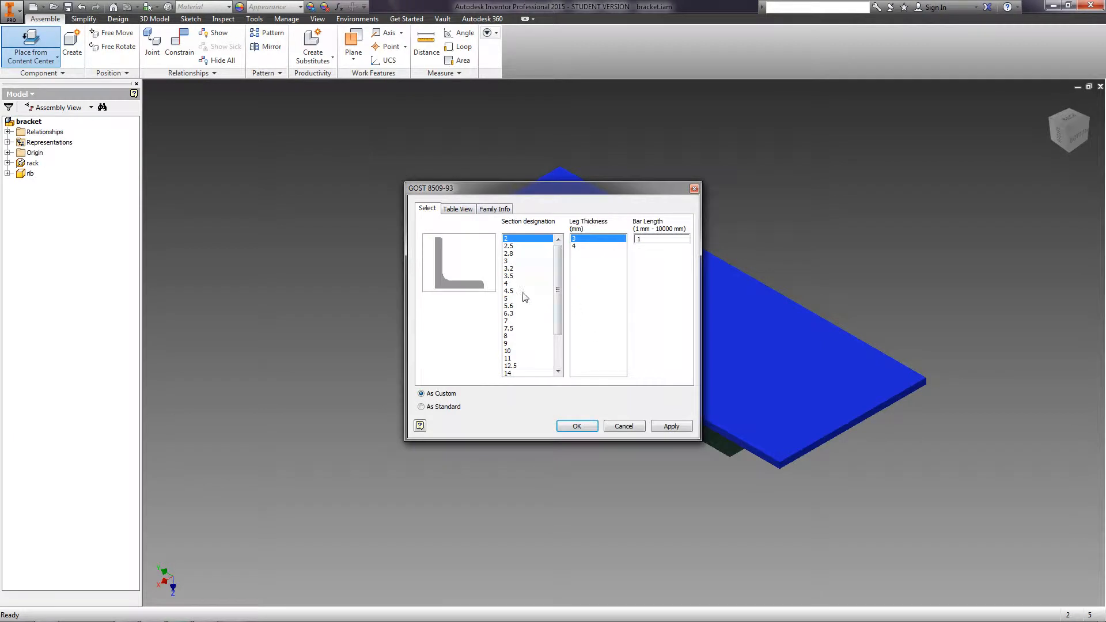
scroll("down", 3)
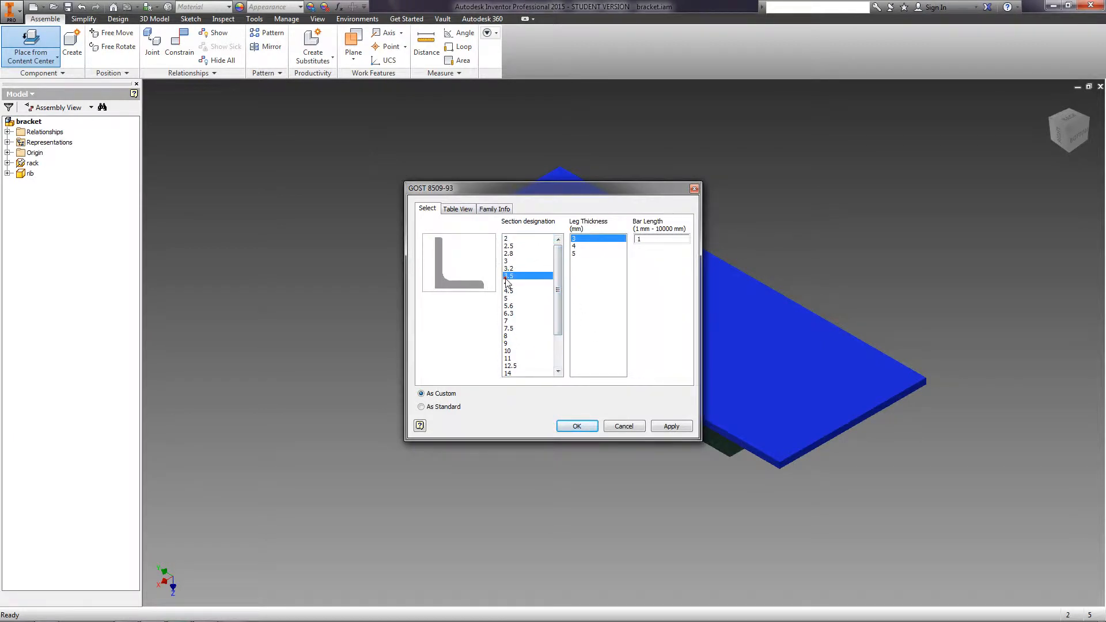
left_click(508, 283)
type("500")
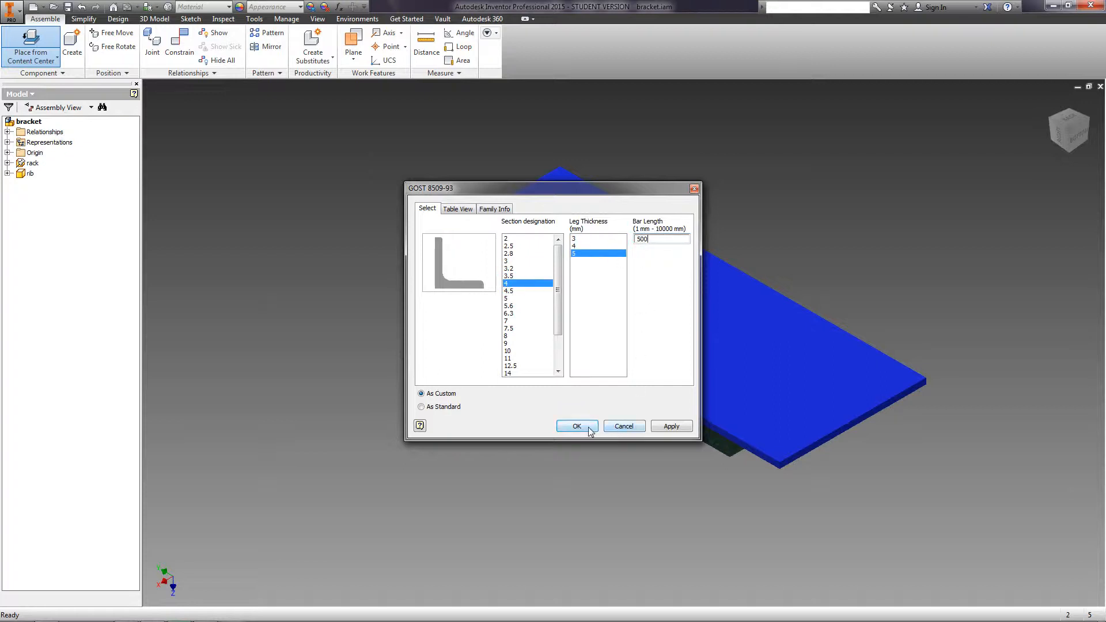
left_click(576, 426)
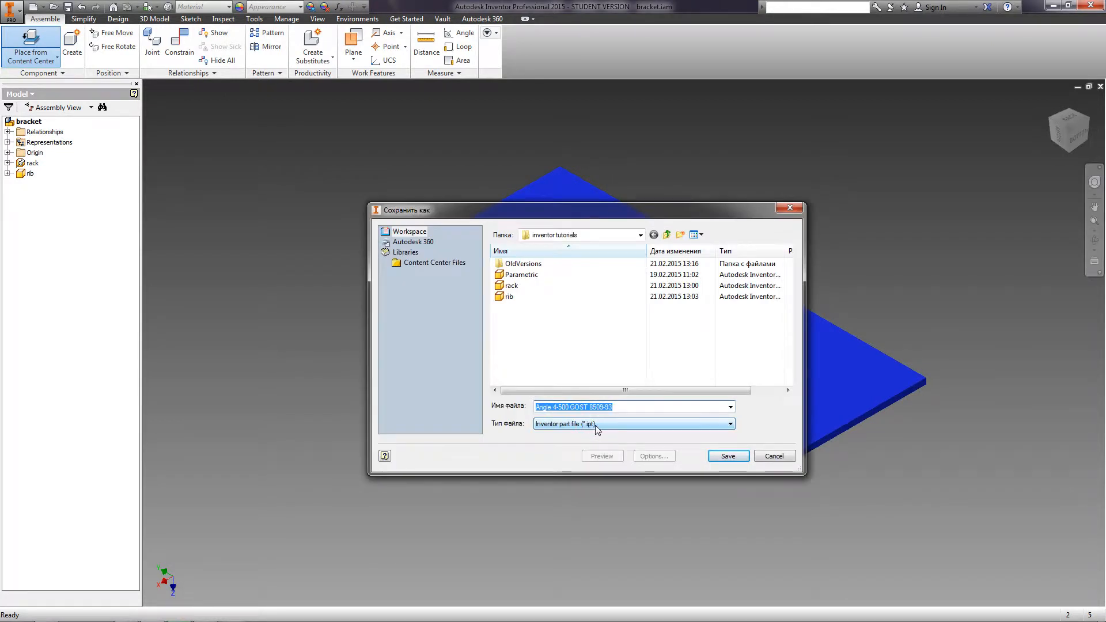
left_click(727, 456)
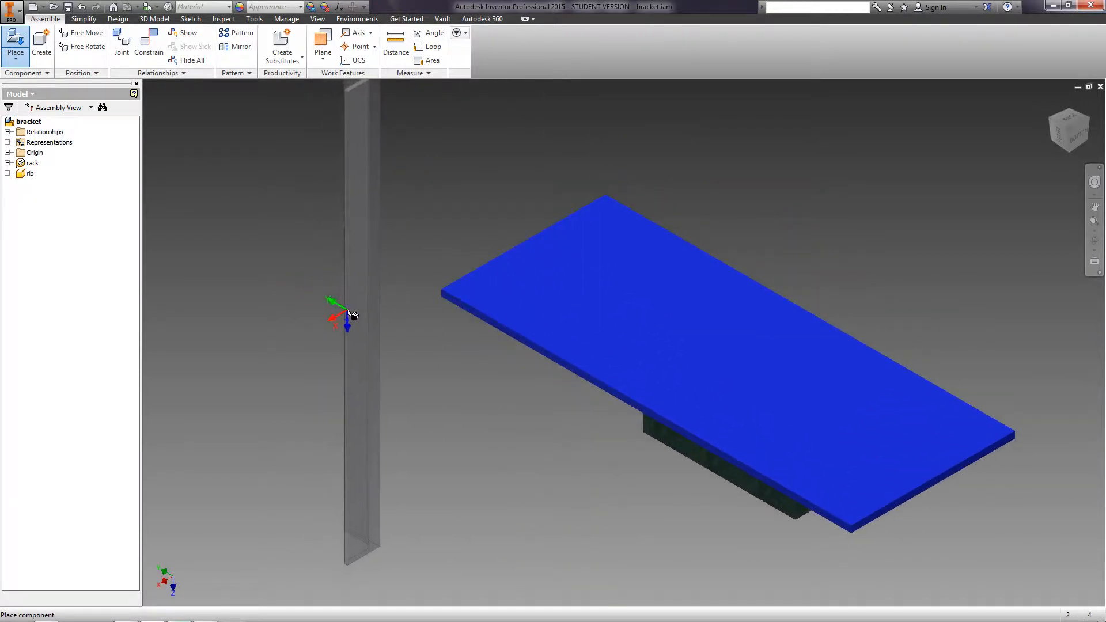
Step: Place the 500 mm angle in the assembly beside the blue plate
left_click(352, 318)
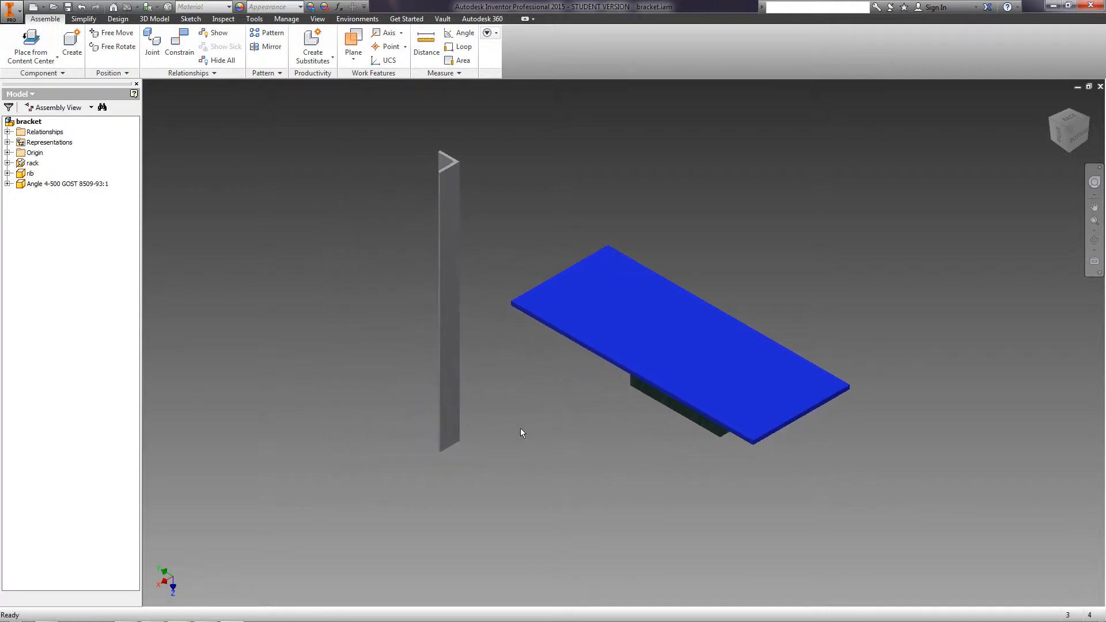
Step: Constrain the angle's face flush to the plate's long edge with Place Constraint
left_click(179, 46)
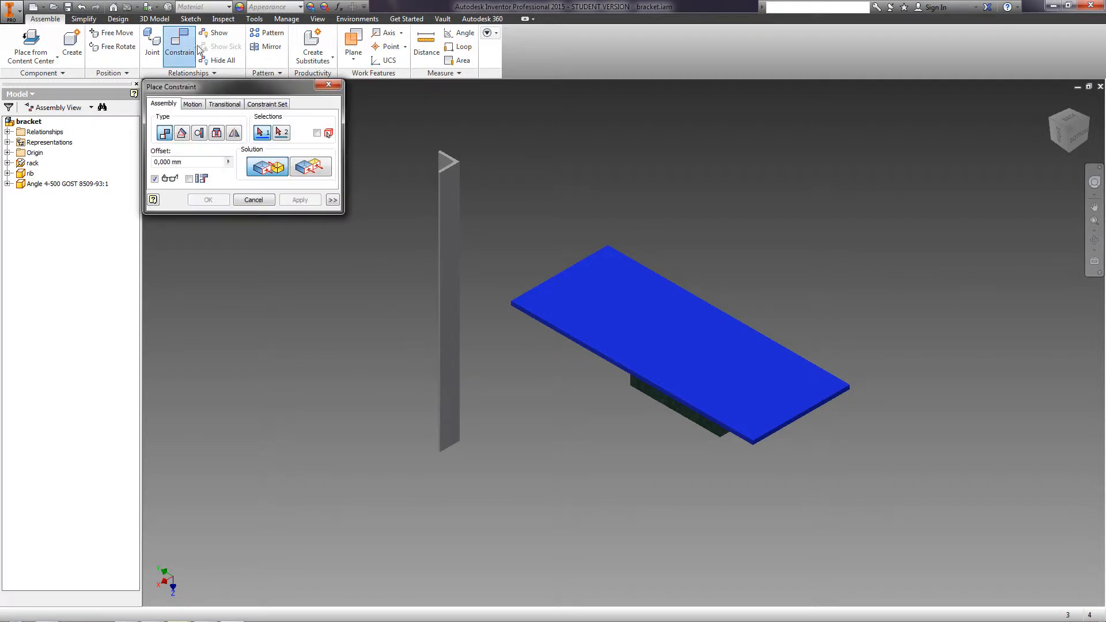
mouse_move(450, 231)
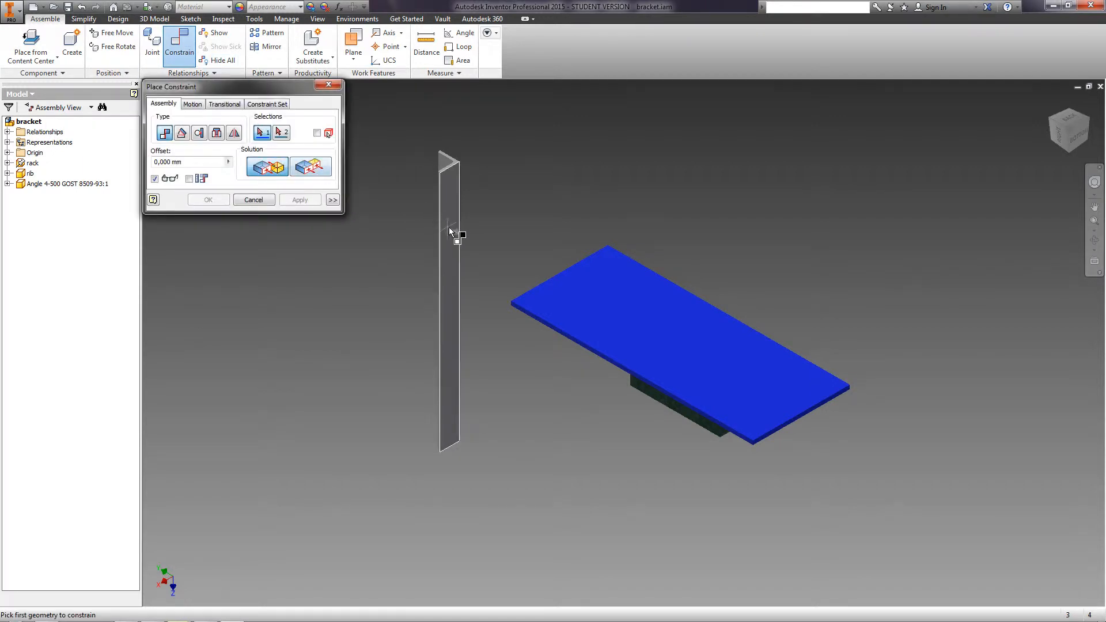
left_click(450, 303)
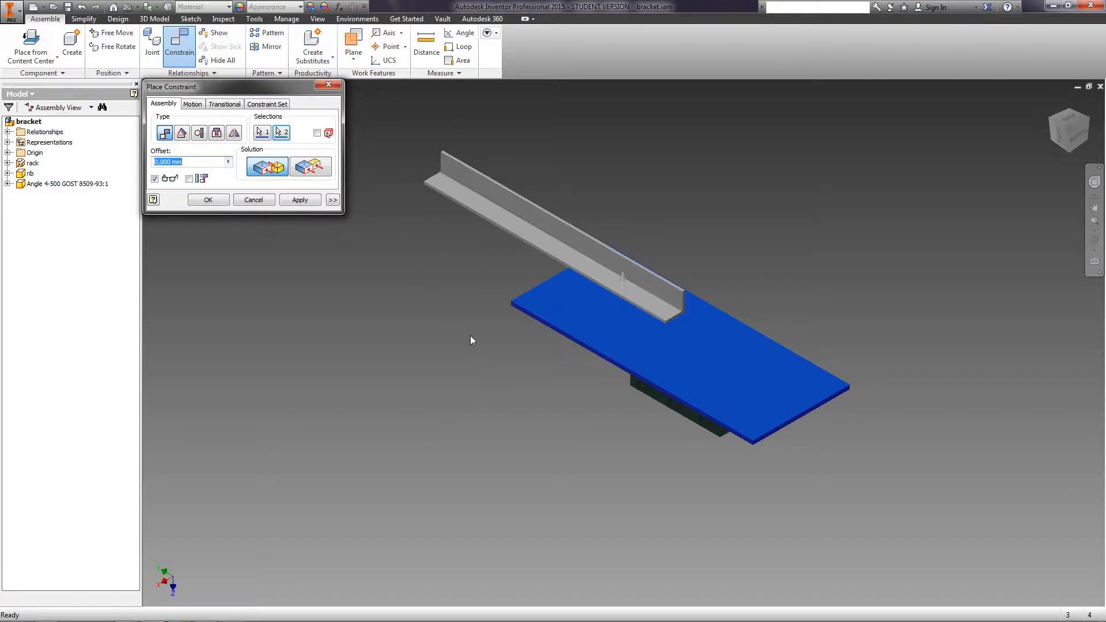
mouse_move(392, 243)
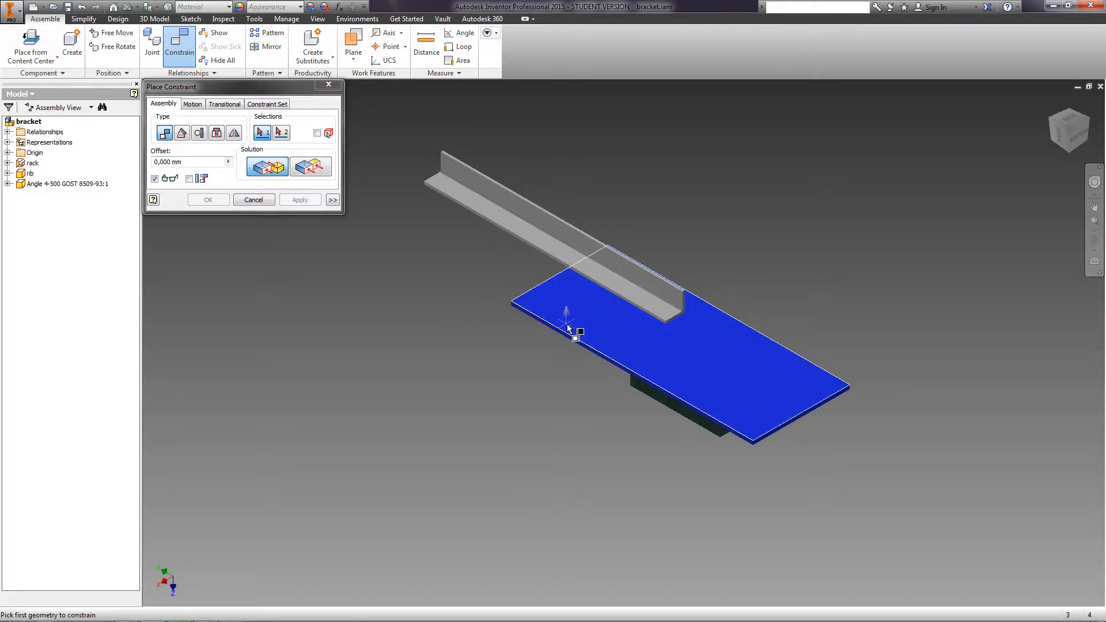
mouse_move(626, 322)
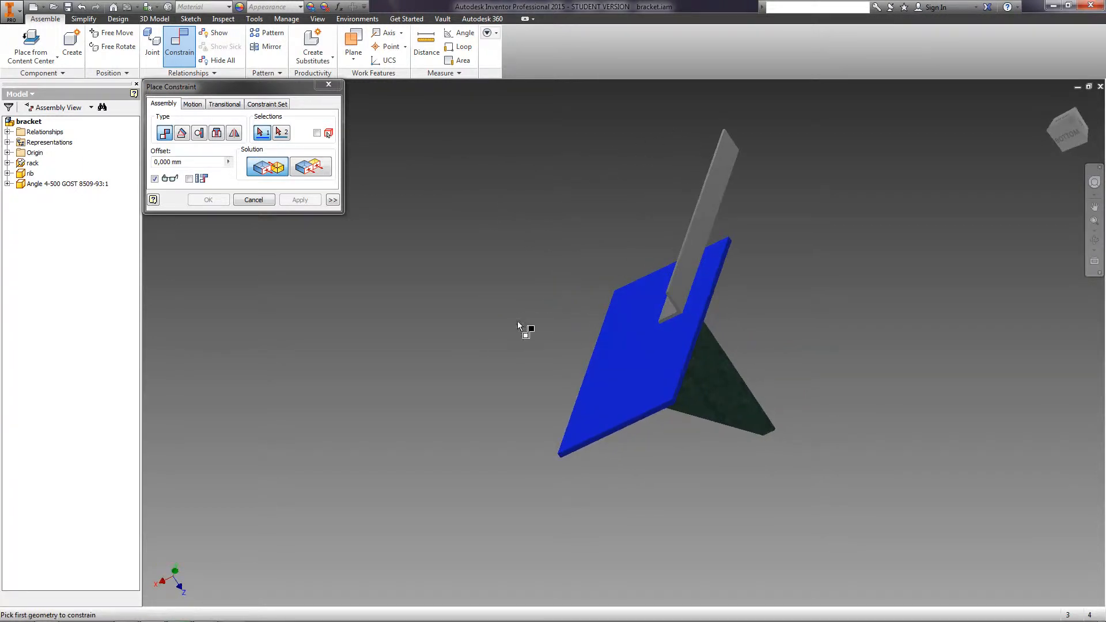
mouse_move(680, 272)
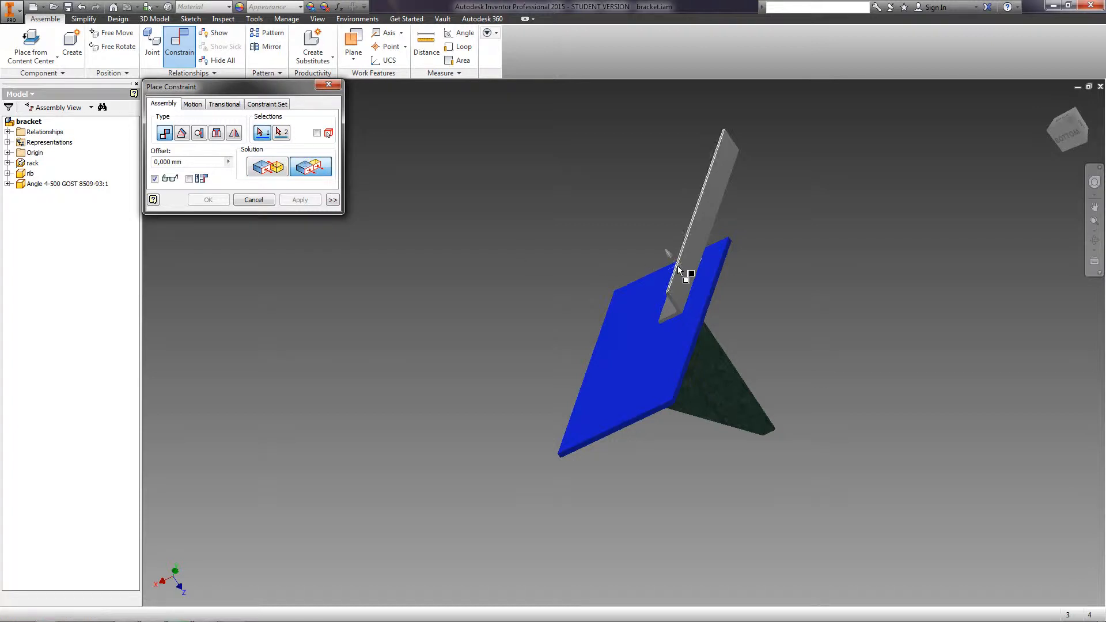
left_click(680, 276)
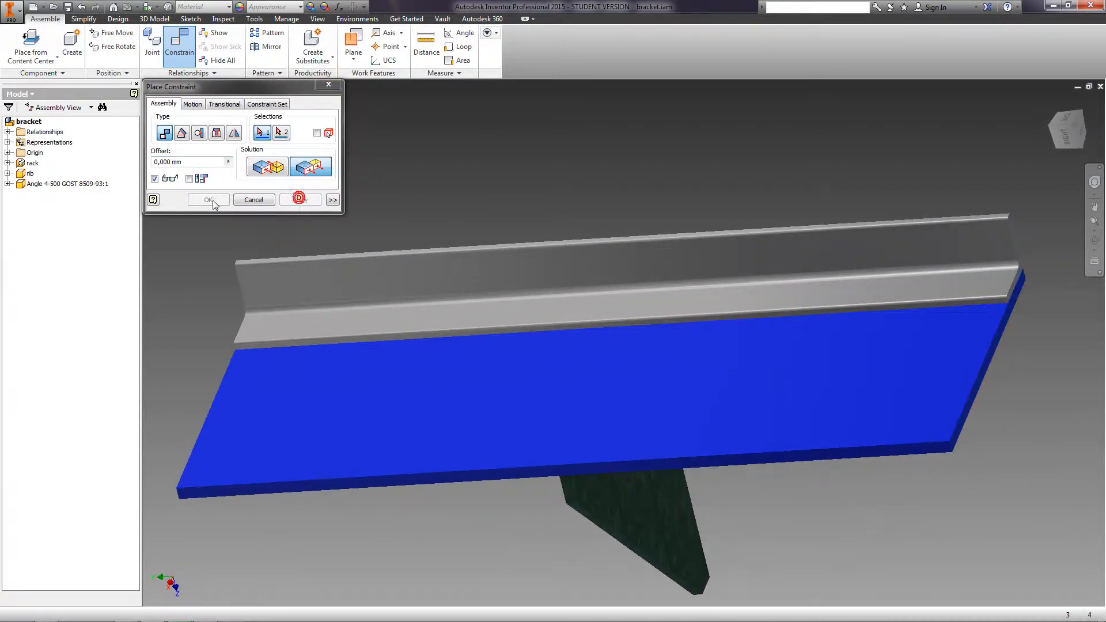
left_click(207, 200)
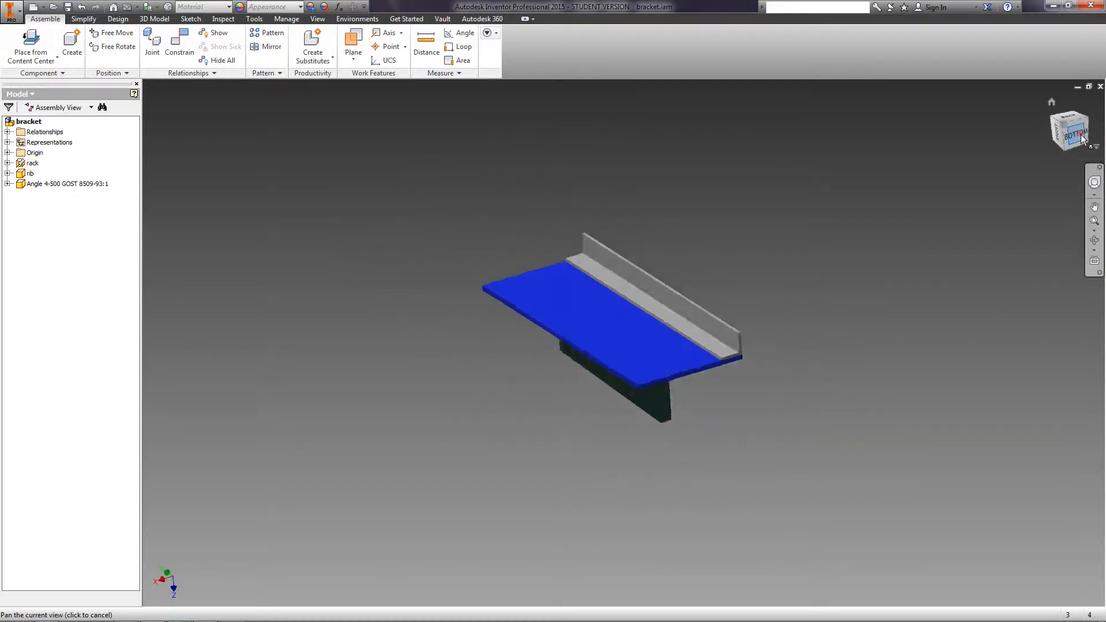
Step: Turn to an edge-on ViewCube orientation and set it as the Front view
left_click(1089, 133)
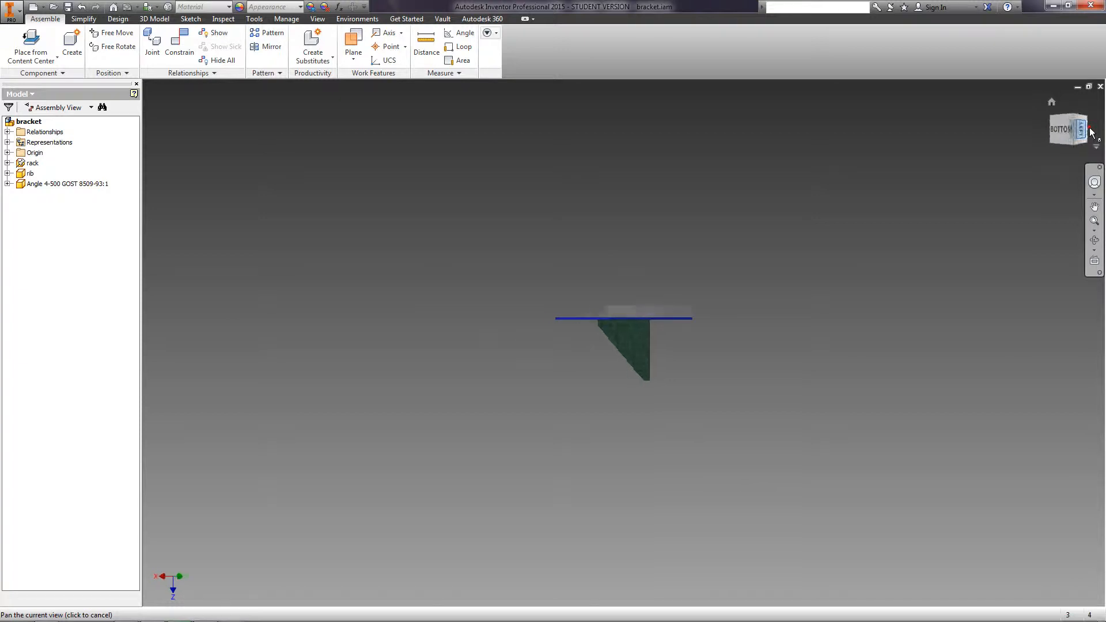
left_click(1090, 131)
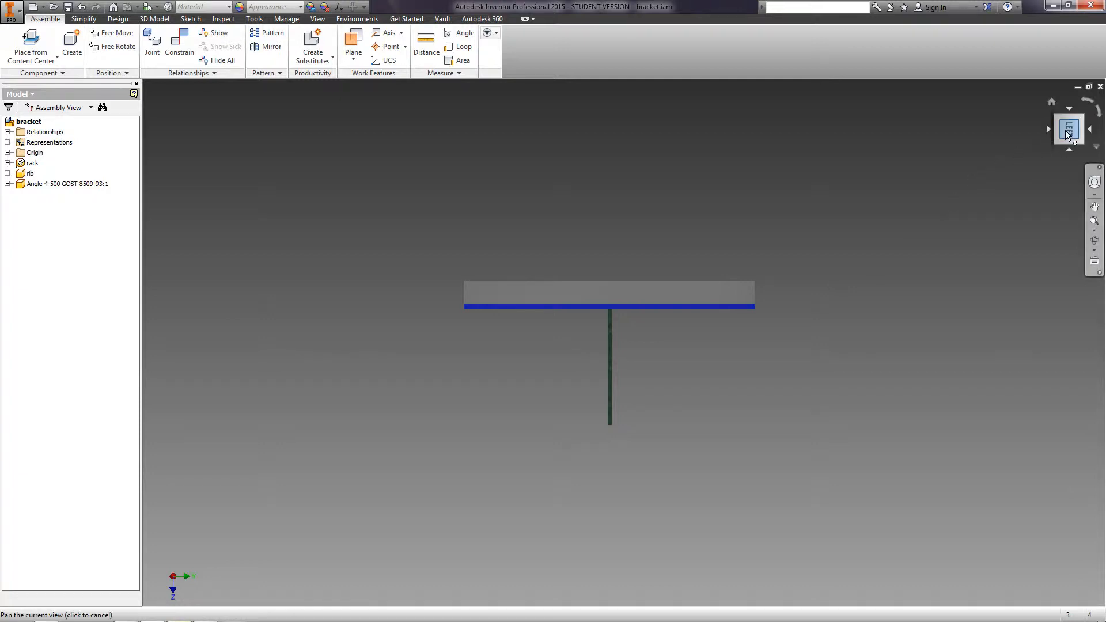
left_click(1069, 129)
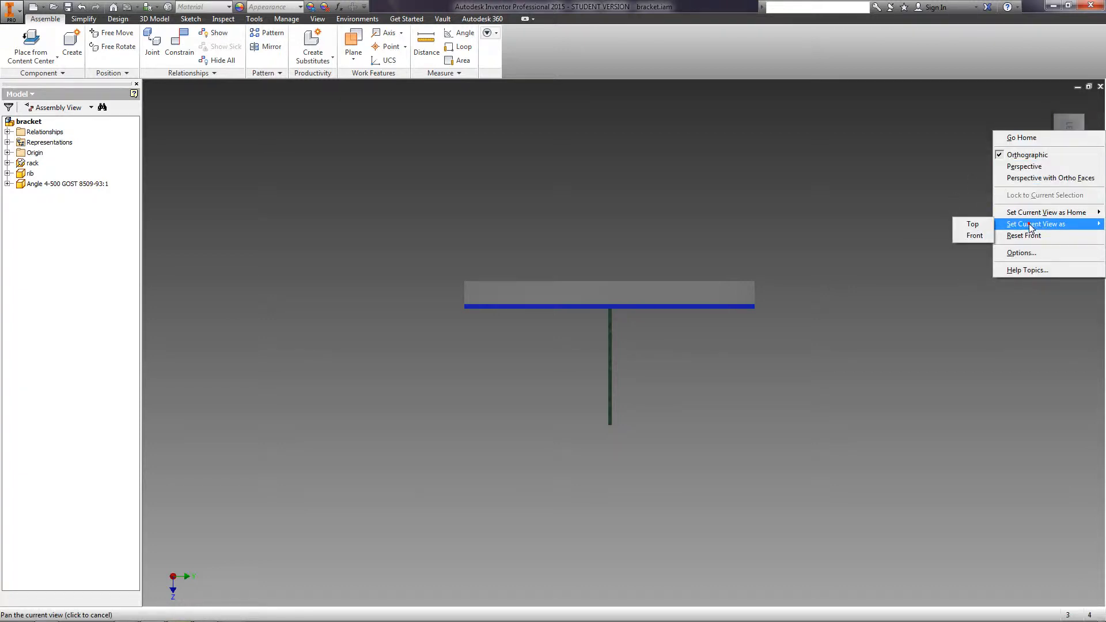
left_click(974, 235)
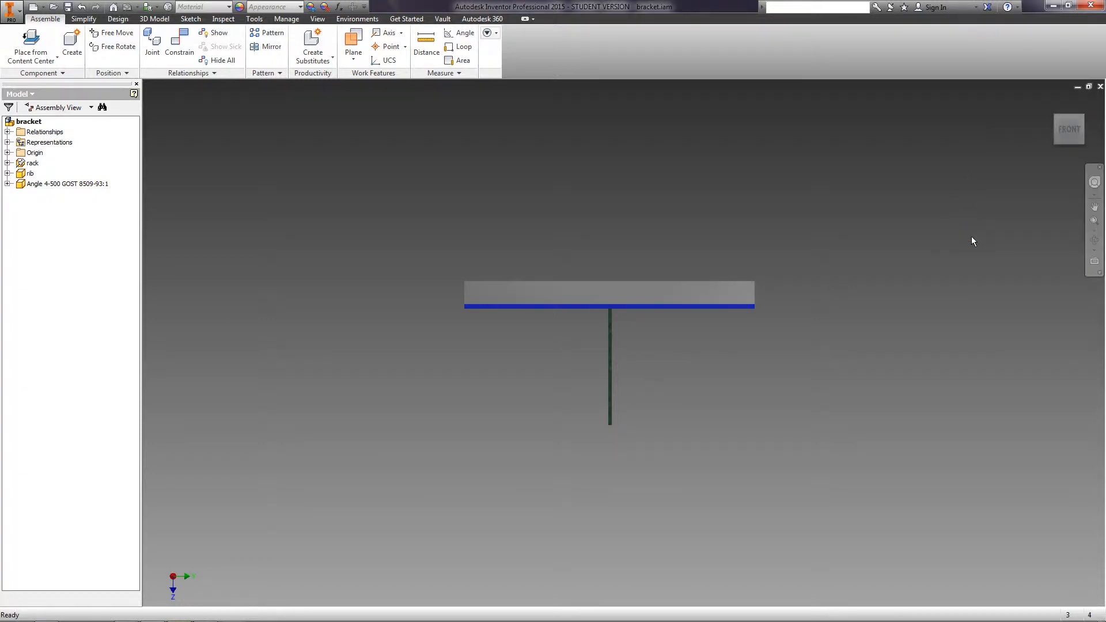
mouse_move(878, 243)
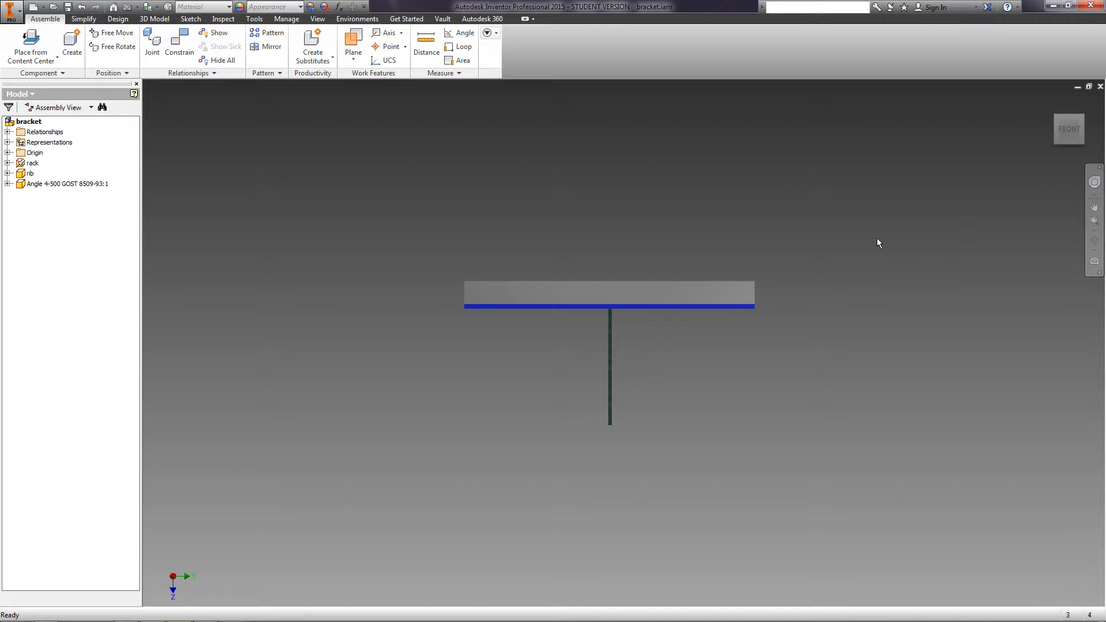
Step: Expand the rib in the model tree and review its mate and flush constraints
left_click(7, 142)
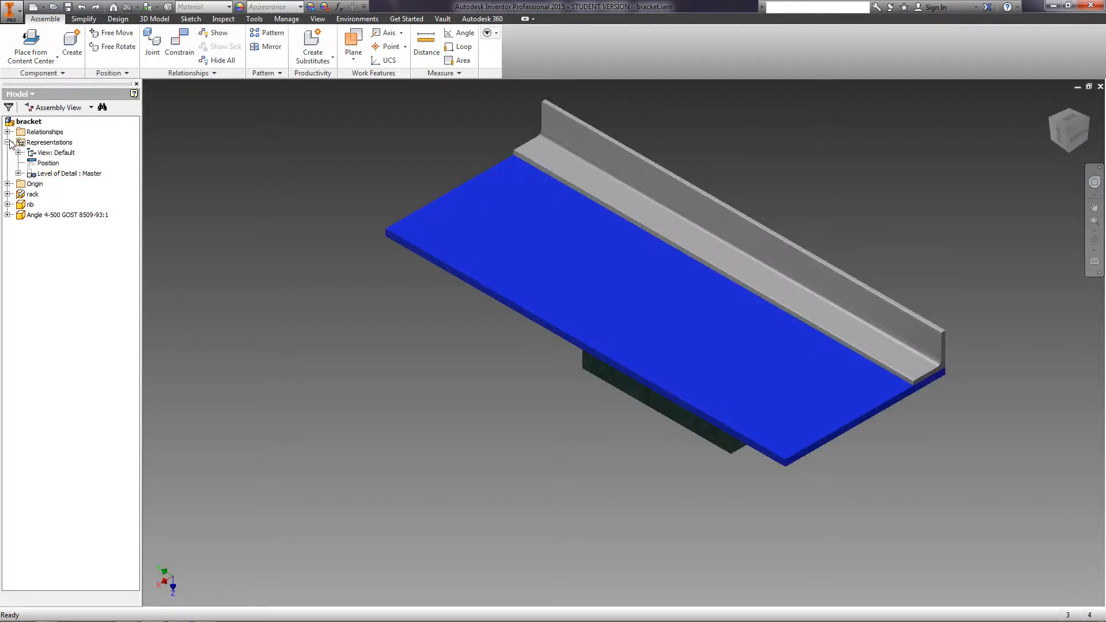
left_click(11, 142)
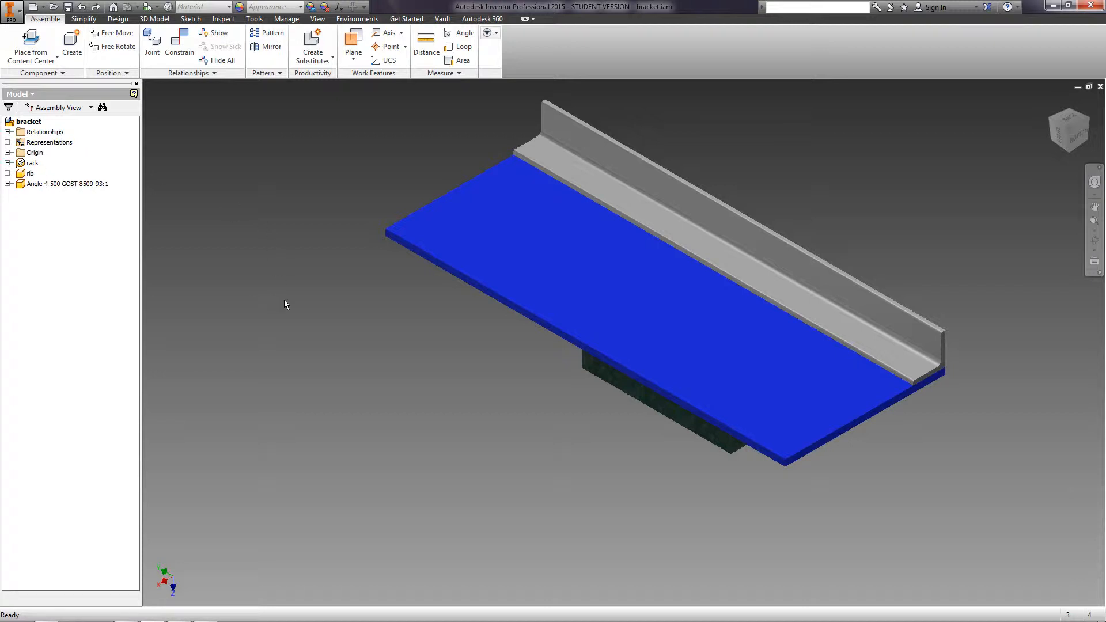
mouse_move(494, 433)
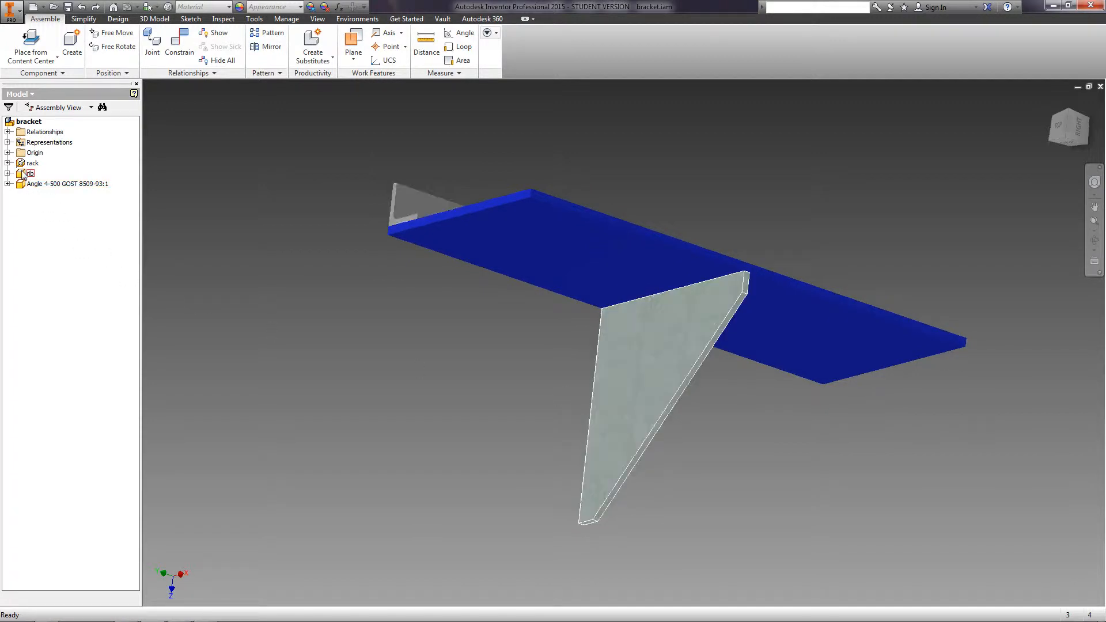
left_click(30, 174)
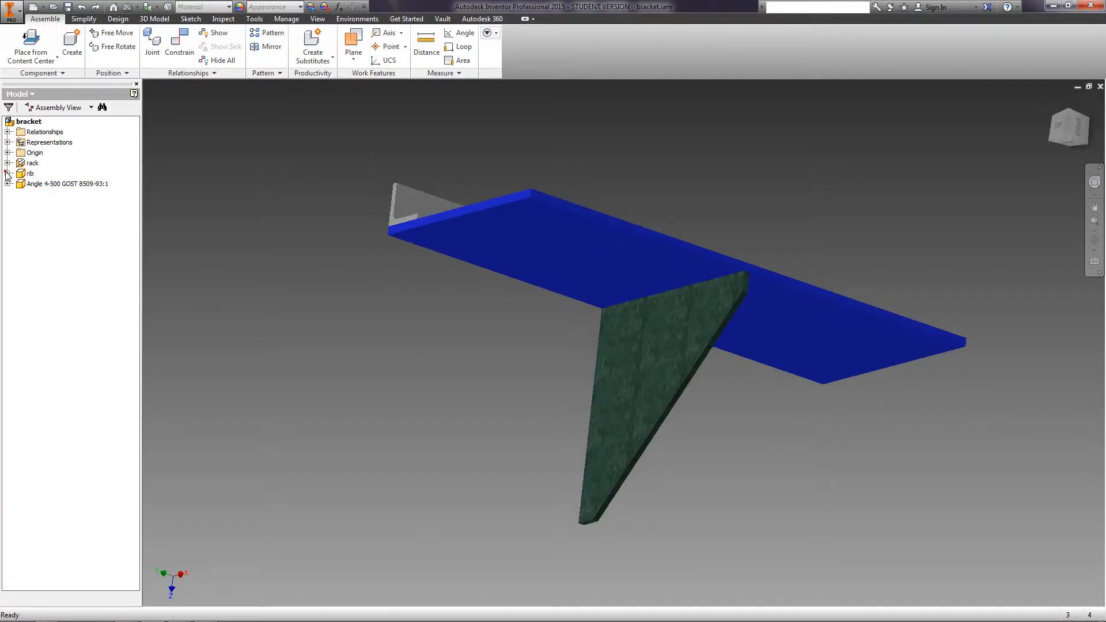
left_click(8, 173)
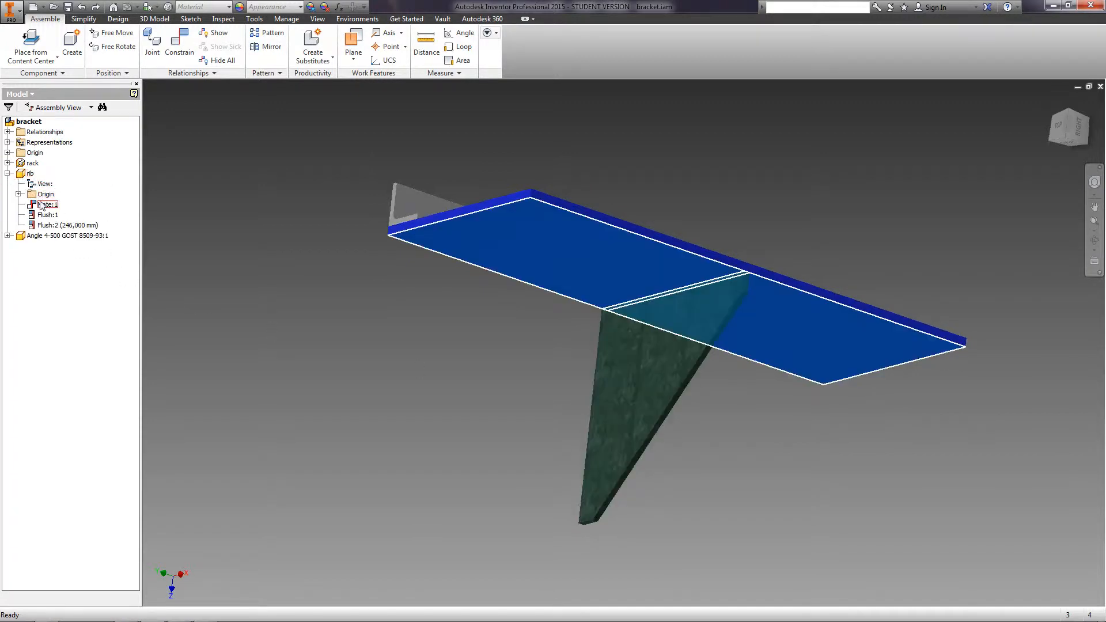
left_click(46, 205)
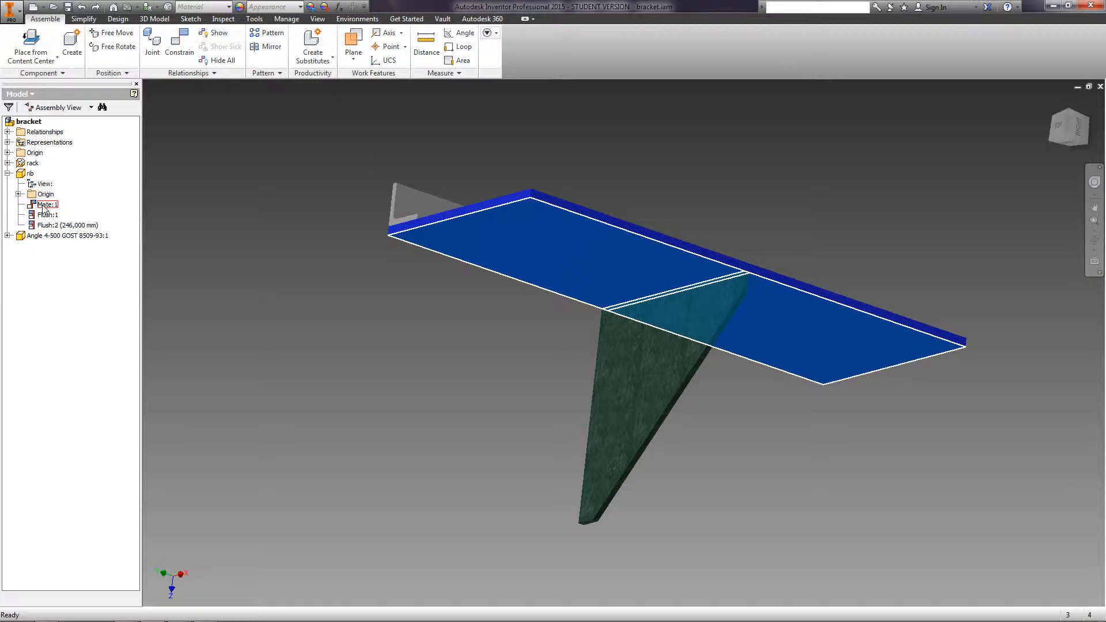
left_click(48, 215)
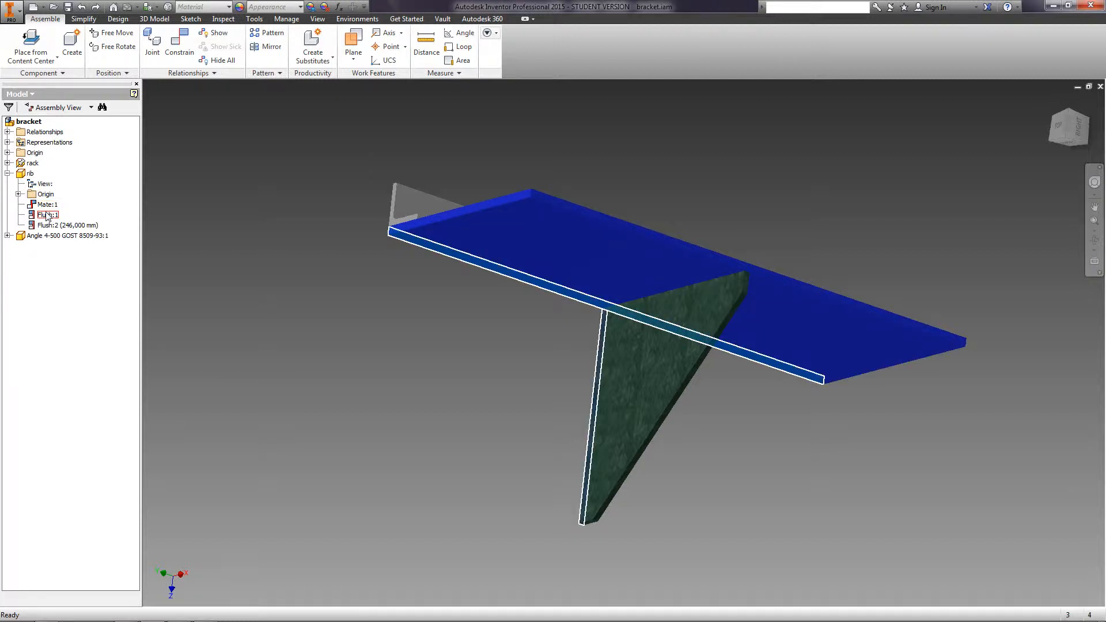
Step: Change the rib's Flush:2 offset from 246 mm to 10 mm
left_click(67, 224)
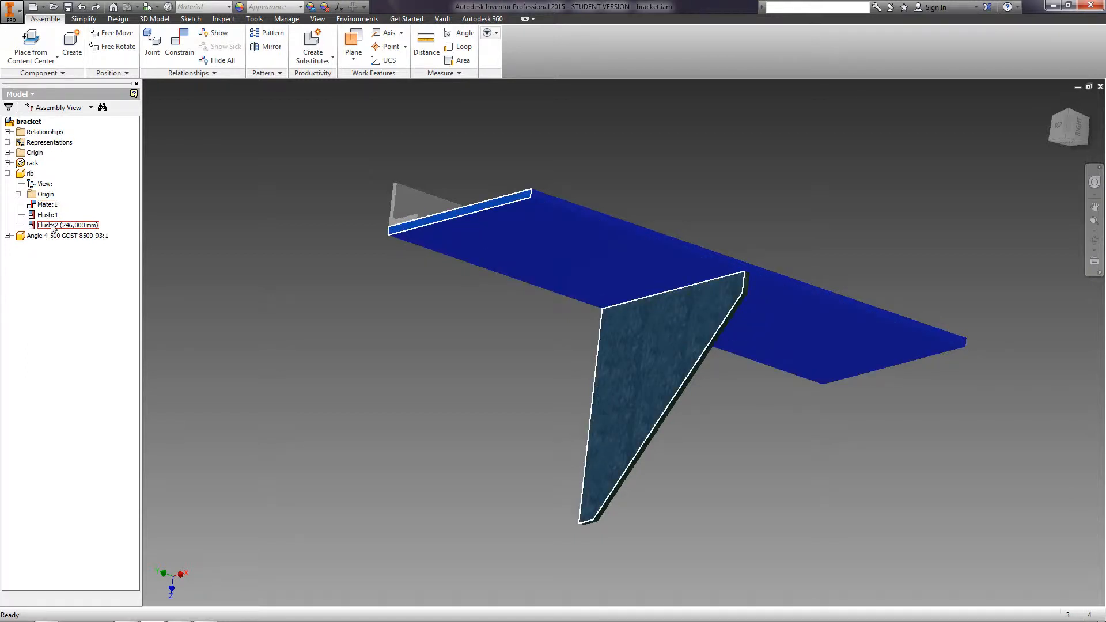
double_click(68, 225)
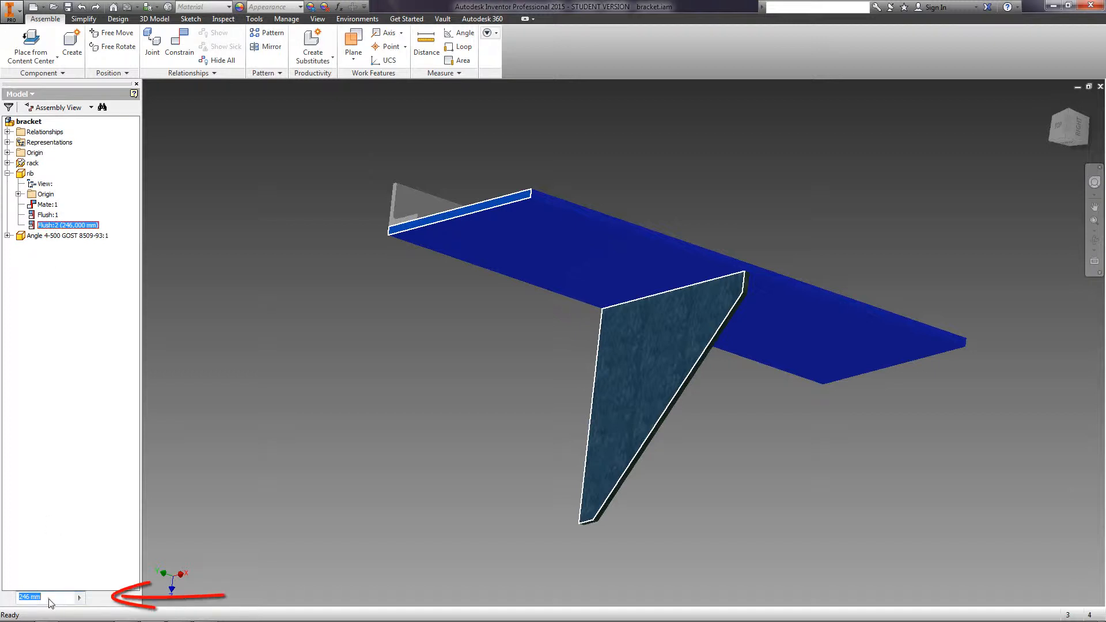
mouse_move(18, 605)
type("10")
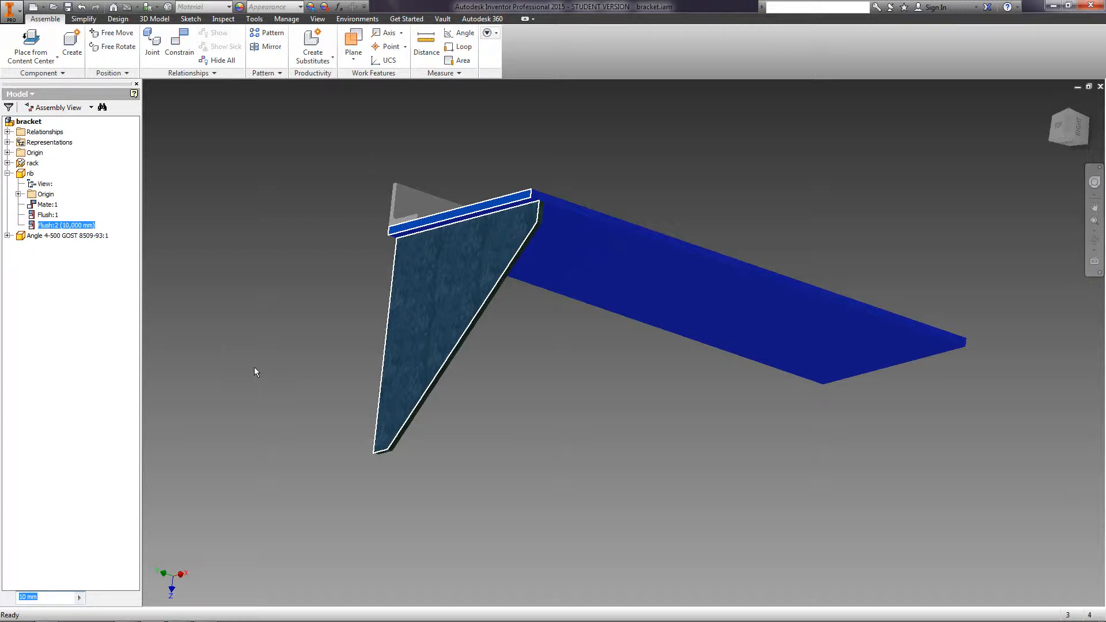
left_click(285, 367)
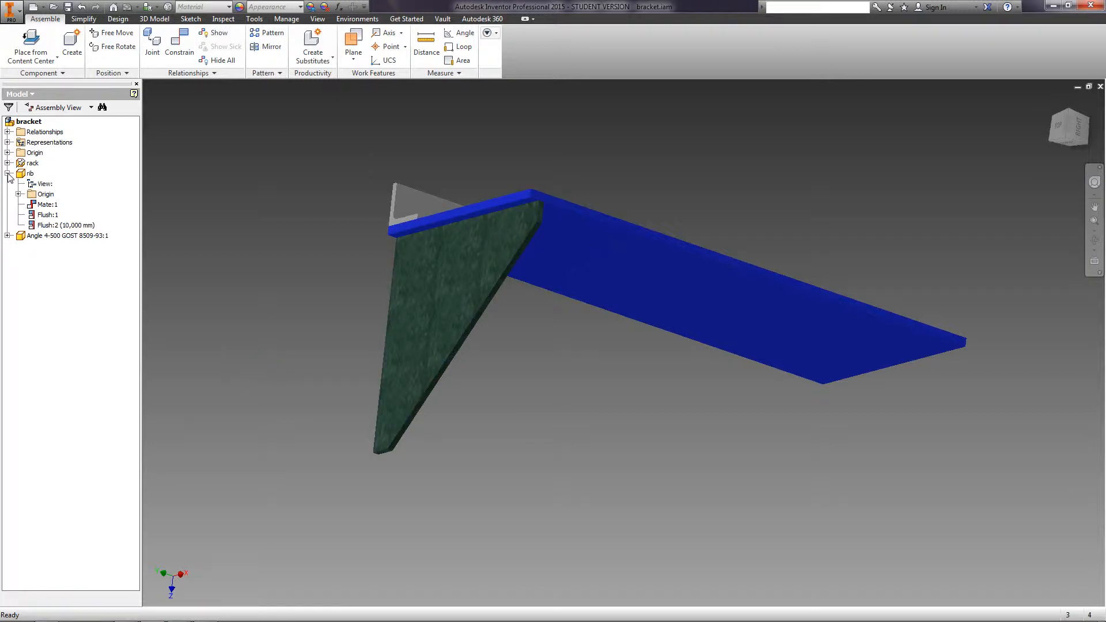
left_click(7, 174)
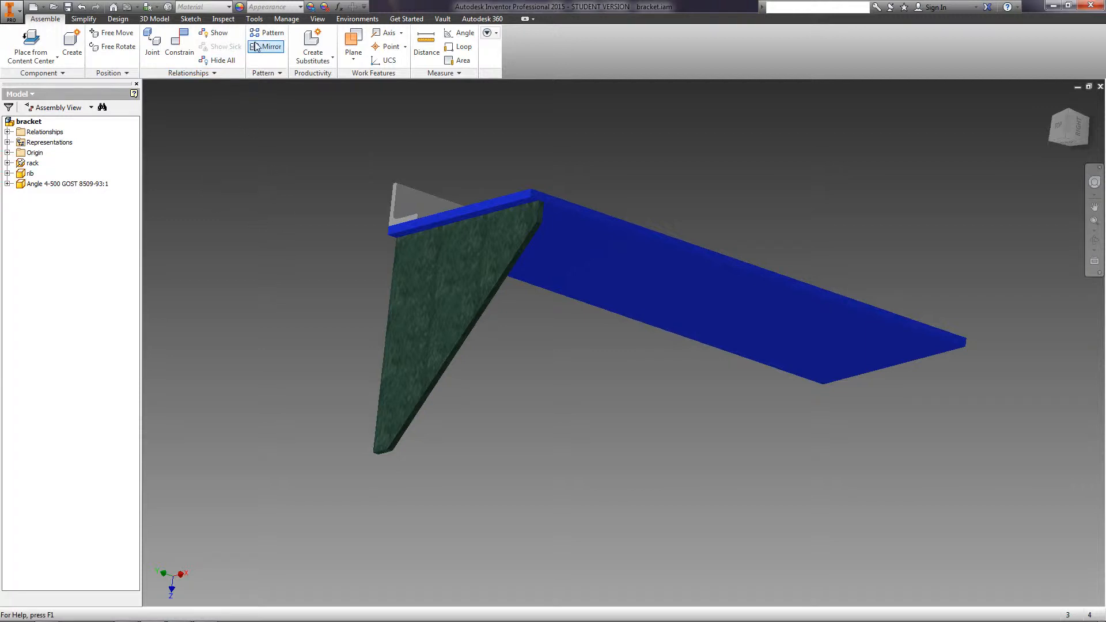
mouse_move(272, 32)
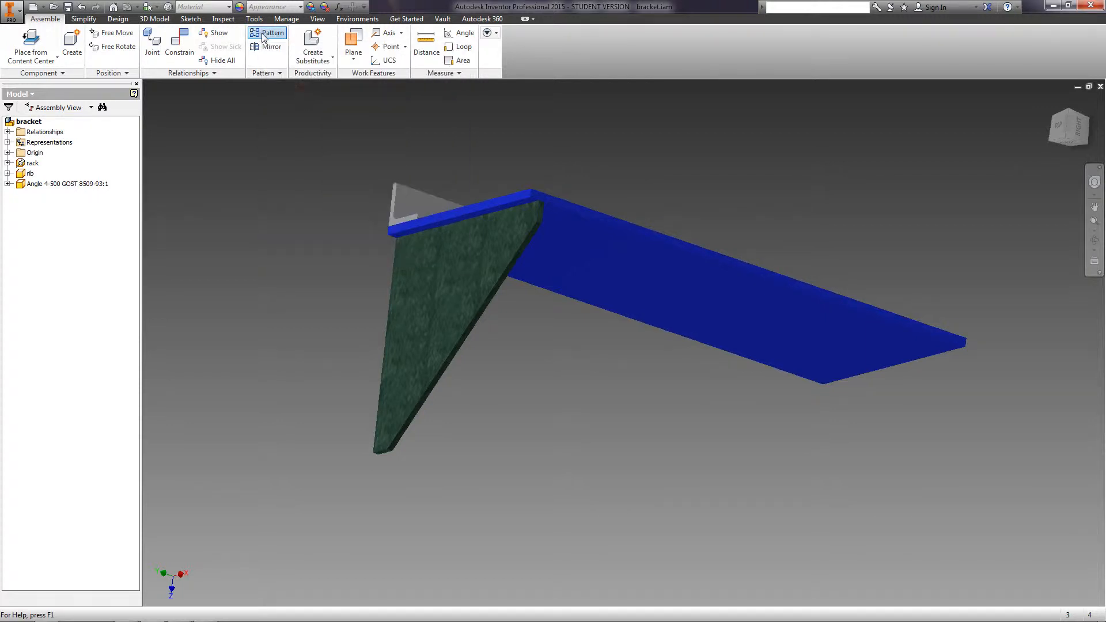
Step: Pattern the rib into 3 copies along a plate edge at -237 mm spacing
left_click(266, 33)
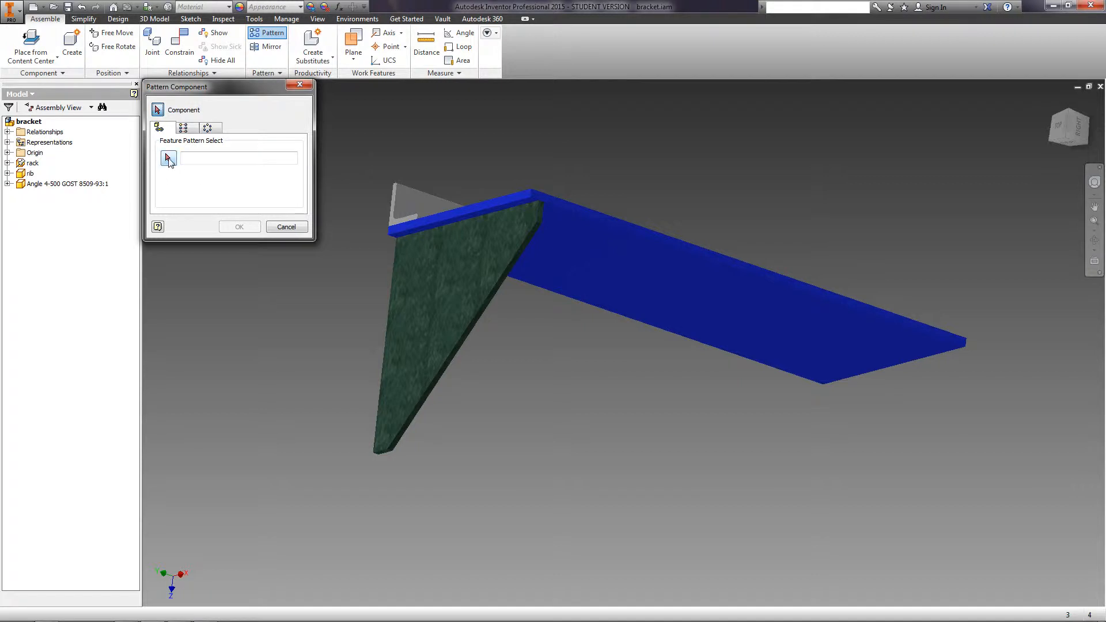
left_click(167, 158)
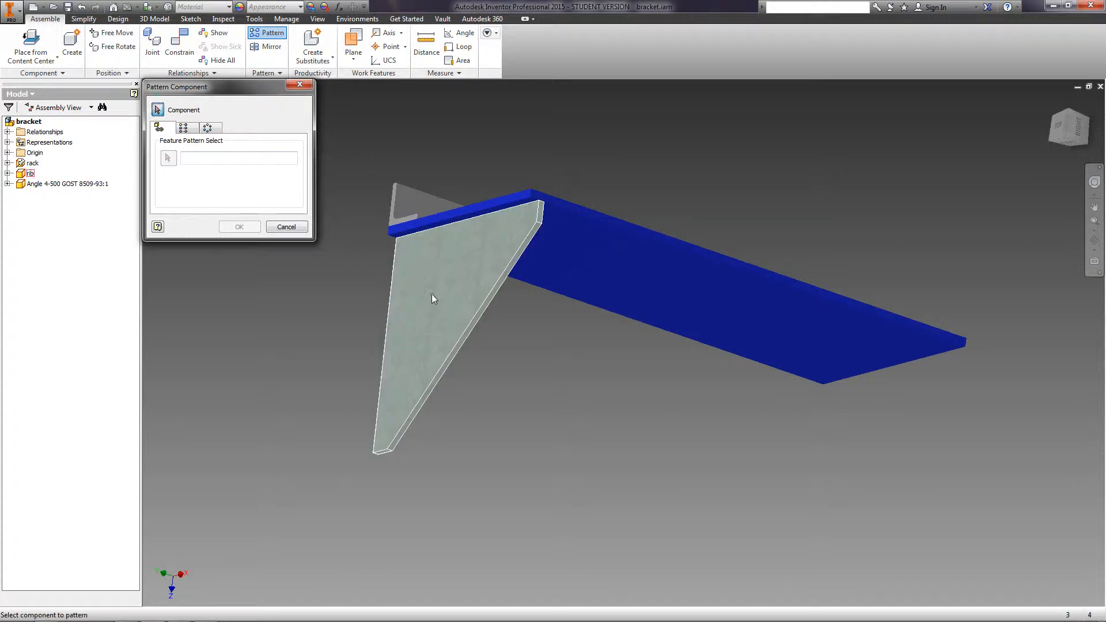
left_click(183, 128)
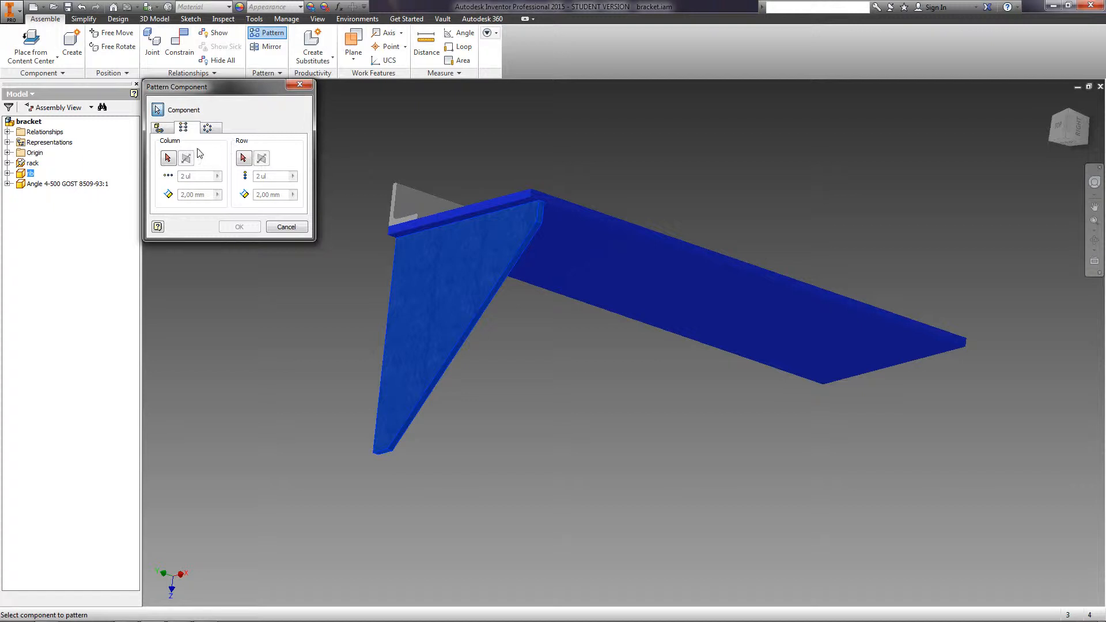
mouse_move(167, 158)
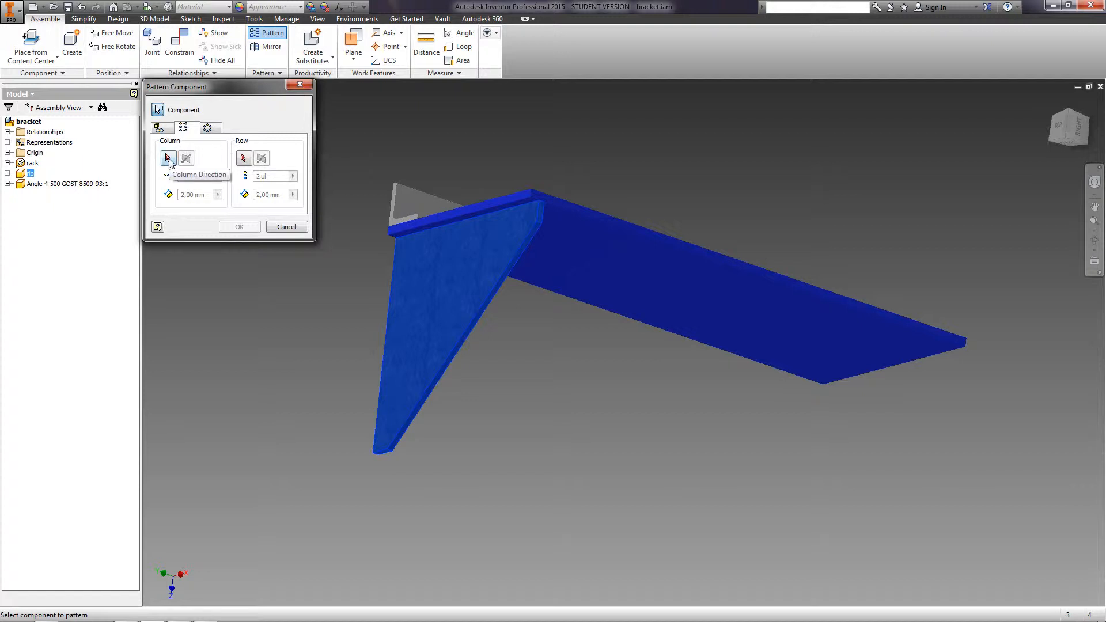
left_click(168, 158)
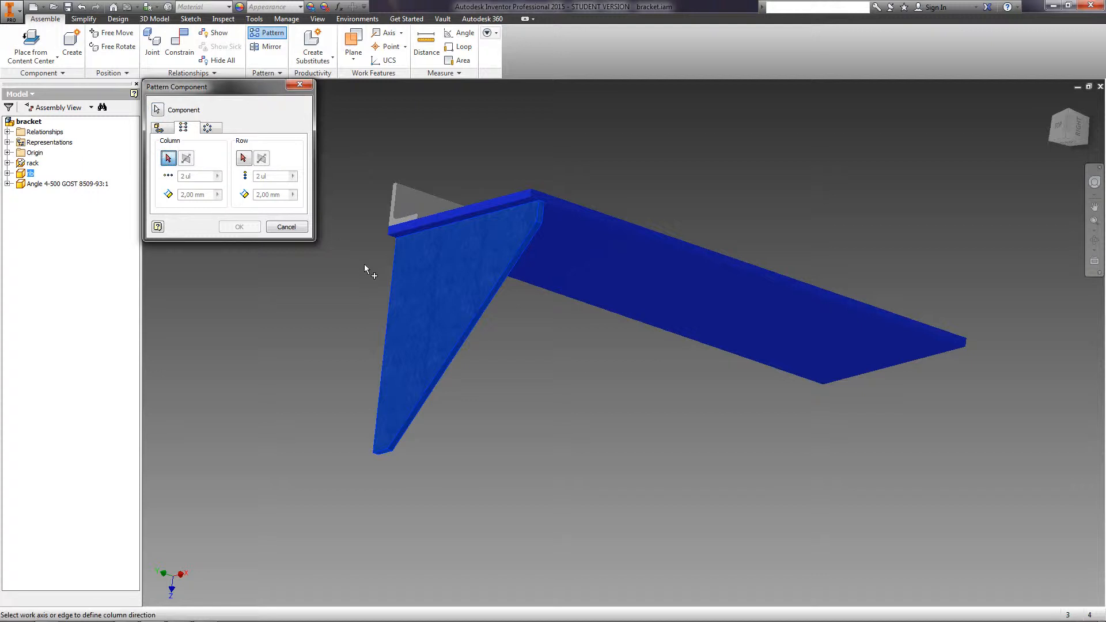
mouse_move(612, 239)
type("-237")
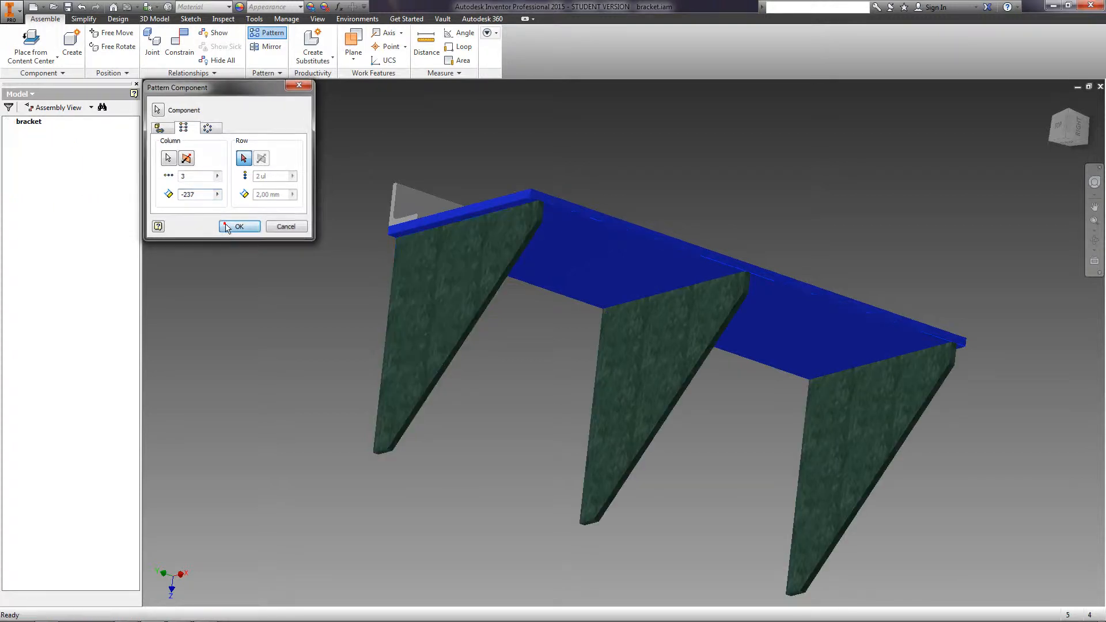
left_click(240, 227)
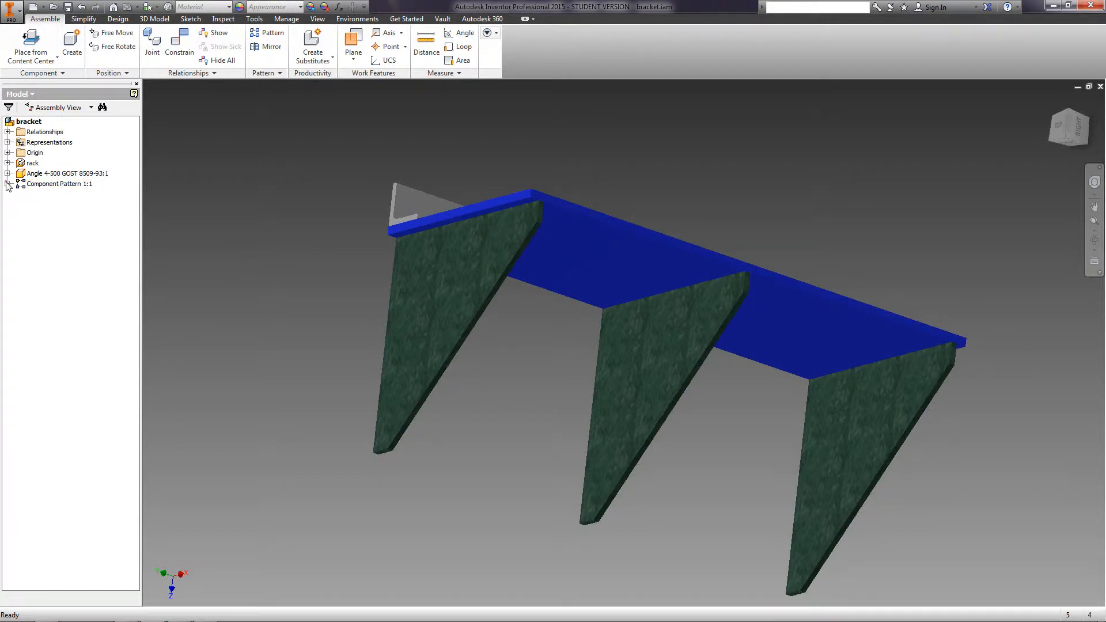
mouse_move(221, 274)
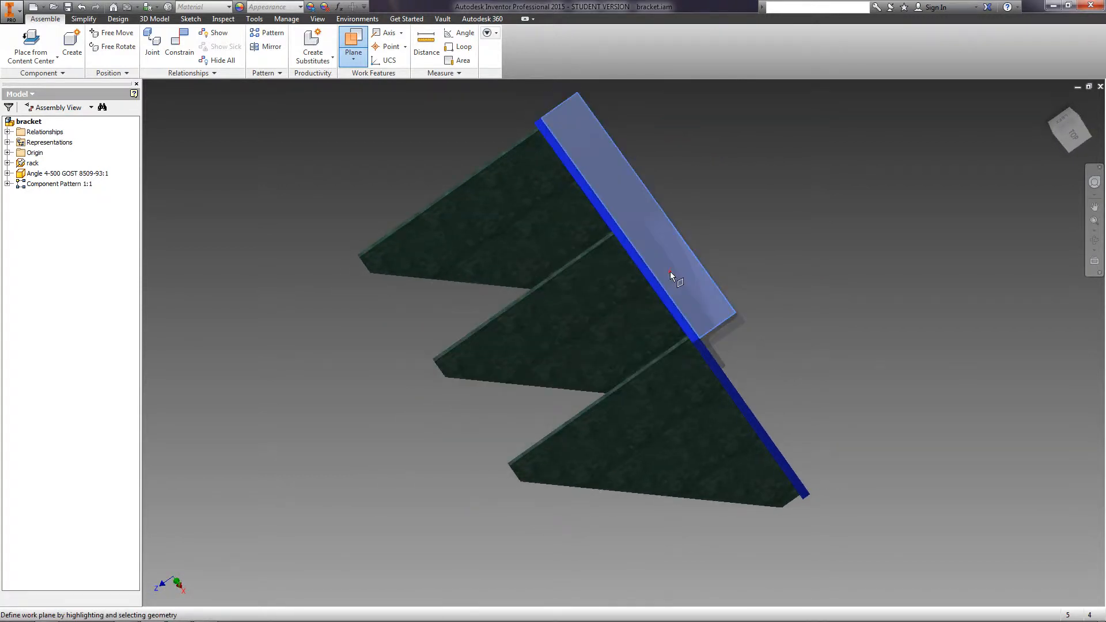
Step: Create a work plane through the angle's edge and flange face at 0° angle
left_click(678, 276)
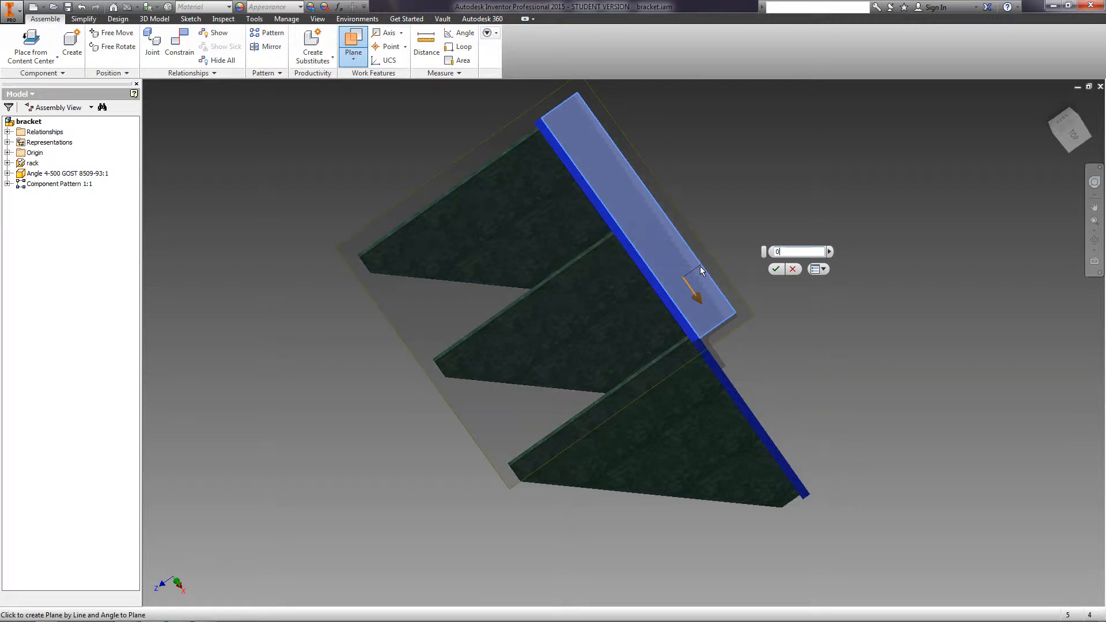
left_click(775, 268)
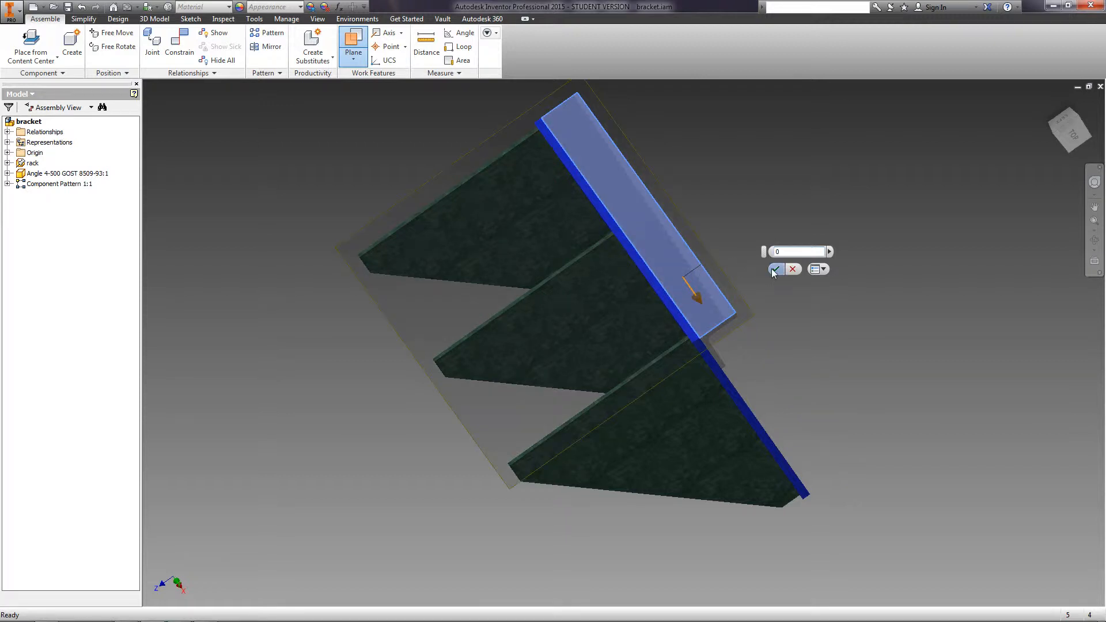
left_click(775, 270)
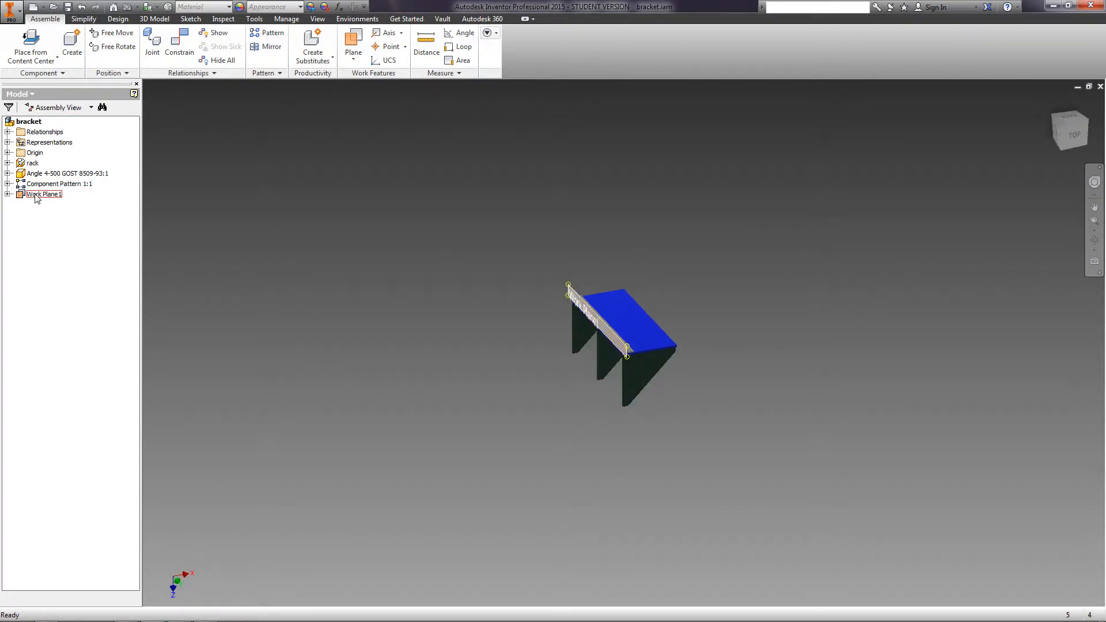
Step: Rename Work Plane1 to 'wall' in the model tree
double_click(44, 193)
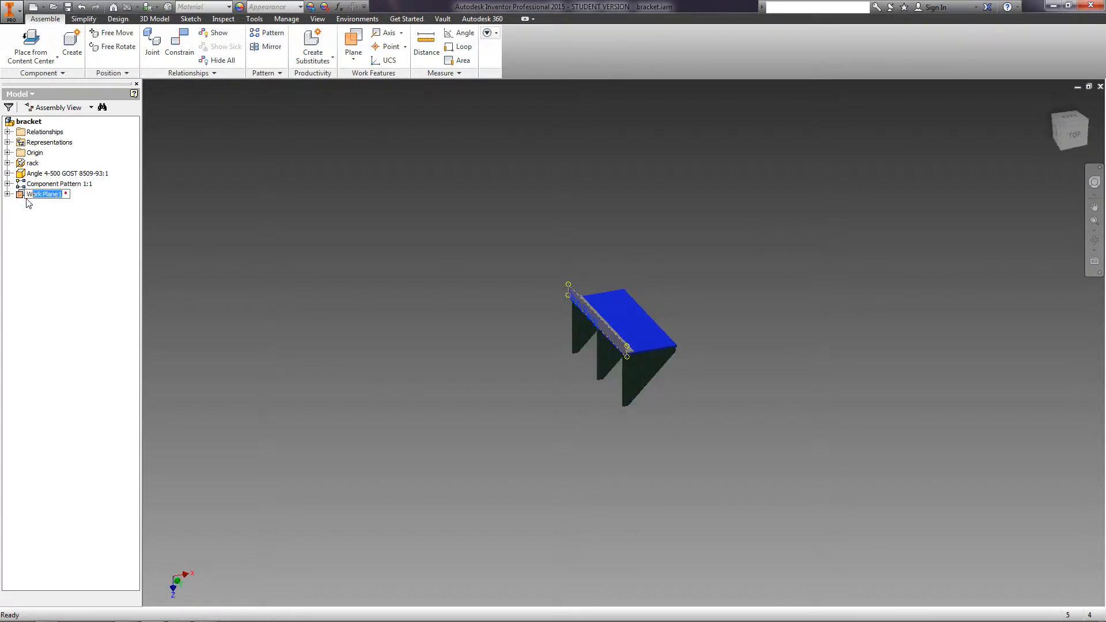
type("wall")
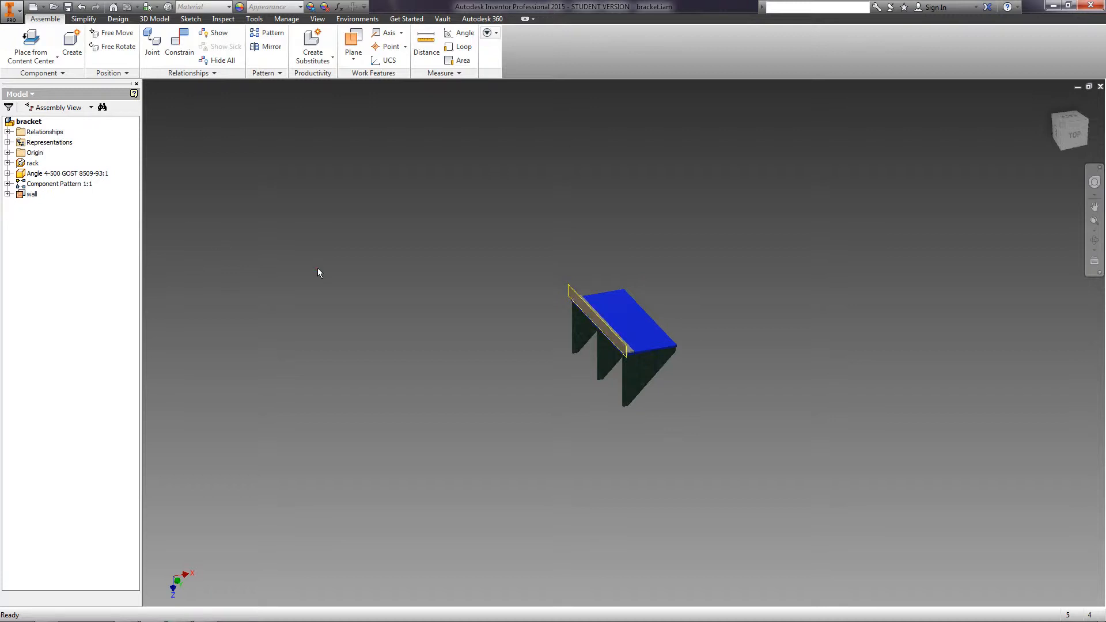
mouse_move(295, 520)
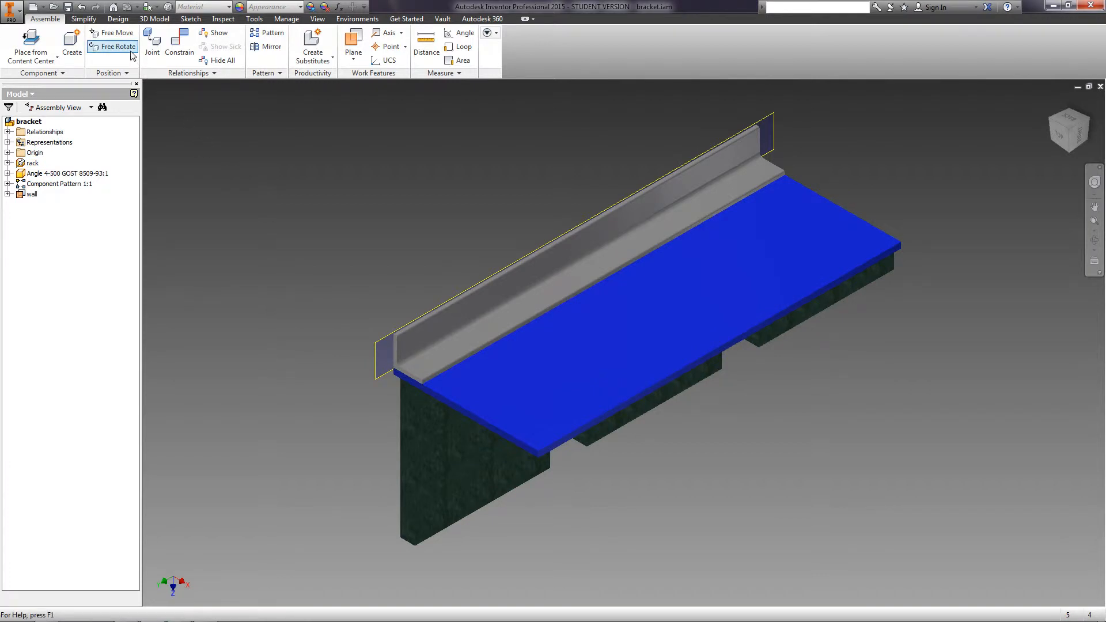
mouse_move(186, 115)
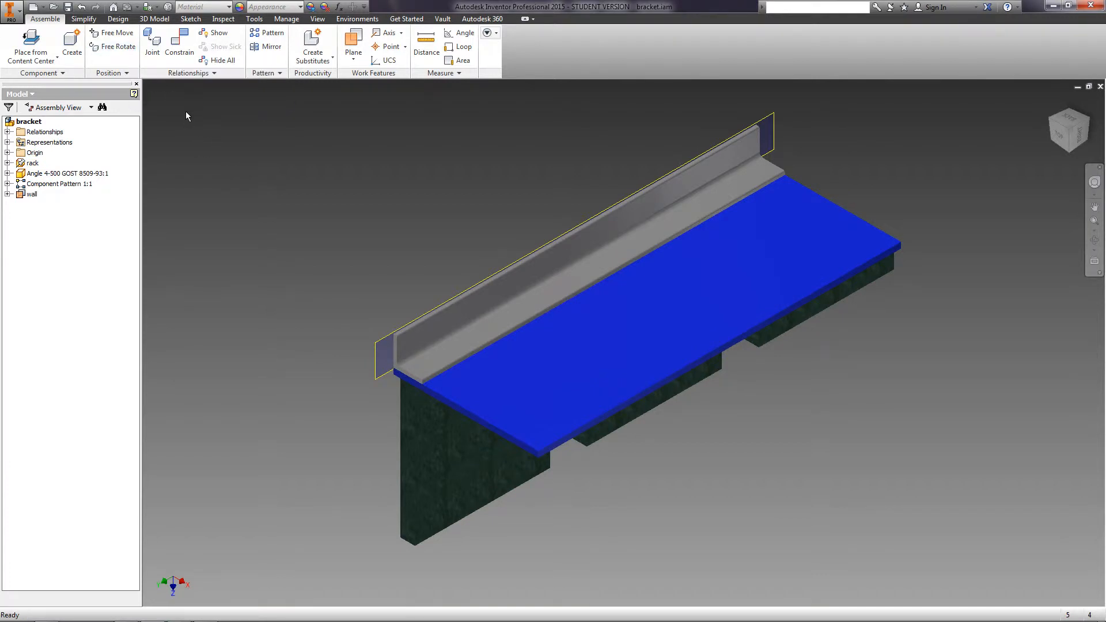
Step: Start a hole on the plate face positioned 20 and 50 mm from its edges
left_click(117, 20)
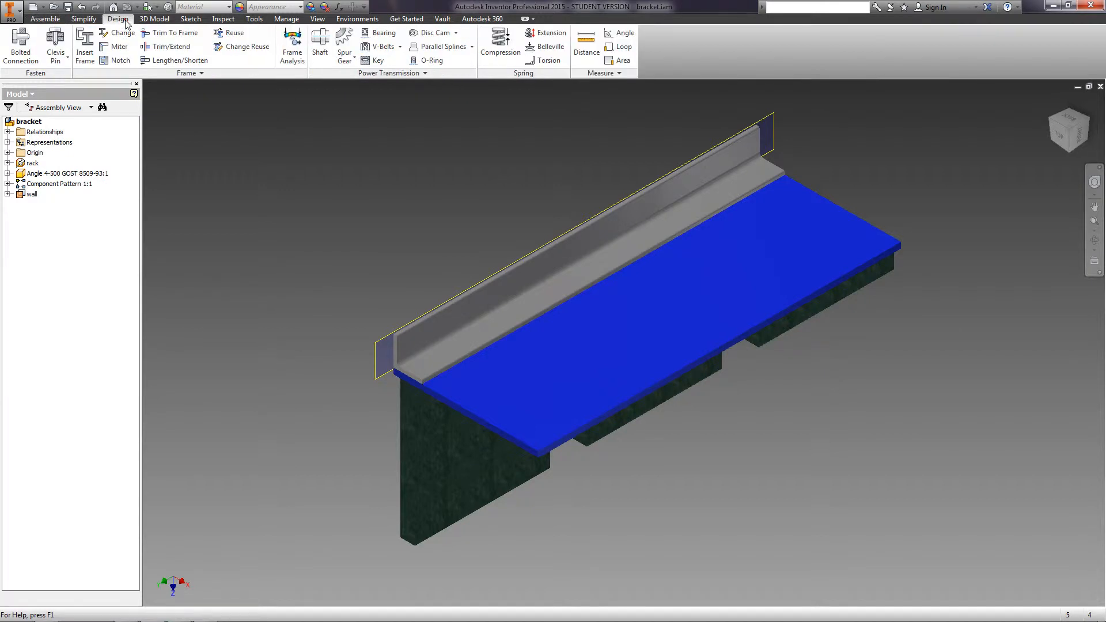
left_click(153, 19)
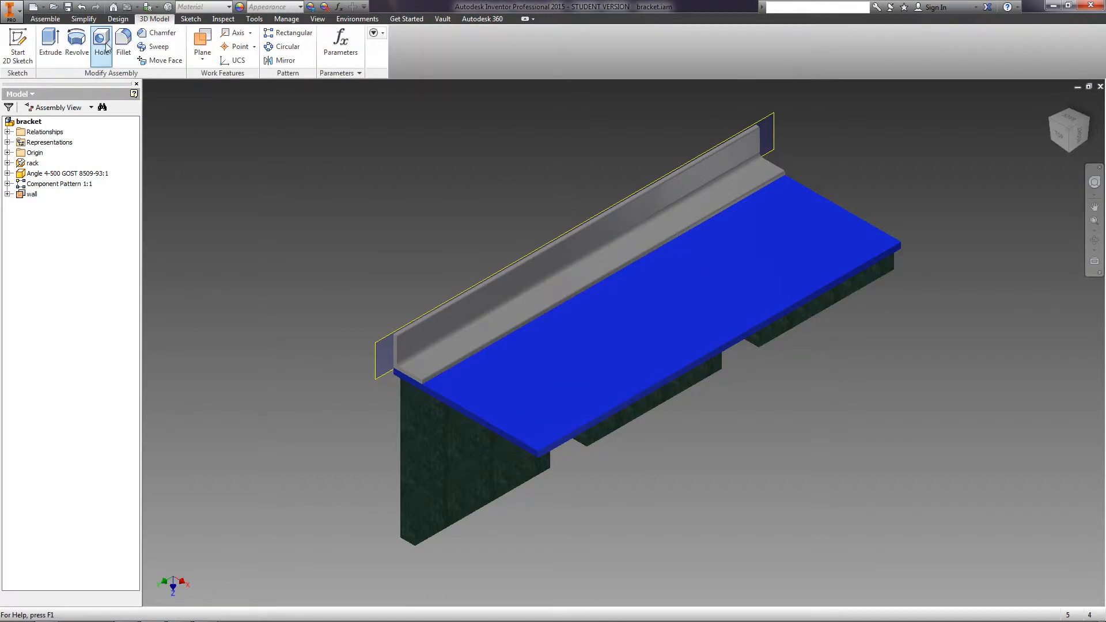
left_click(101, 43)
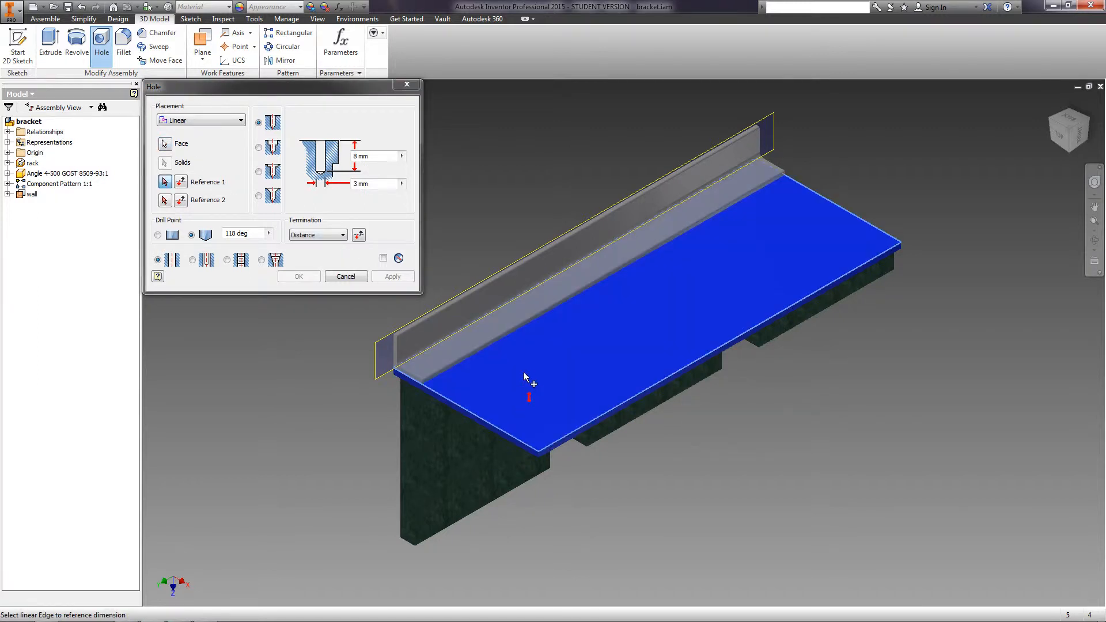
left_click(529, 397)
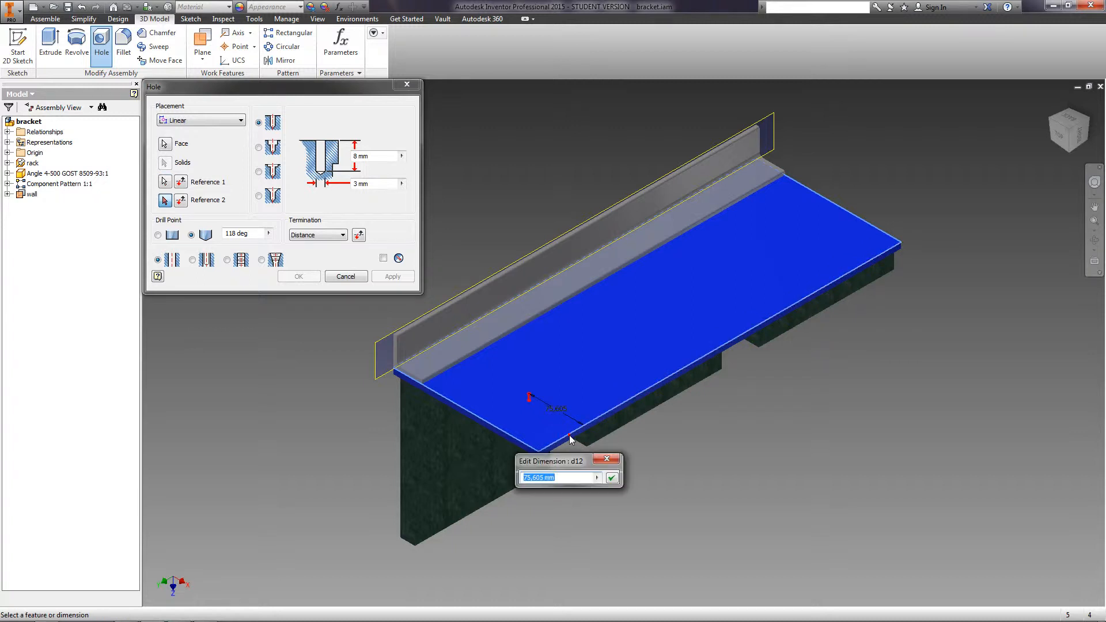
type("20")
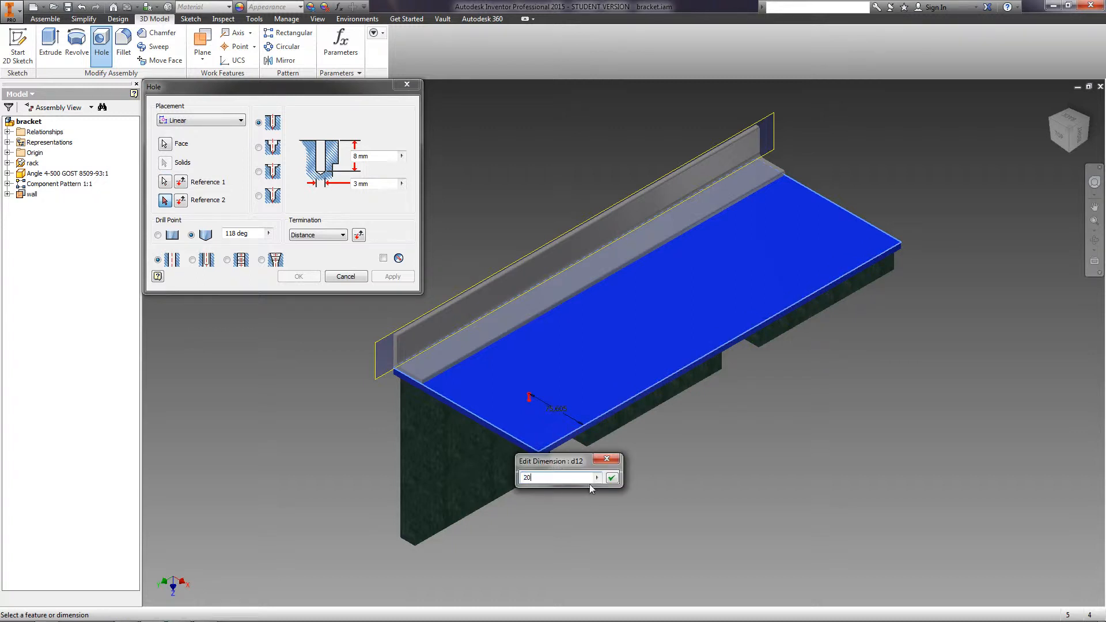
left_click(611, 476)
type("50")
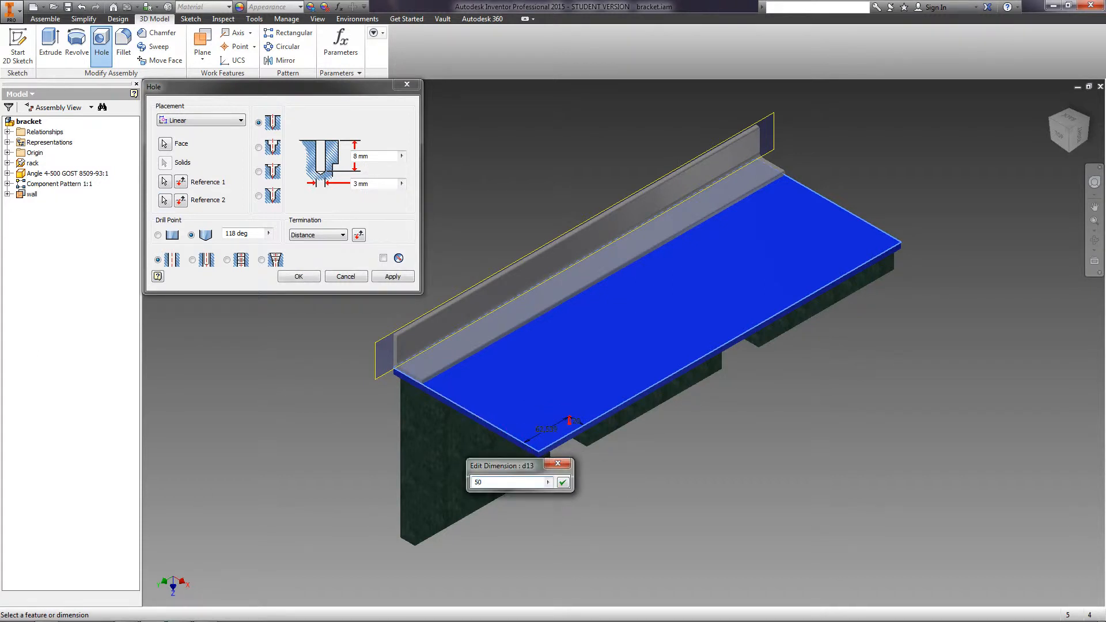
left_click(563, 481)
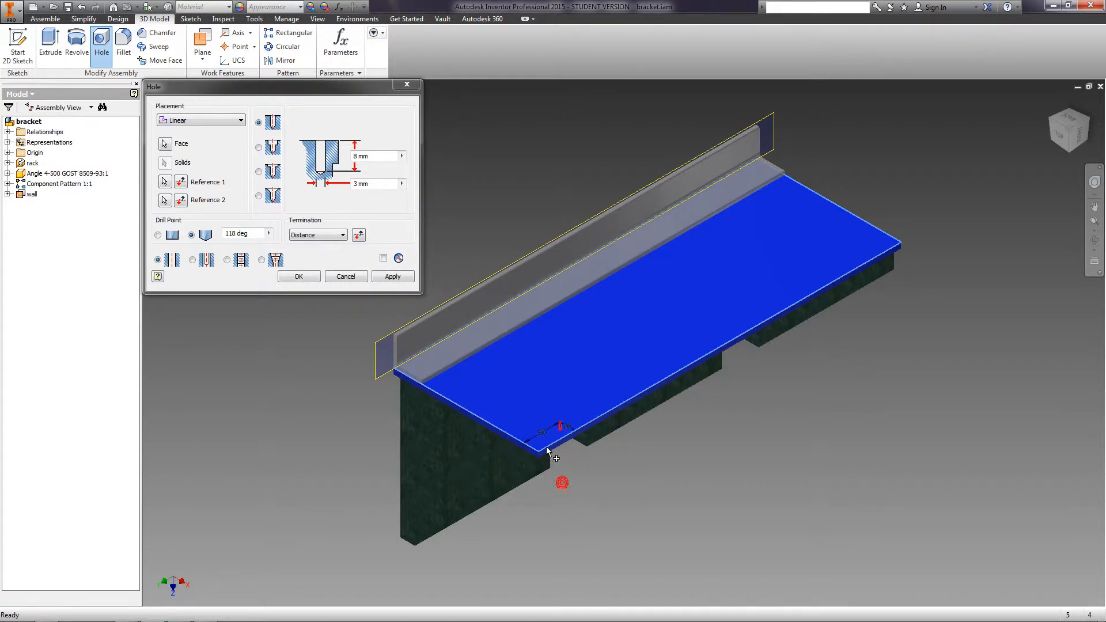
Step: Make the hole Through All with 15 mm diameter and create it as Hole 1
left_click(344, 235)
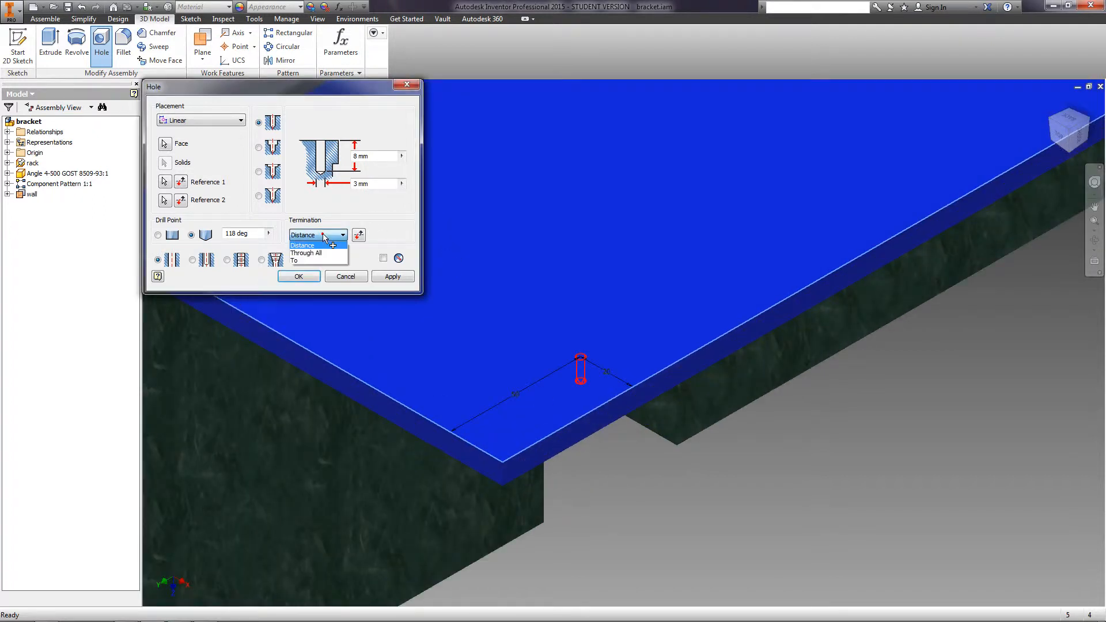
left_click(306, 252)
type("15")
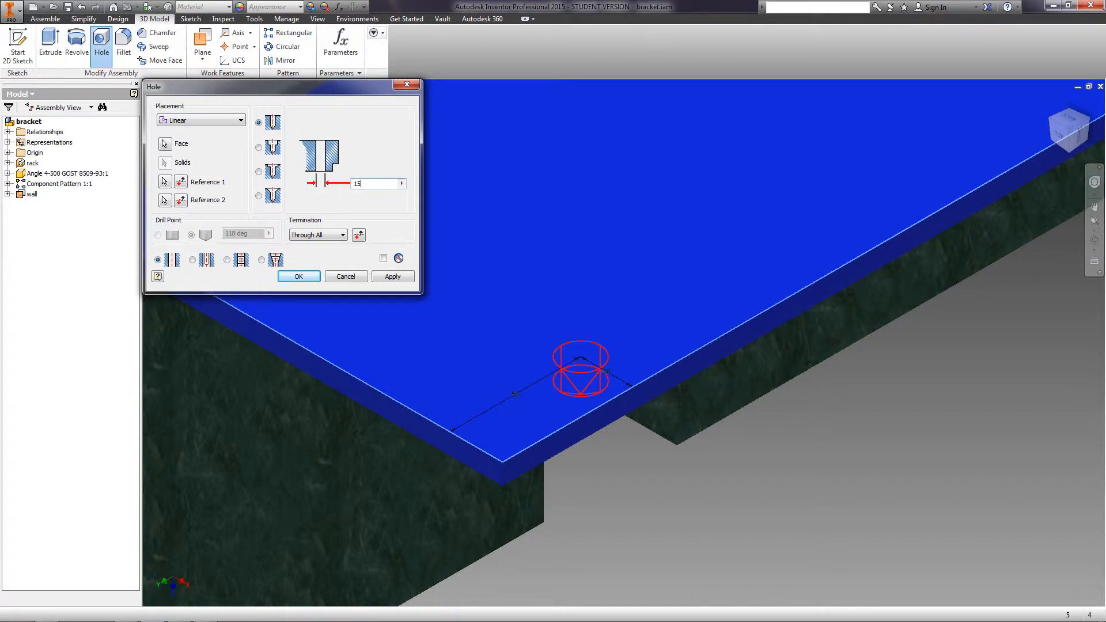
left_click(392, 275)
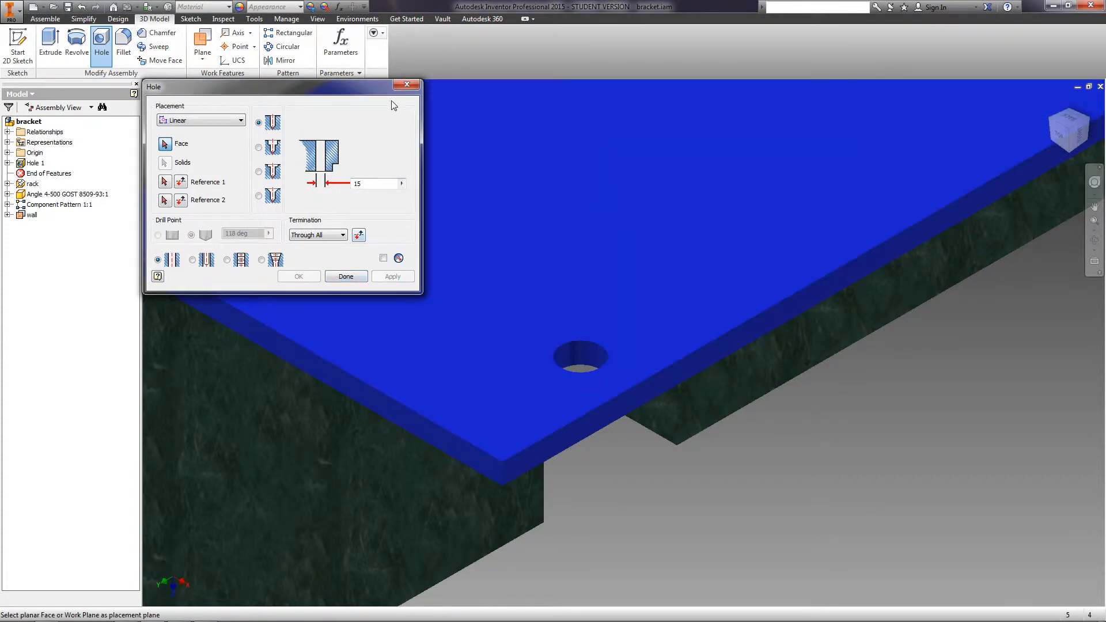
left_click(345, 275)
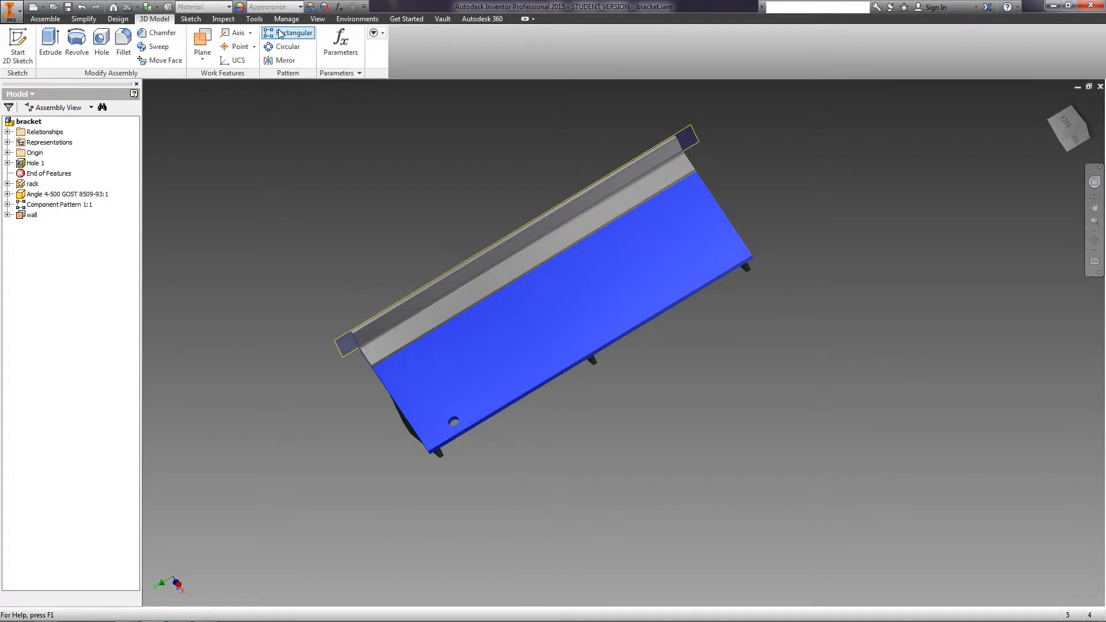
Step: Rectangular-pattern the 15 mm hole 2 by 2, 400 along direction 1 and 100 along direction 2
left_click(288, 32)
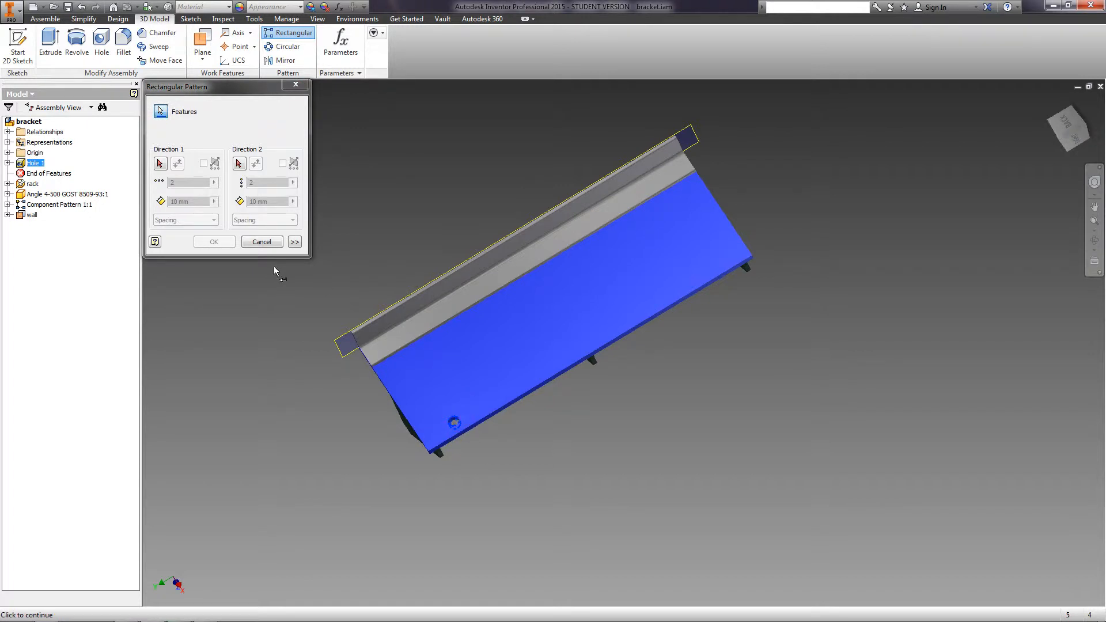
mouse_move(494, 416)
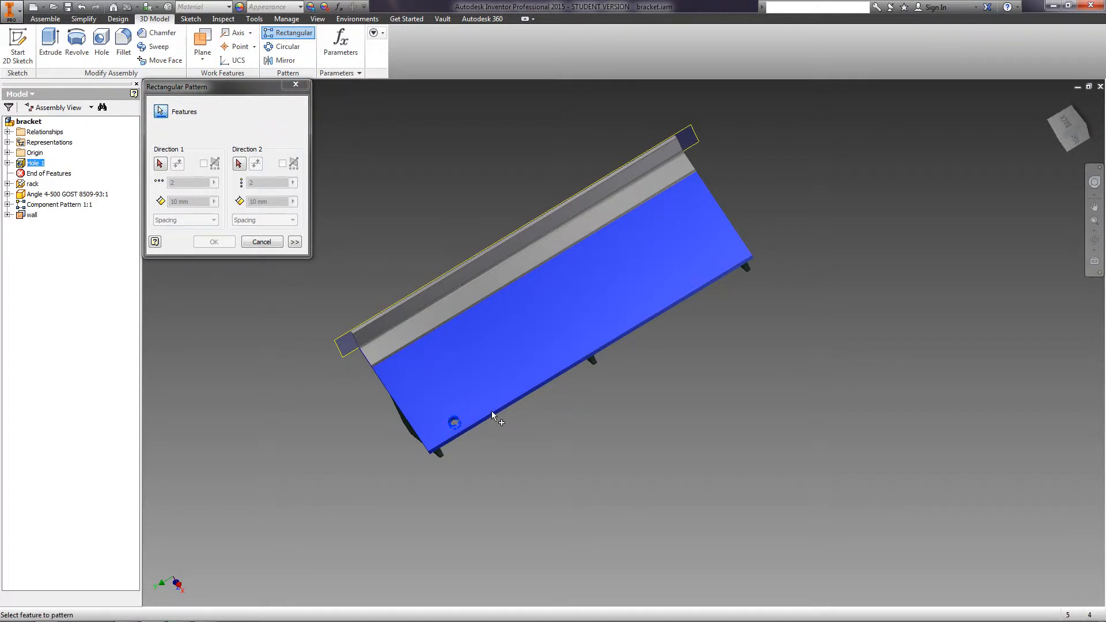
mouse_move(408, 354)
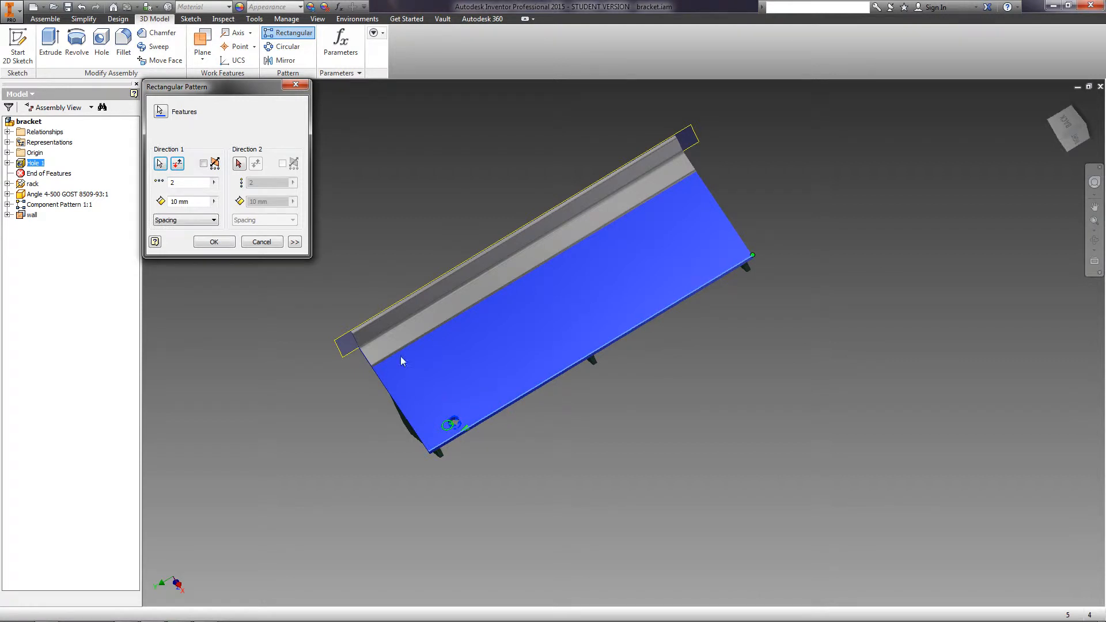
left_click(177, 162)
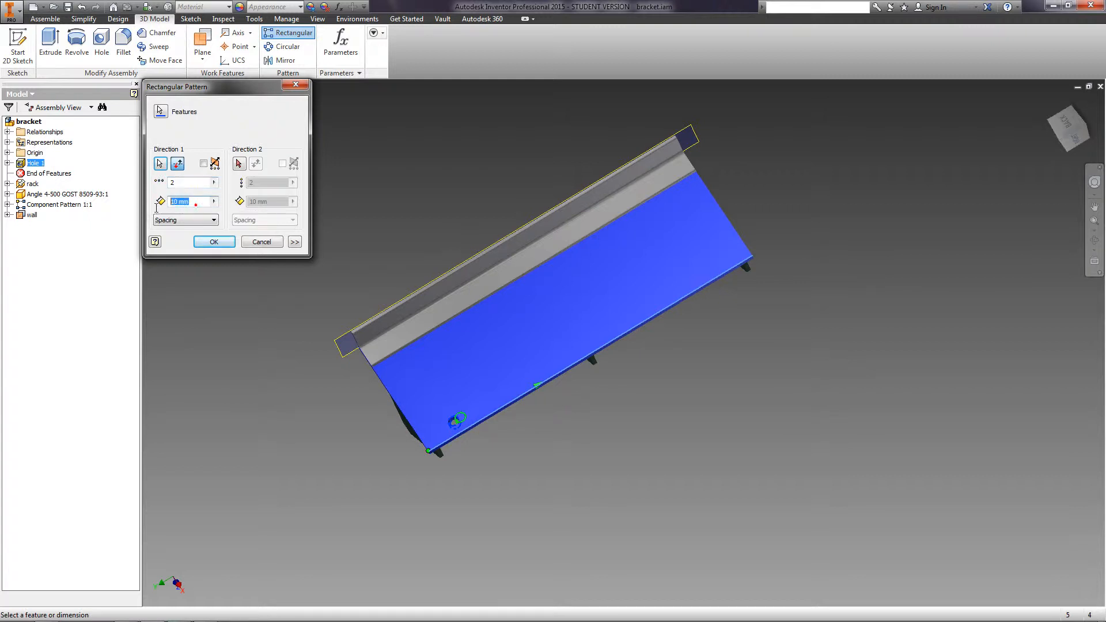
type("400")
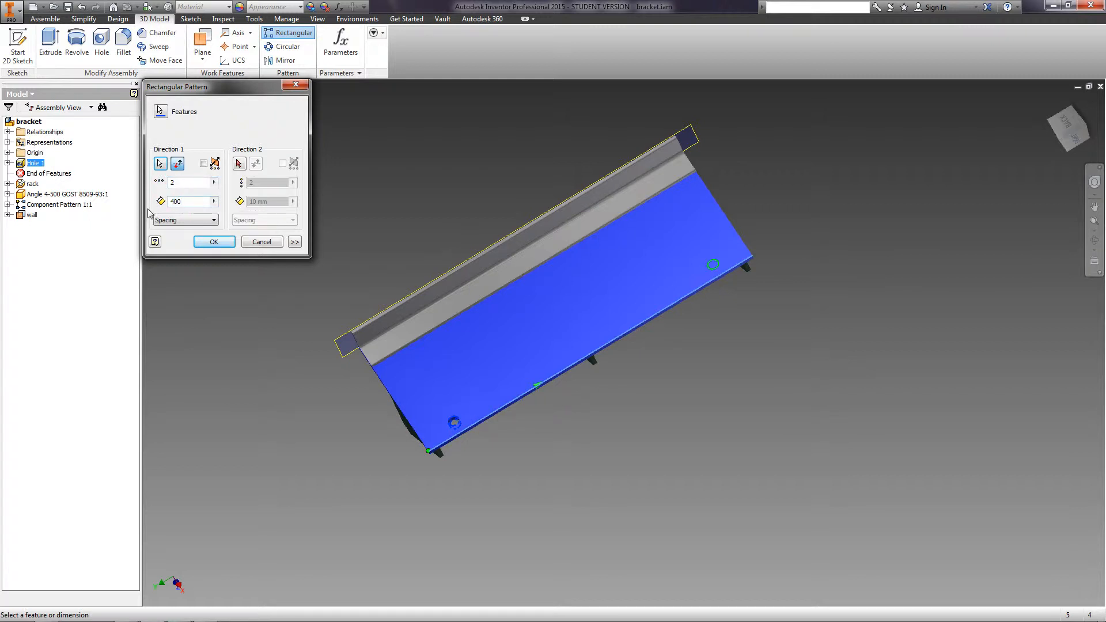
left_click(237, 163)
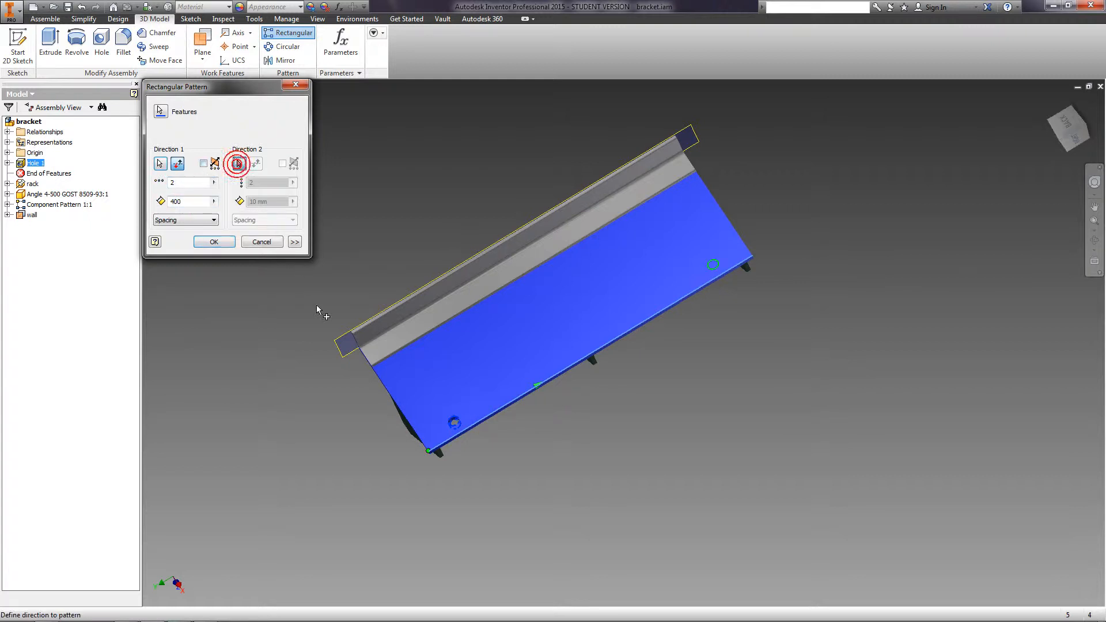
left_click(237, 163)
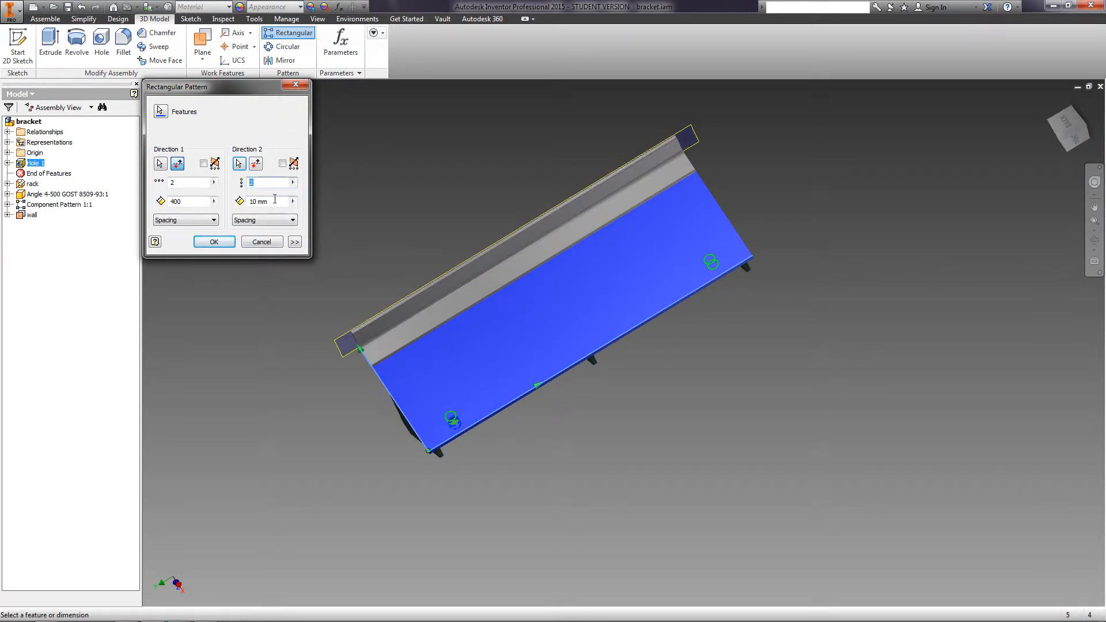
type("100")
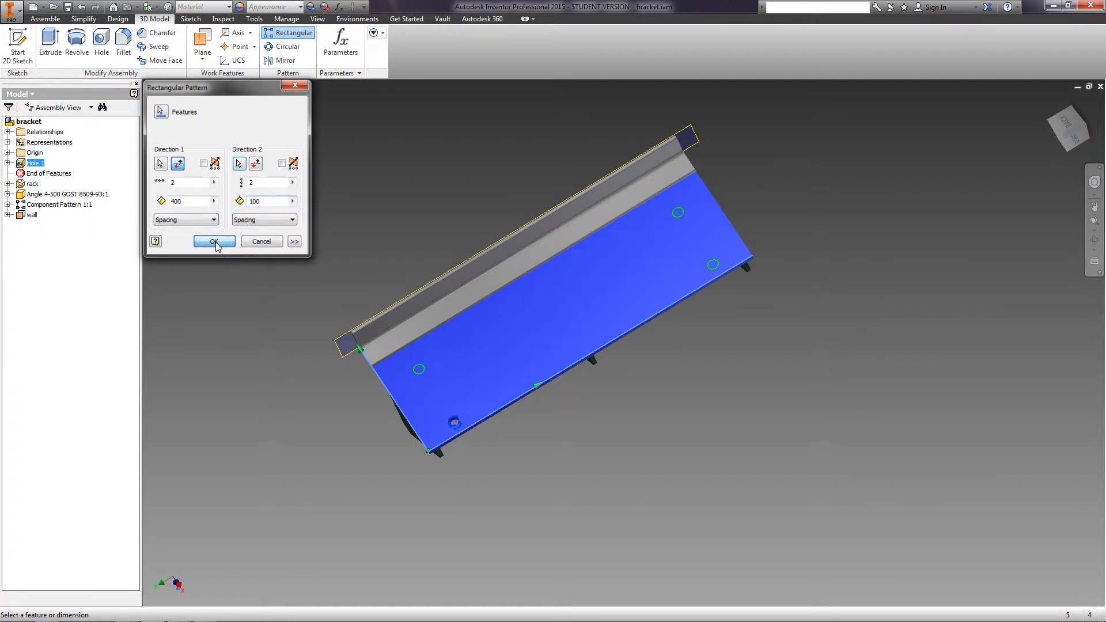
left_click(214, 241)
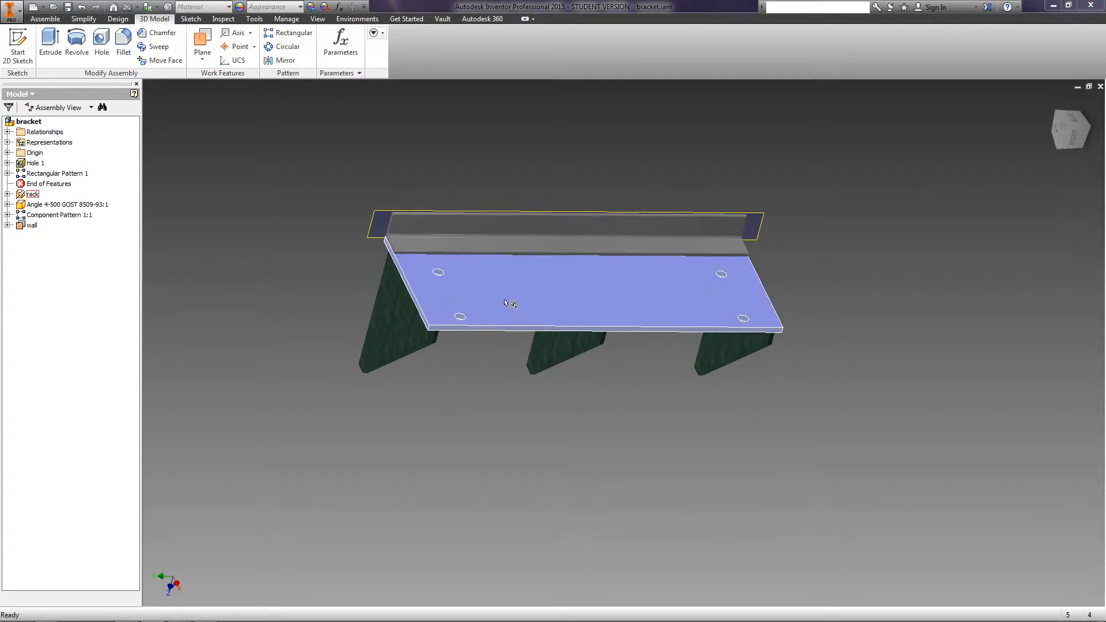
Step: Open the rack plate as its own part file from the viewport context menu
right_click(503, 303)
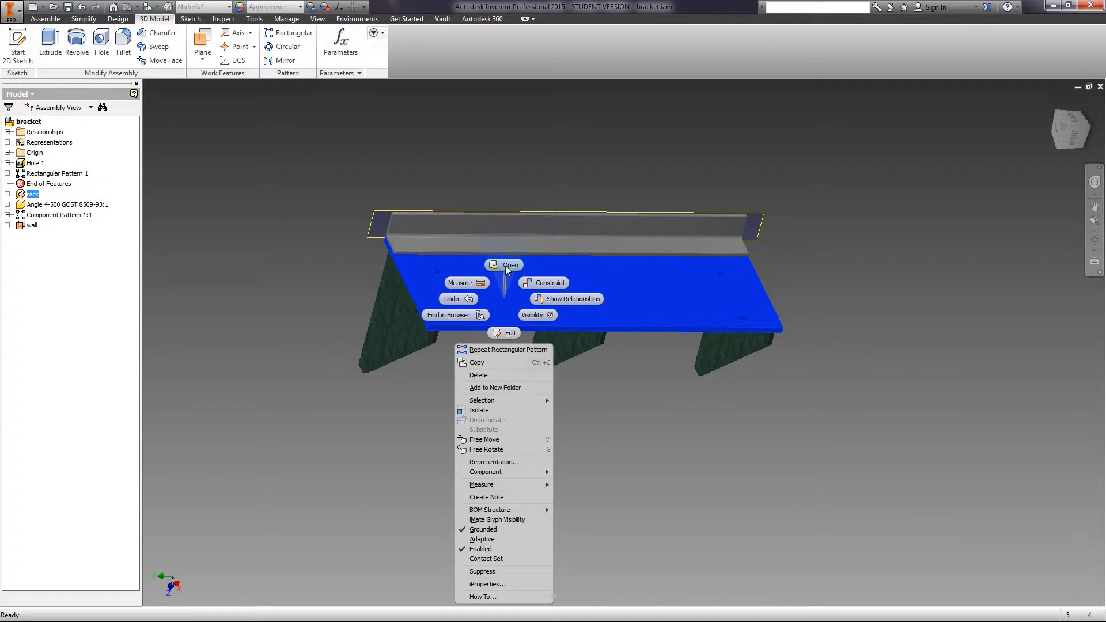
left_click(509, 265)
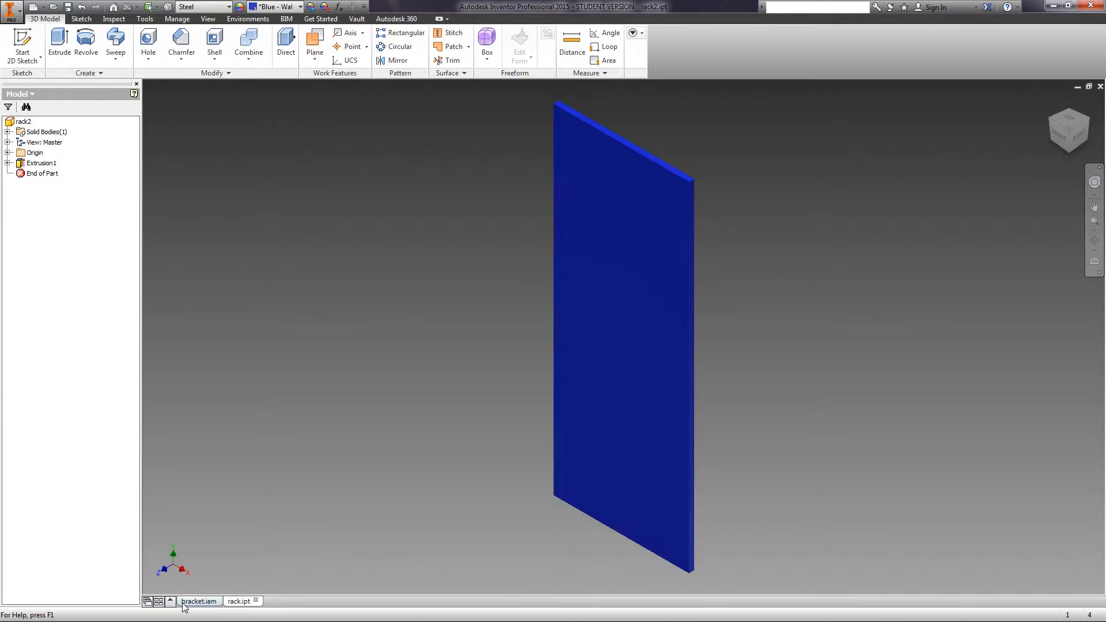
Step: Switch back to the bracket.iam assembly document
left_click(198, 601)
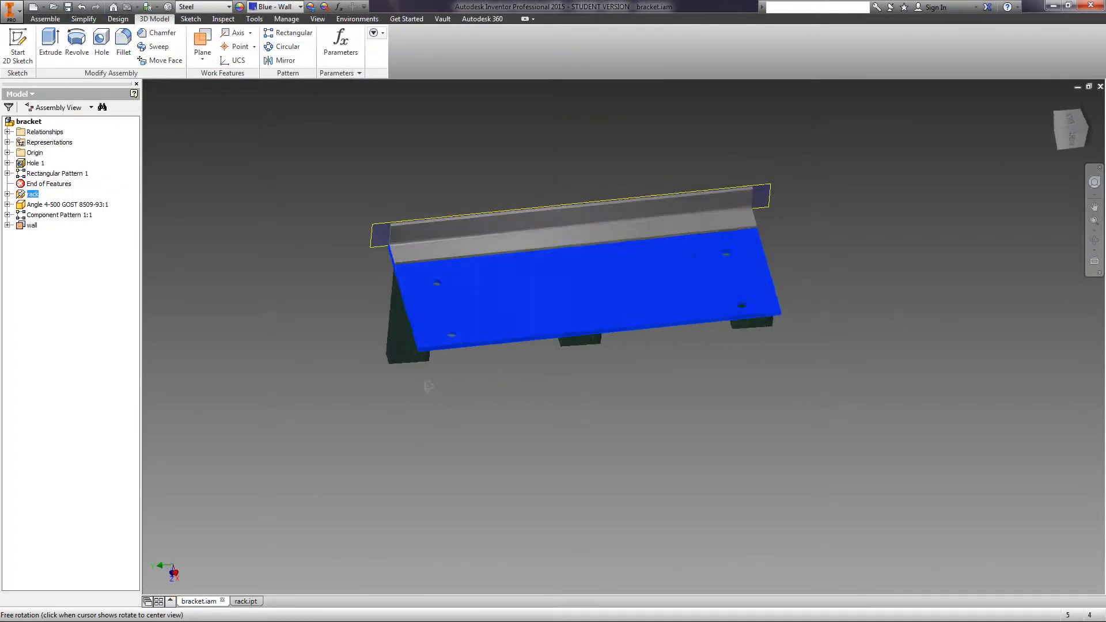
left_click(45, 20)
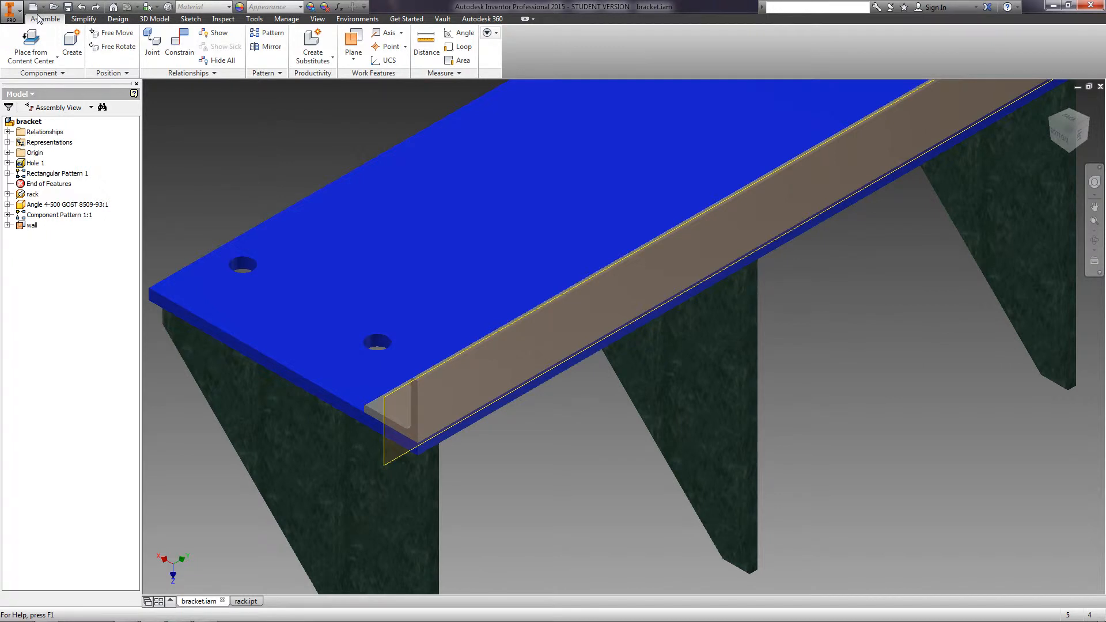
Step: Start Sketch 1 on the angle's upright flange and project the flange edges into it
left_click(190, 18)
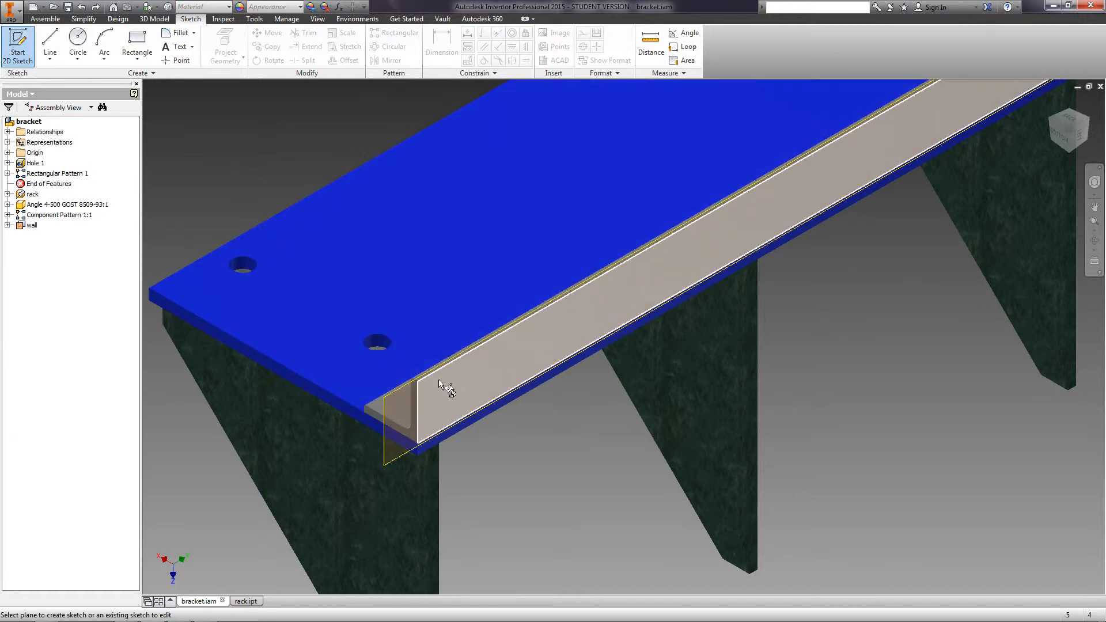
mouse_move(442, 393)
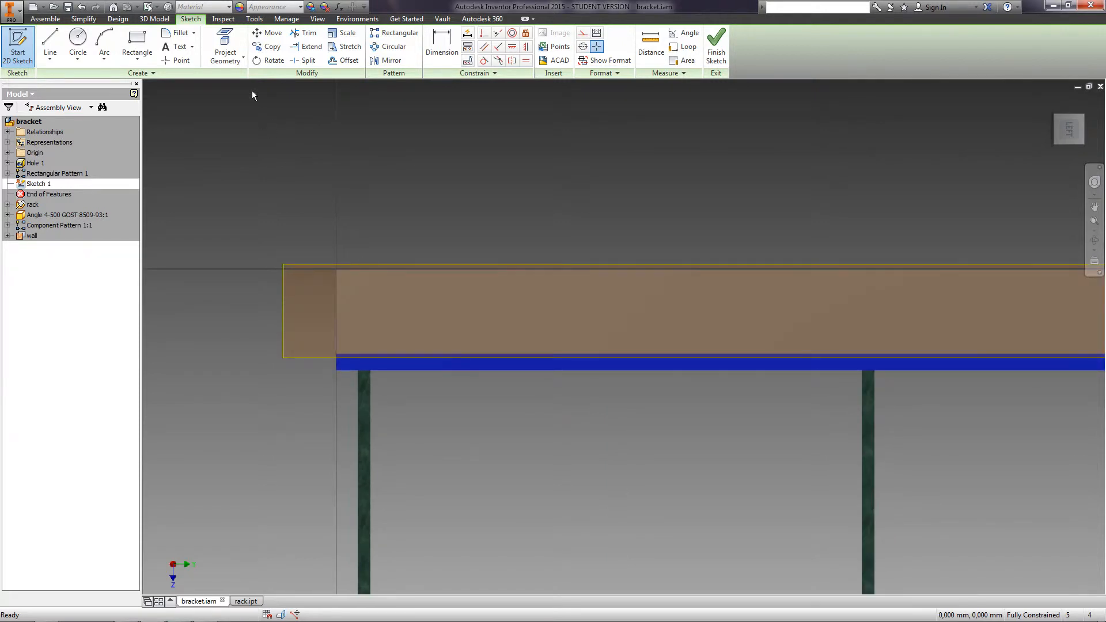
left_click(224, 46)
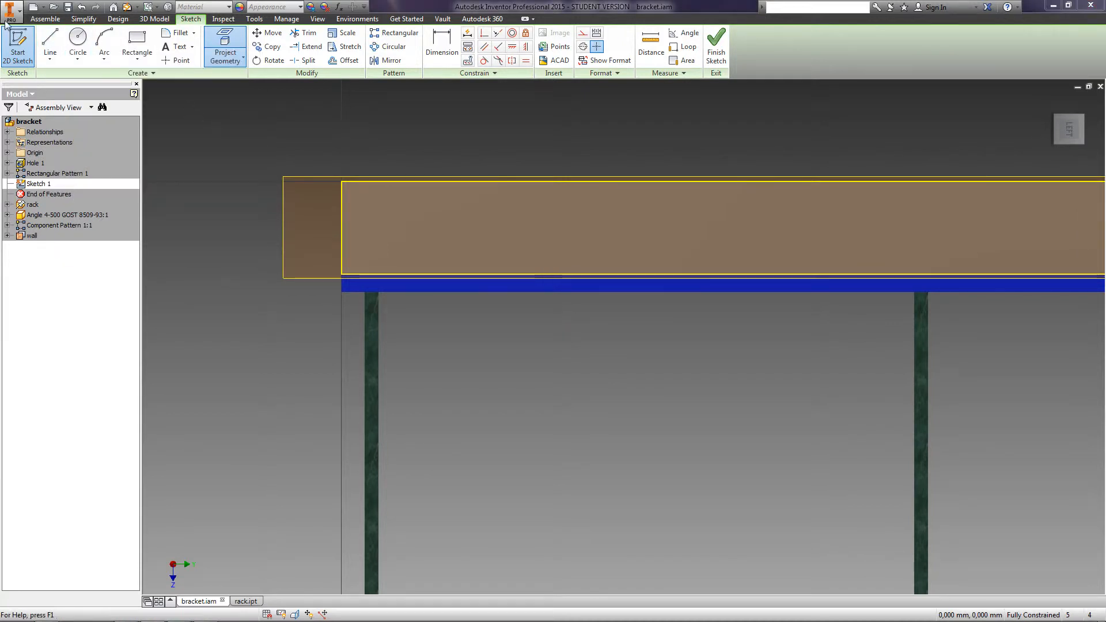
Step: Draw the slot outline and dimension it 16 long, R7, 20 and 14 from the flange edges
left_click(49, 42)
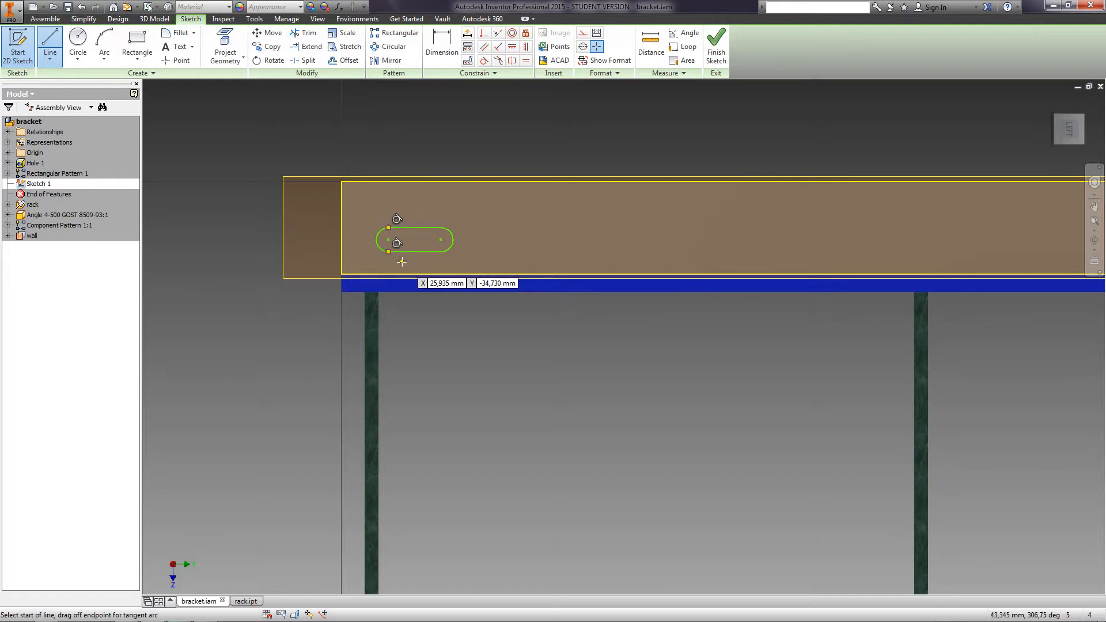
left_click(441, 46)
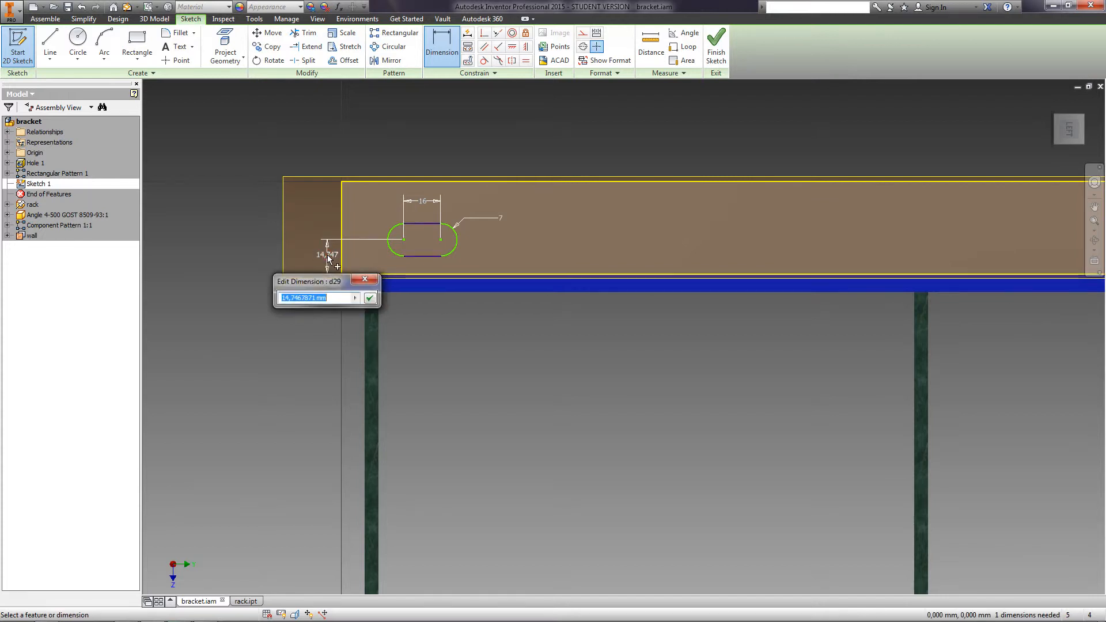
left_click(368, 297)
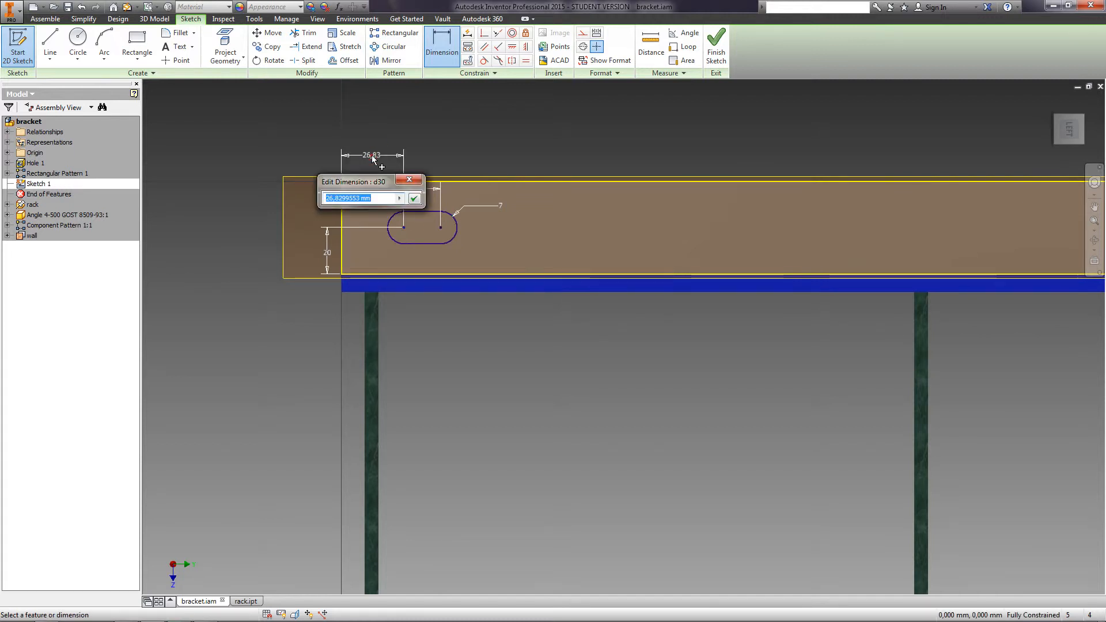
left_click(413, 197)
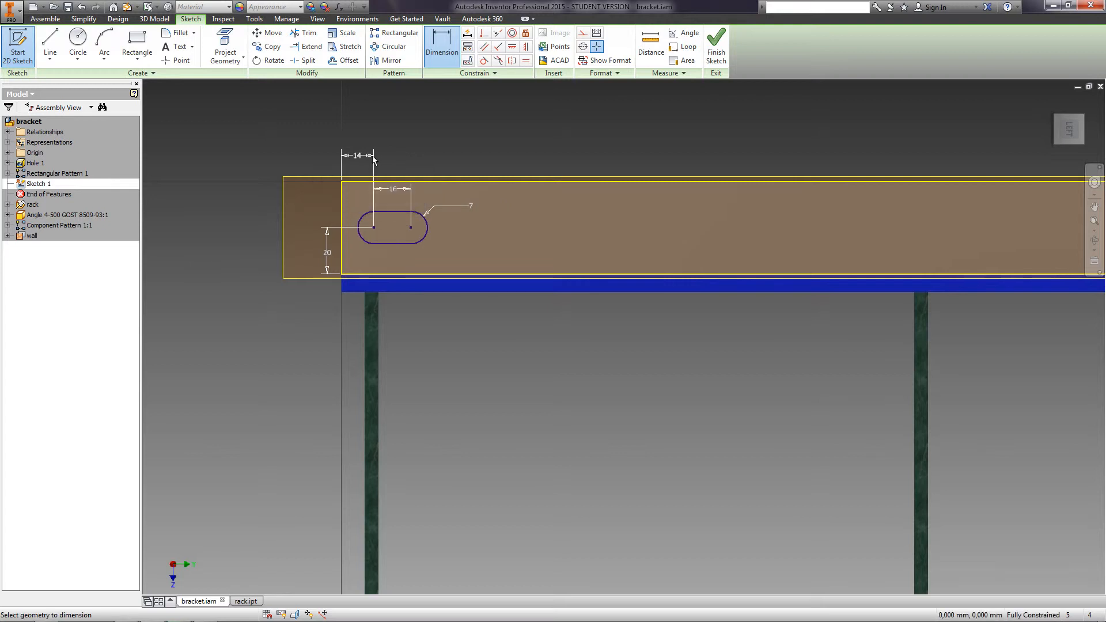
mouse_move(457, 150)
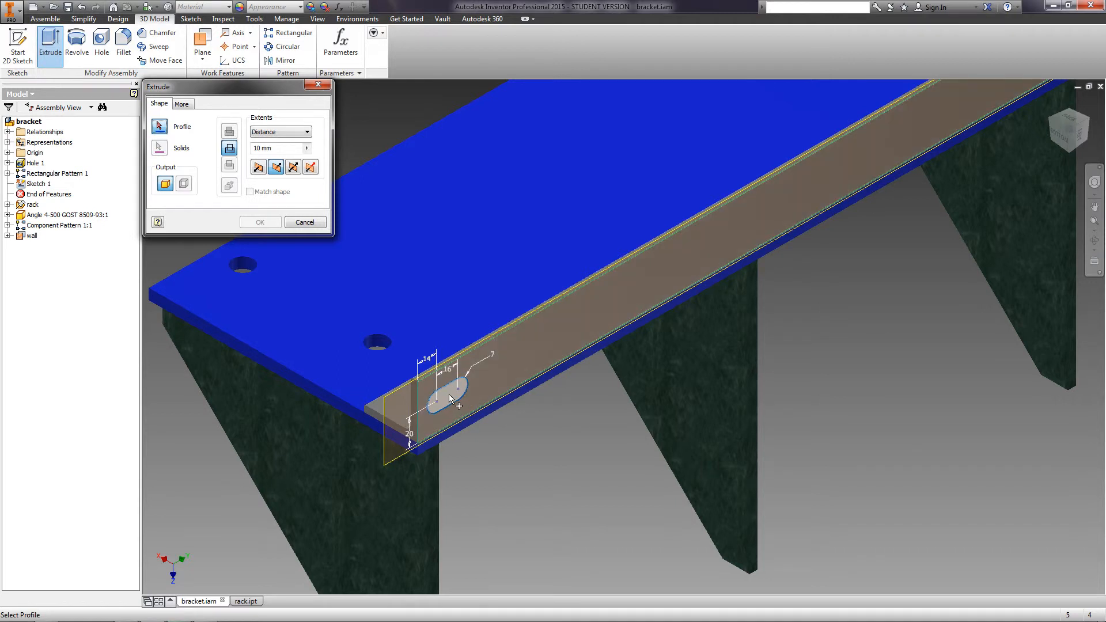
Step: Cut the slot profile through the flange as Extrusion 1 using To extents
left_click(448, 389)
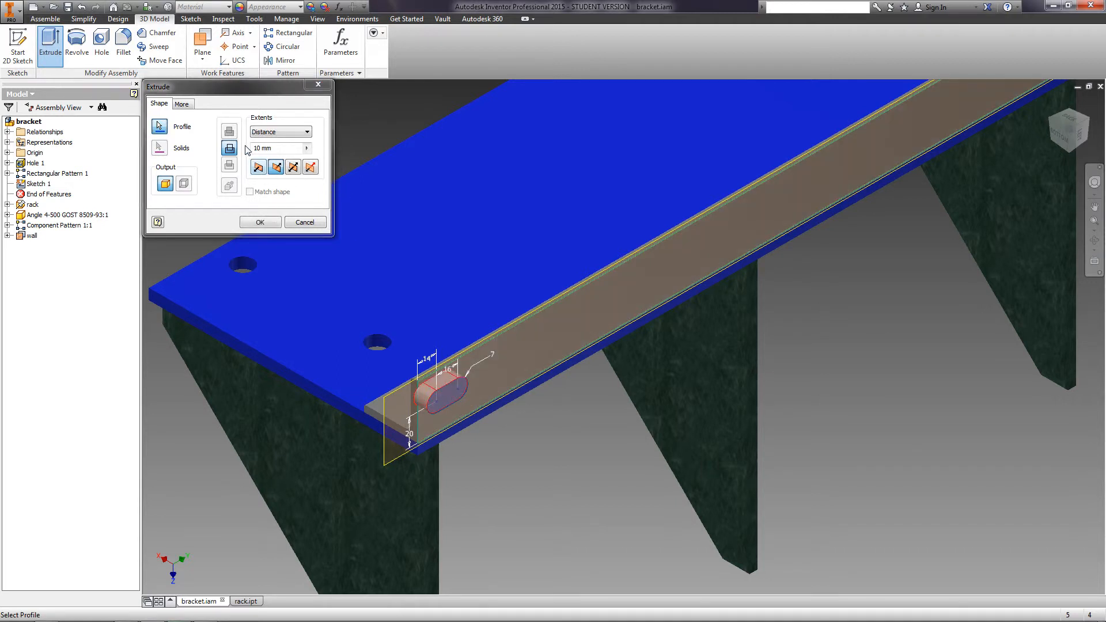
left_click(279, 132)
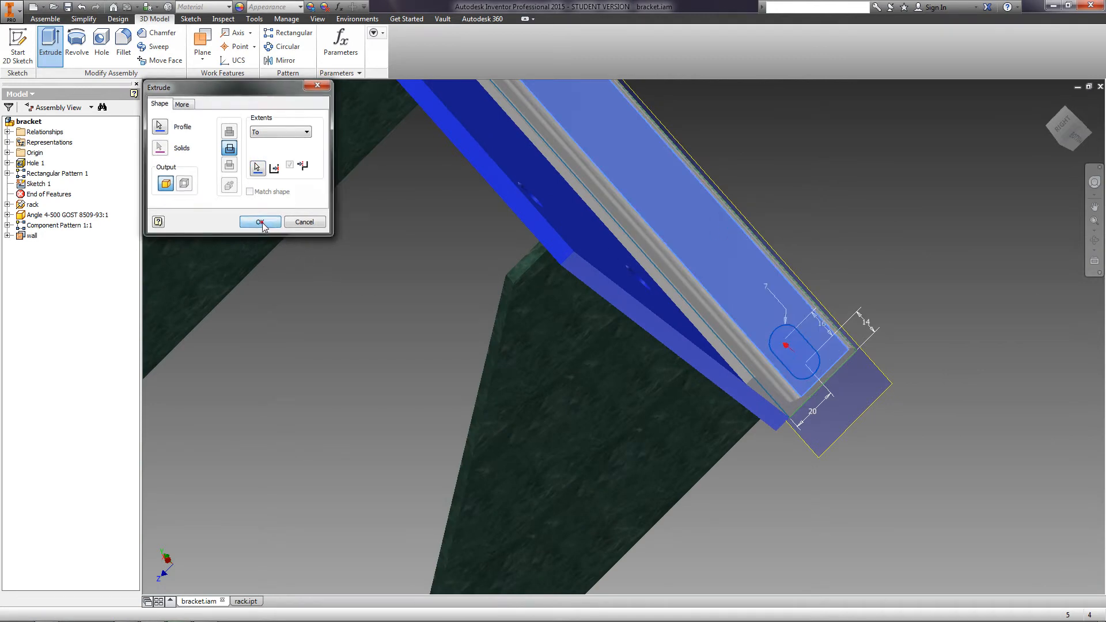
left_click(259, 221)
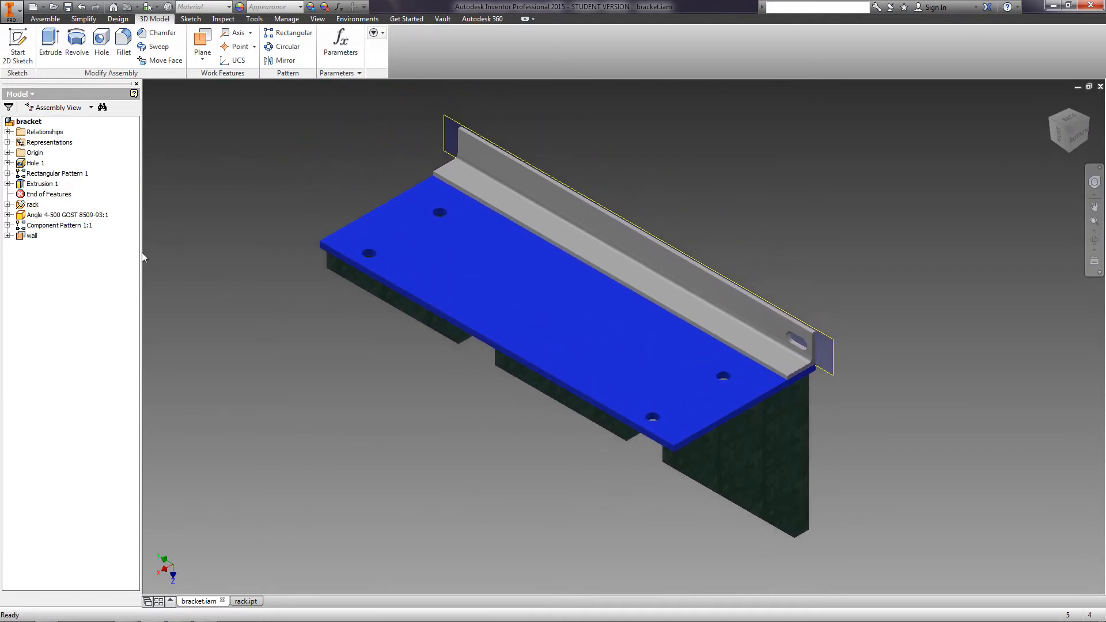
Step: Rename Extrusion 1 to 'groove' in the model tree
left_click(41, 183)
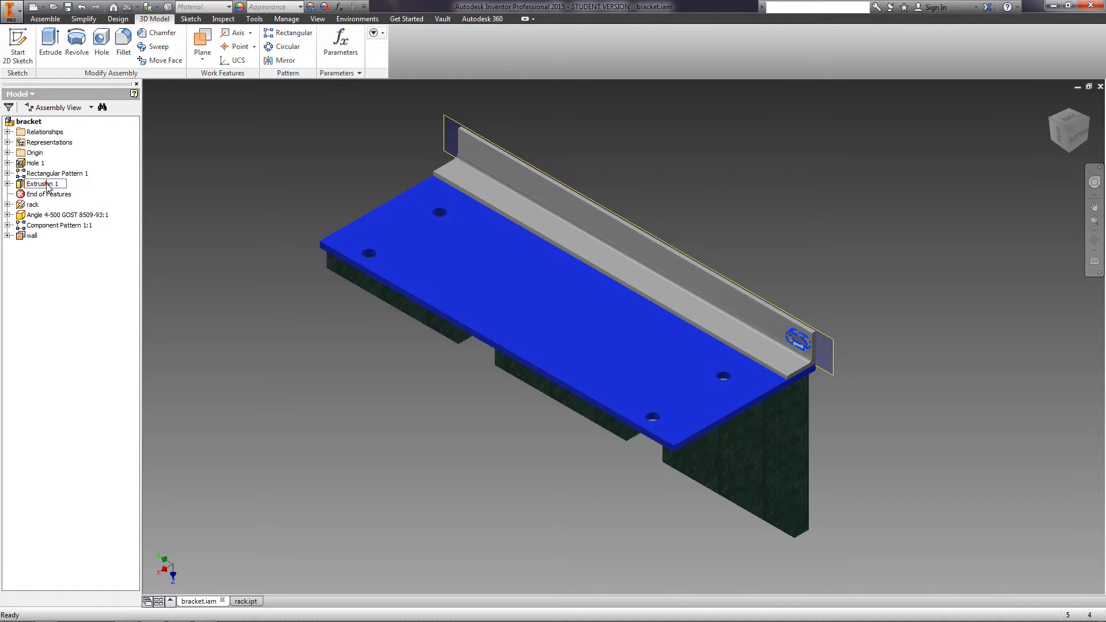
type("groove")
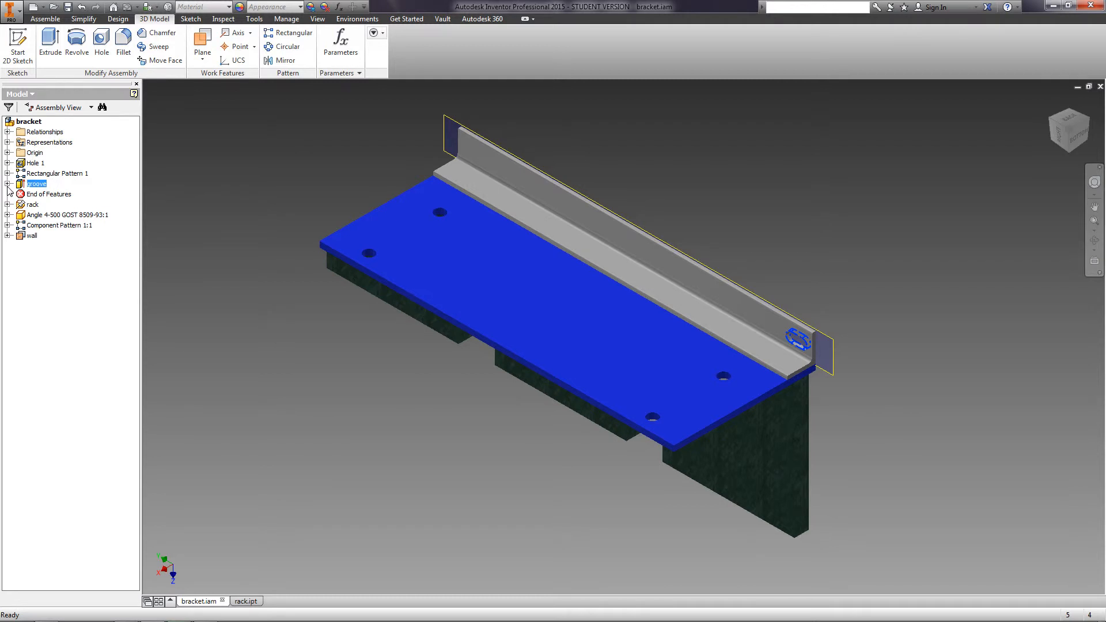
left_click(7, 184)
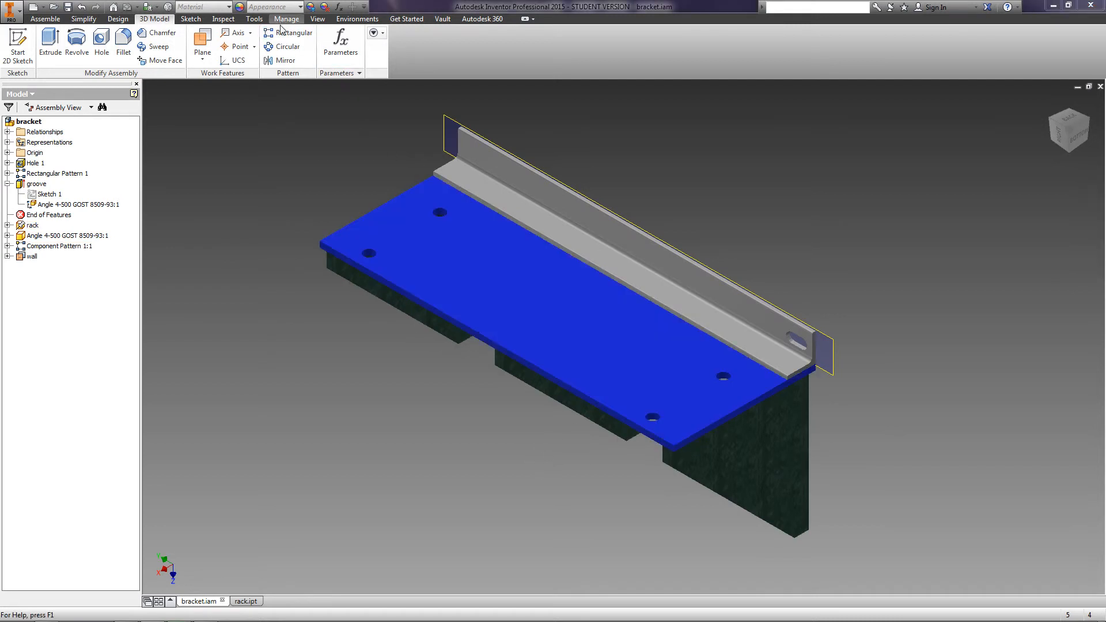
Step: Rectangular-pattern the groove to 3 copies spaced 228 along the angle
left_click(294, 33)
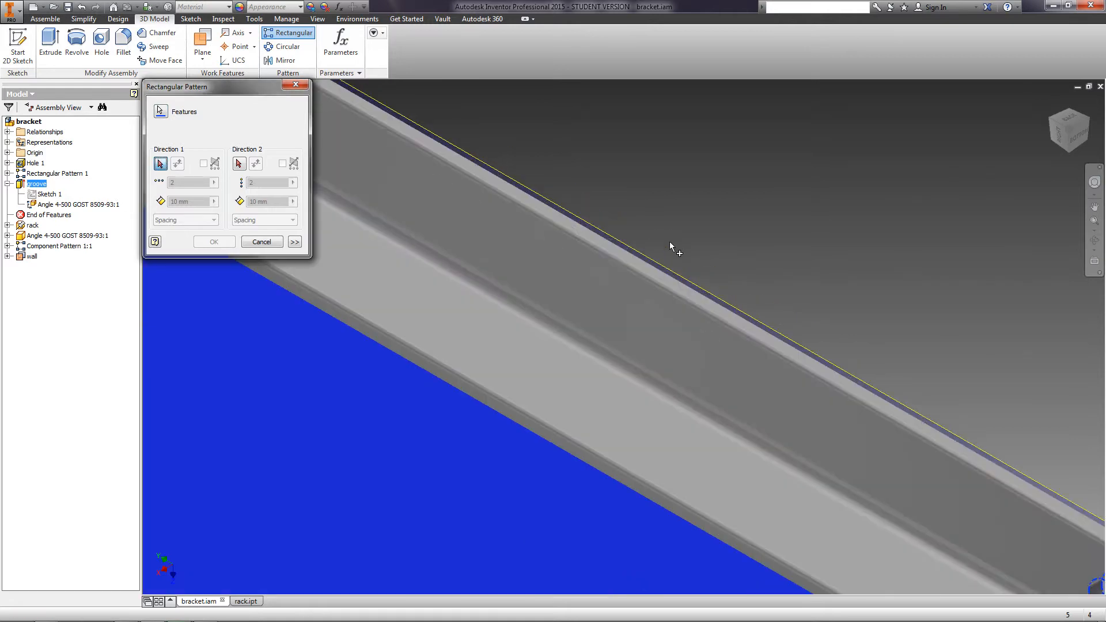
mouse_move(760, 332)
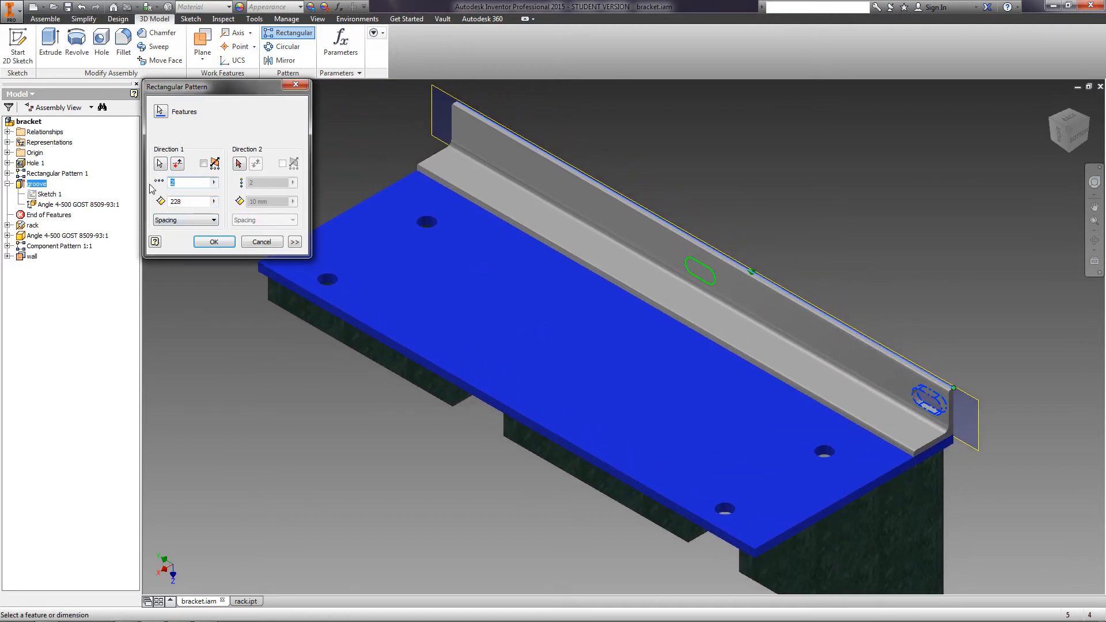
type("3")
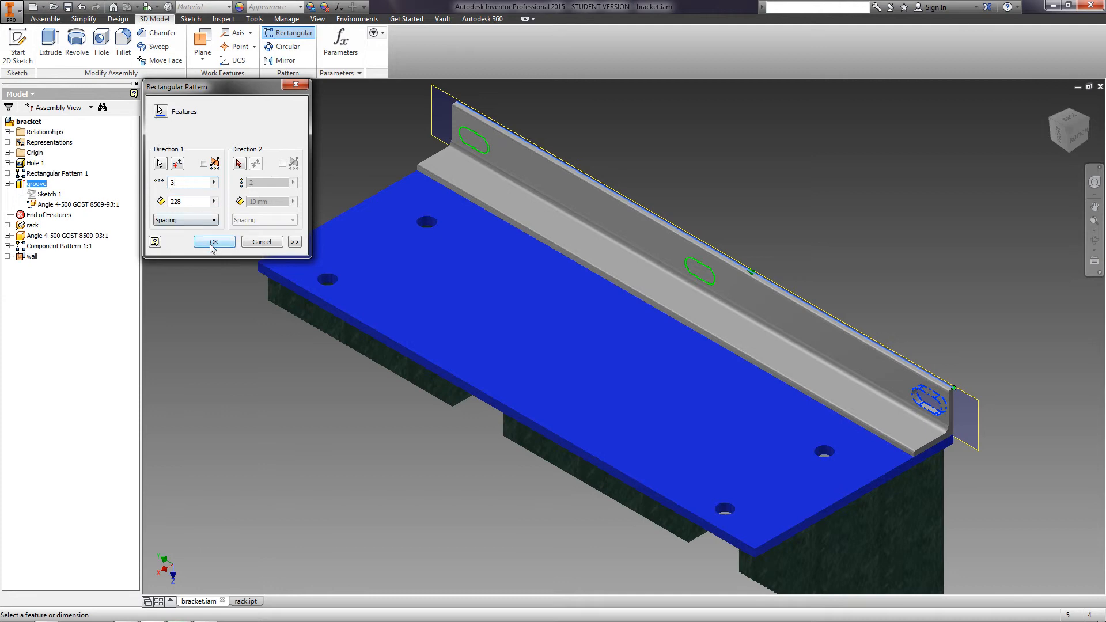
left_click(214, 241)
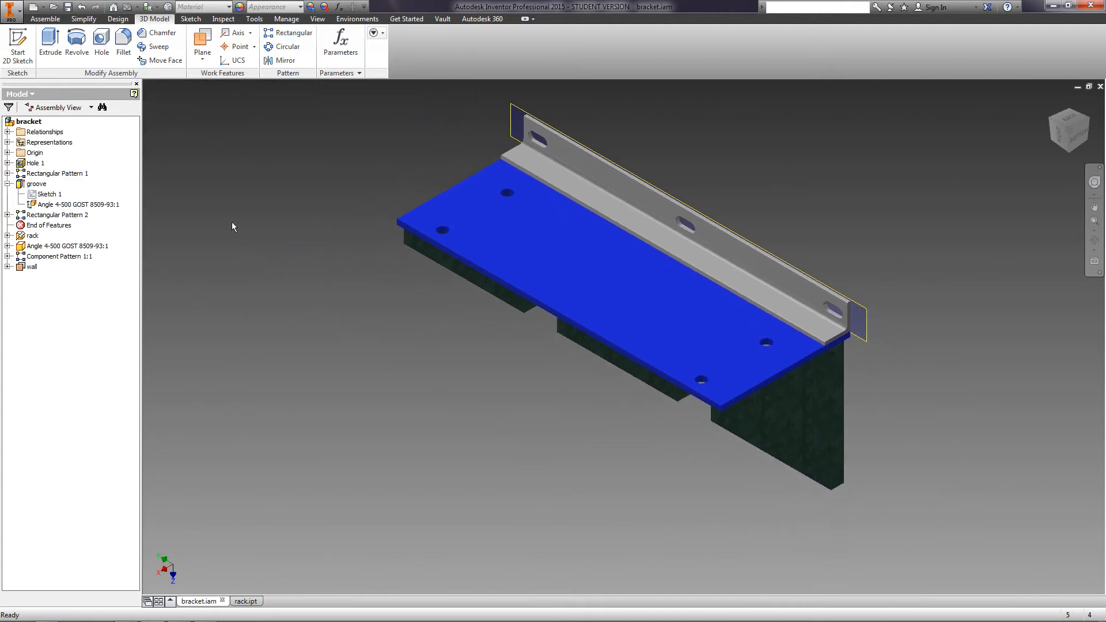
mouse_move(280, 219)
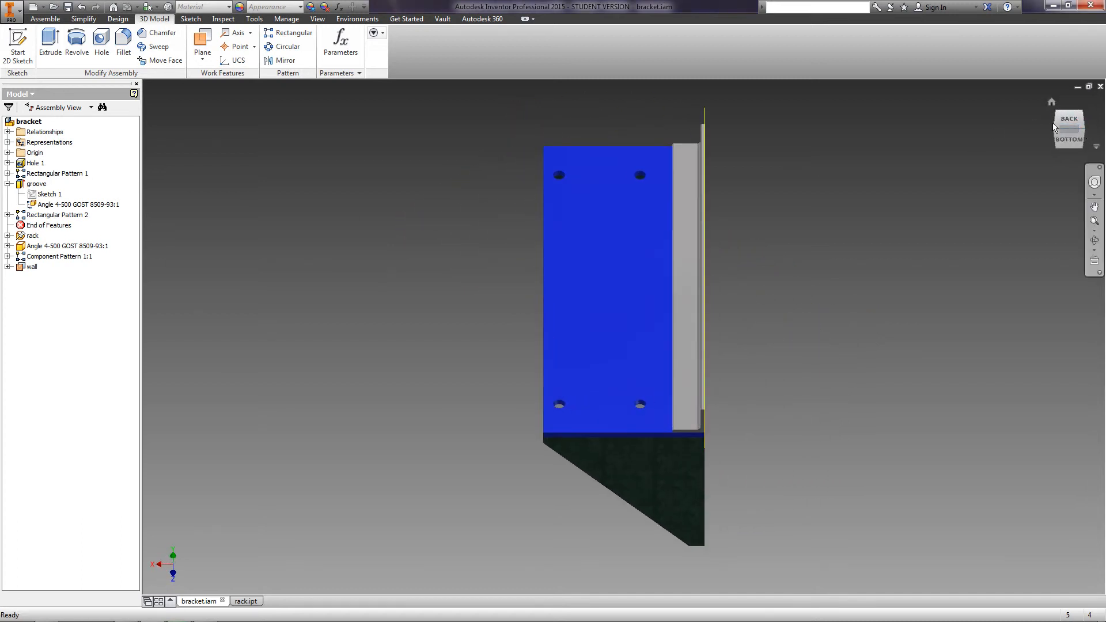
Step: View the bracket from the top, open the GOST angle part, then return to the assembly
left_click(1068, 126)
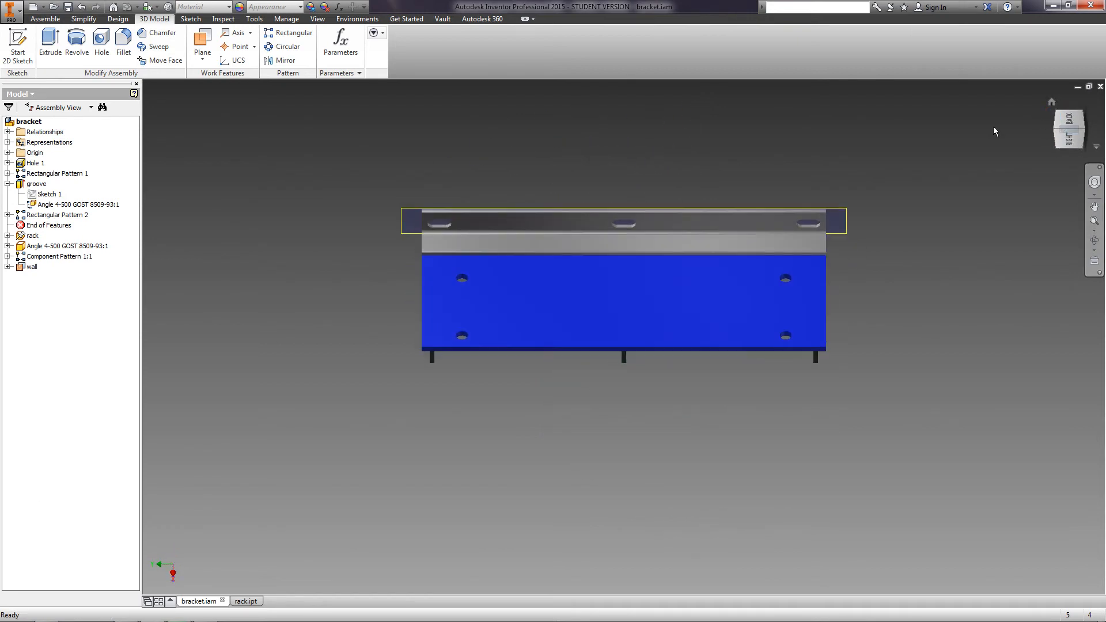
mouse_move(951, 257)
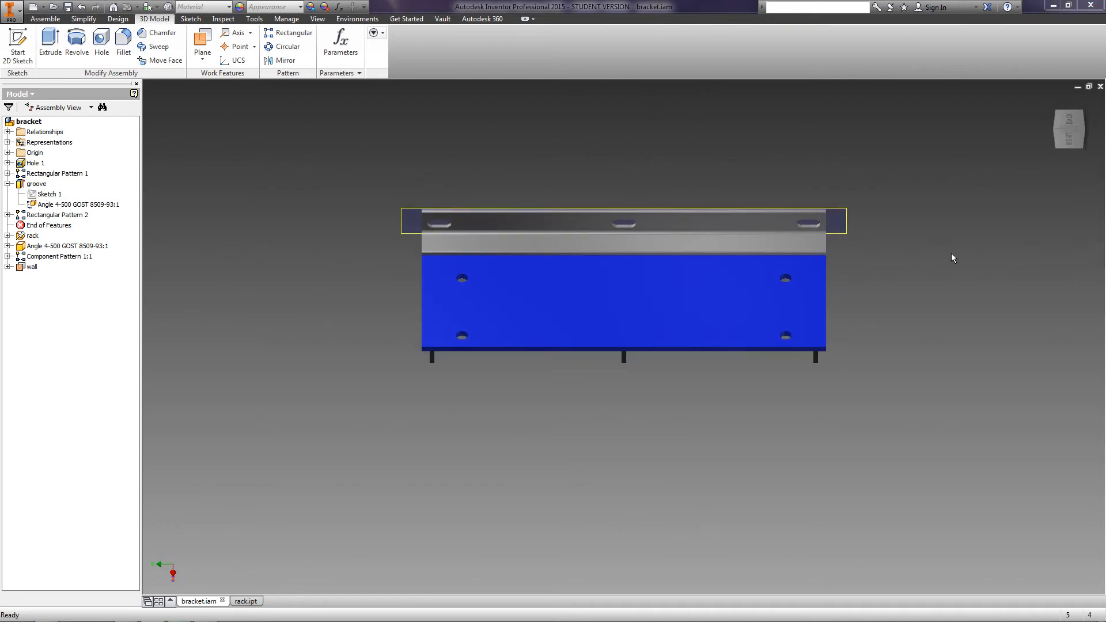
mouse_move(424, 375)
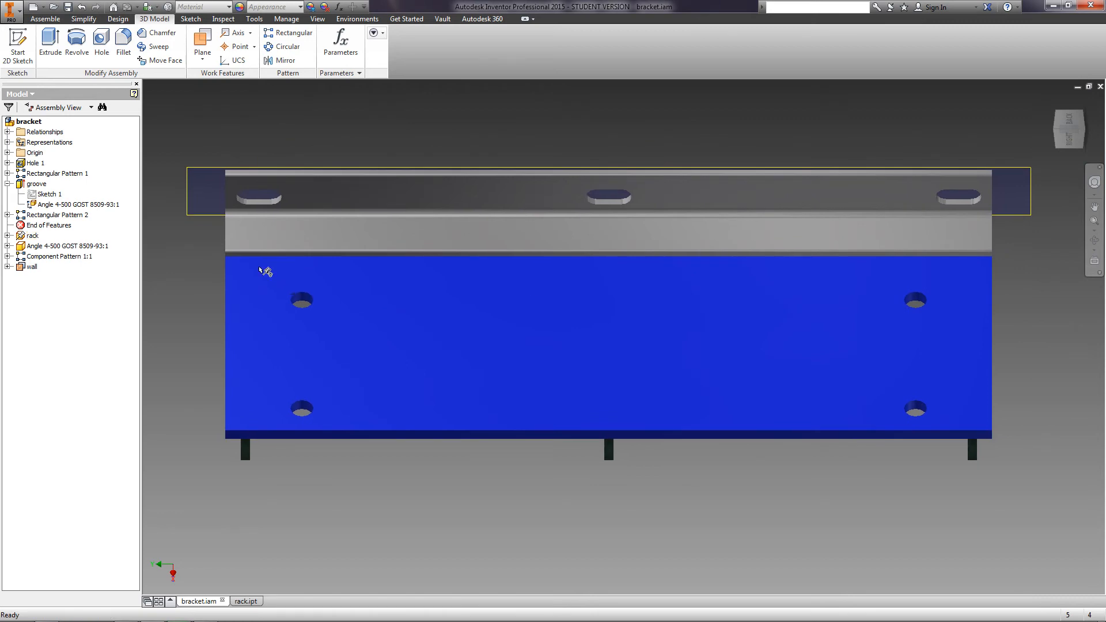
mouse_move(189, 261)
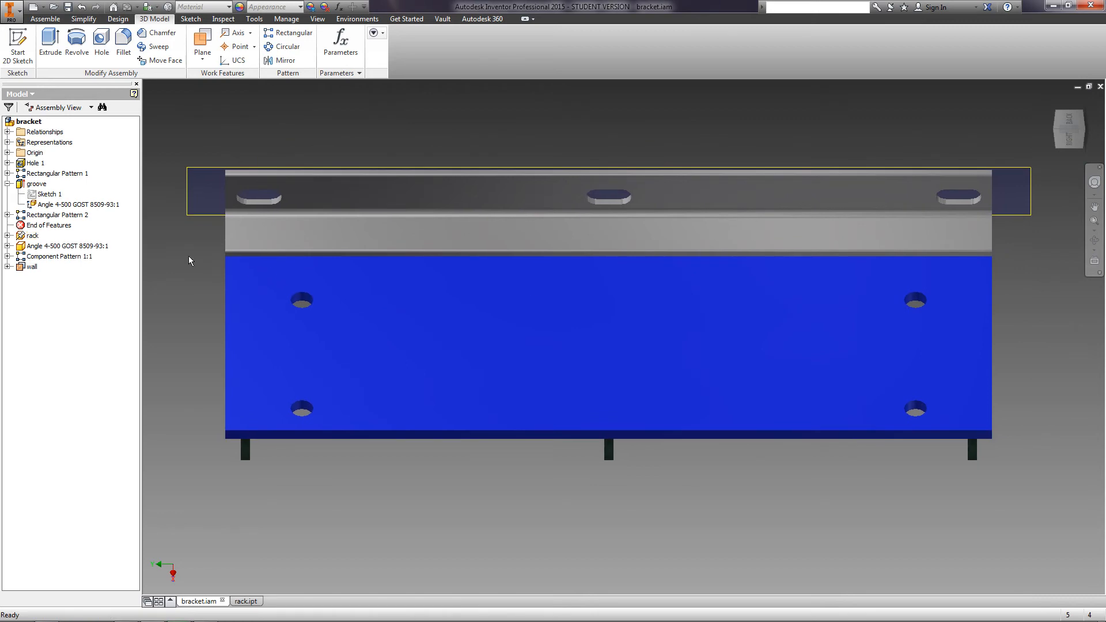
left_click(64, 246)
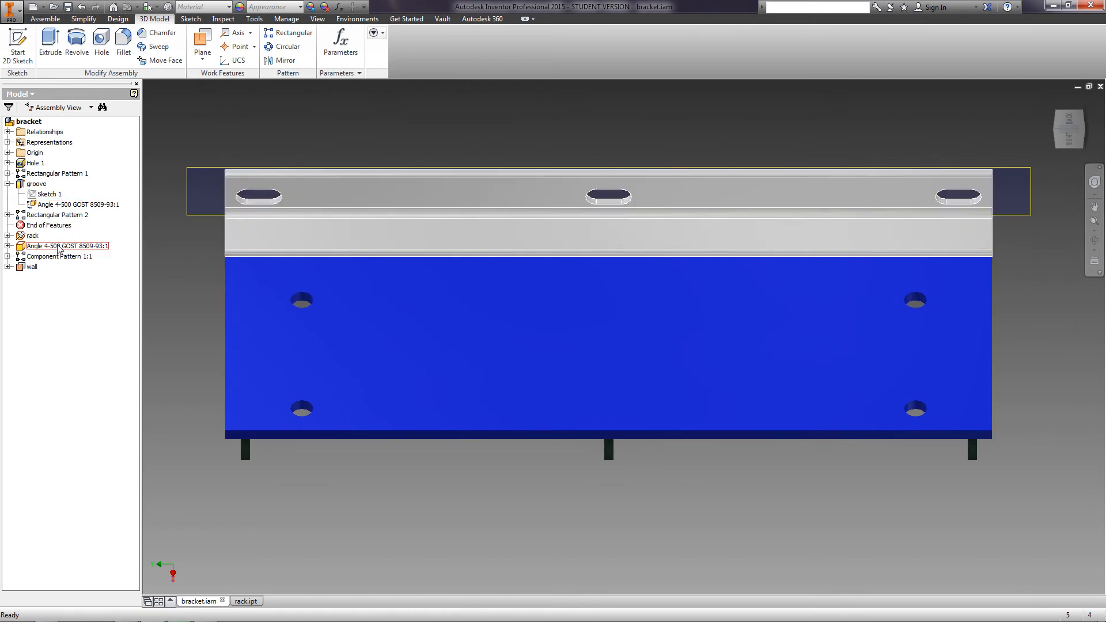
left_click(65, 245)
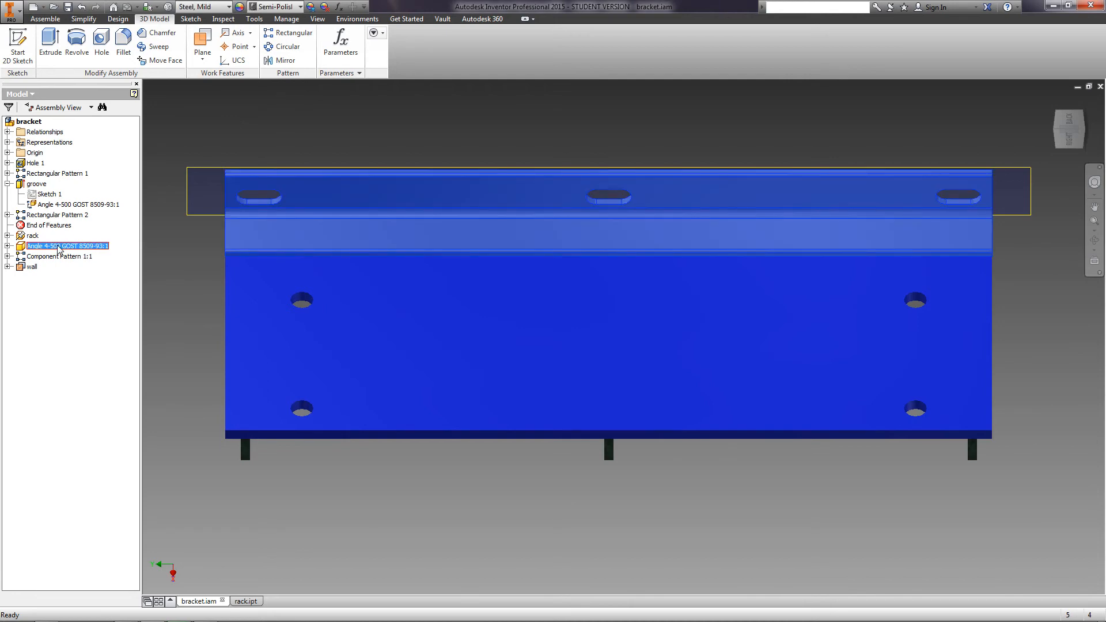
double_click(64, 246)
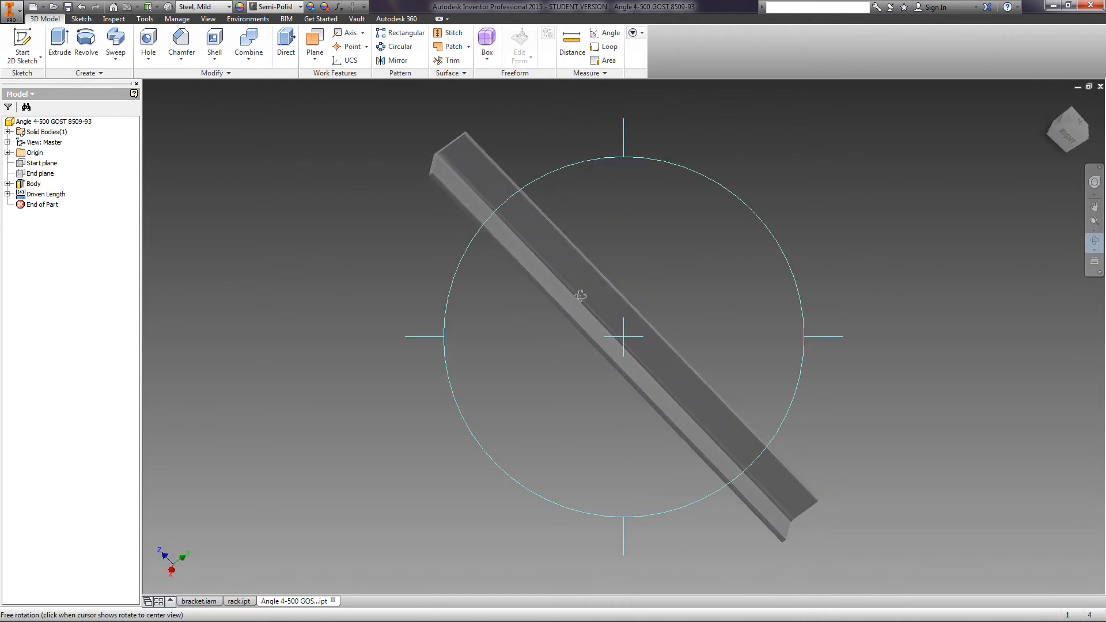
left_click(197, 601)
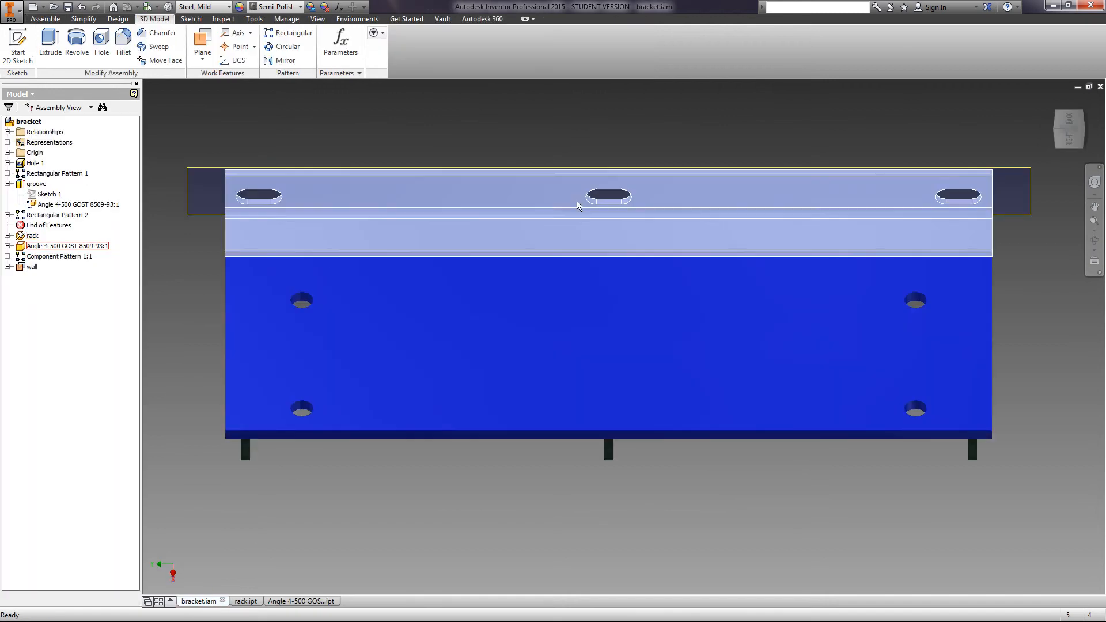
left_click(32, 234)
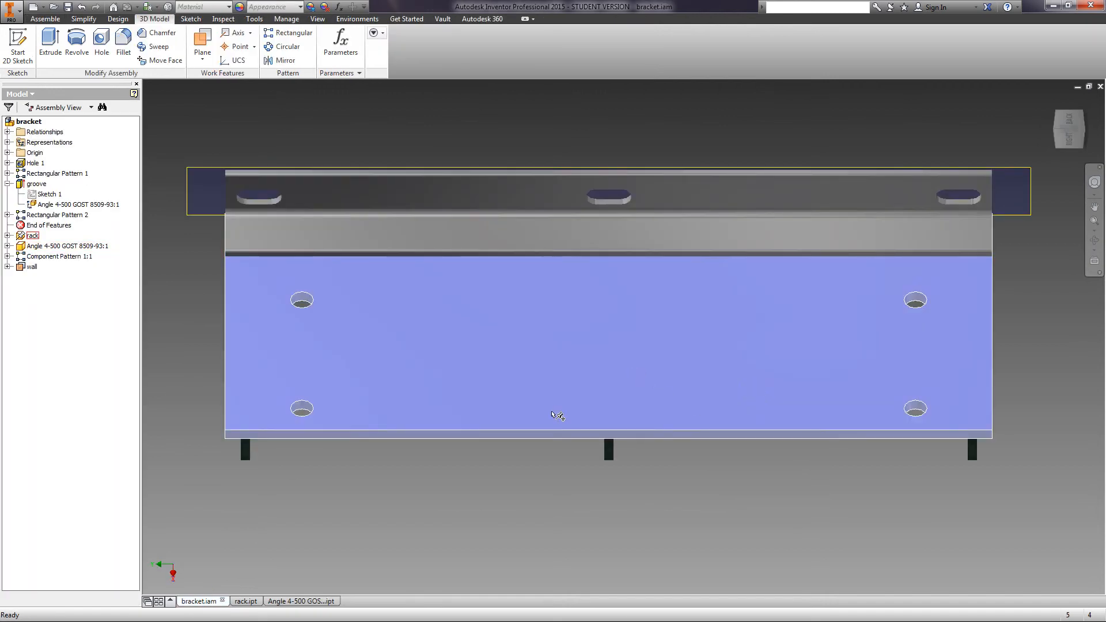
left_click(45, 20)
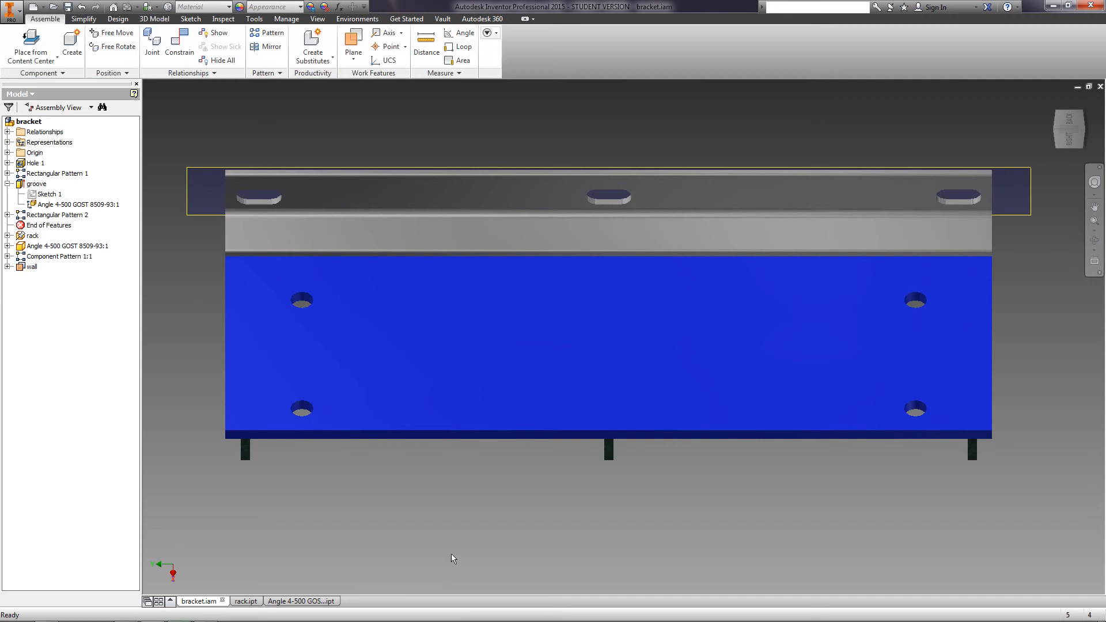
Step: Show the bill of materials for rack2, rib2 and the angle with a Mass column added
left_click(286, 19)
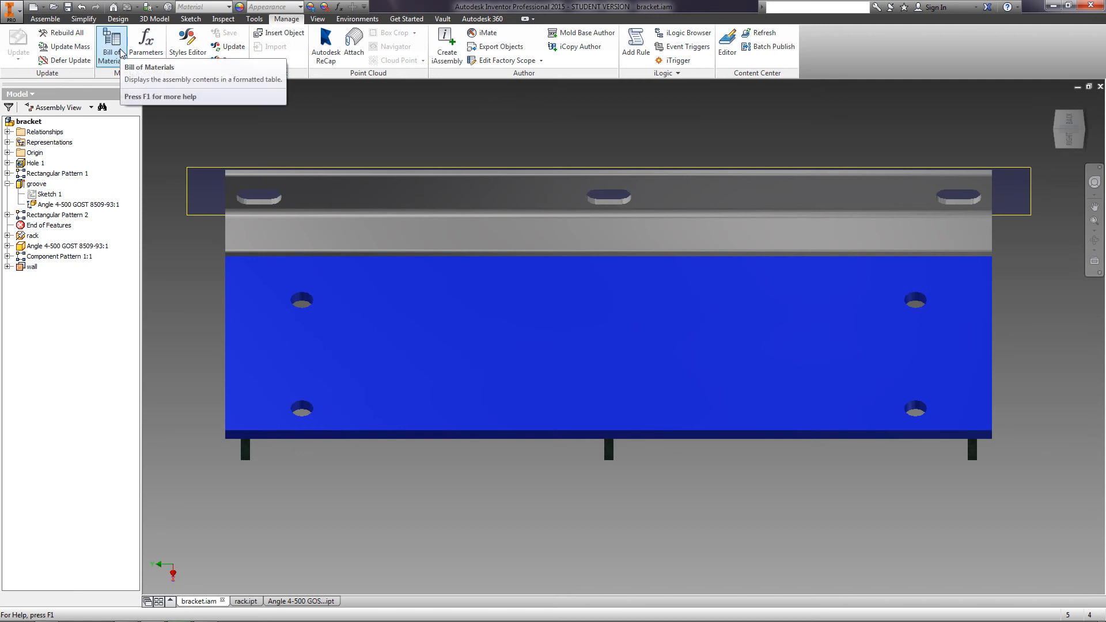
left_click(111, 43)
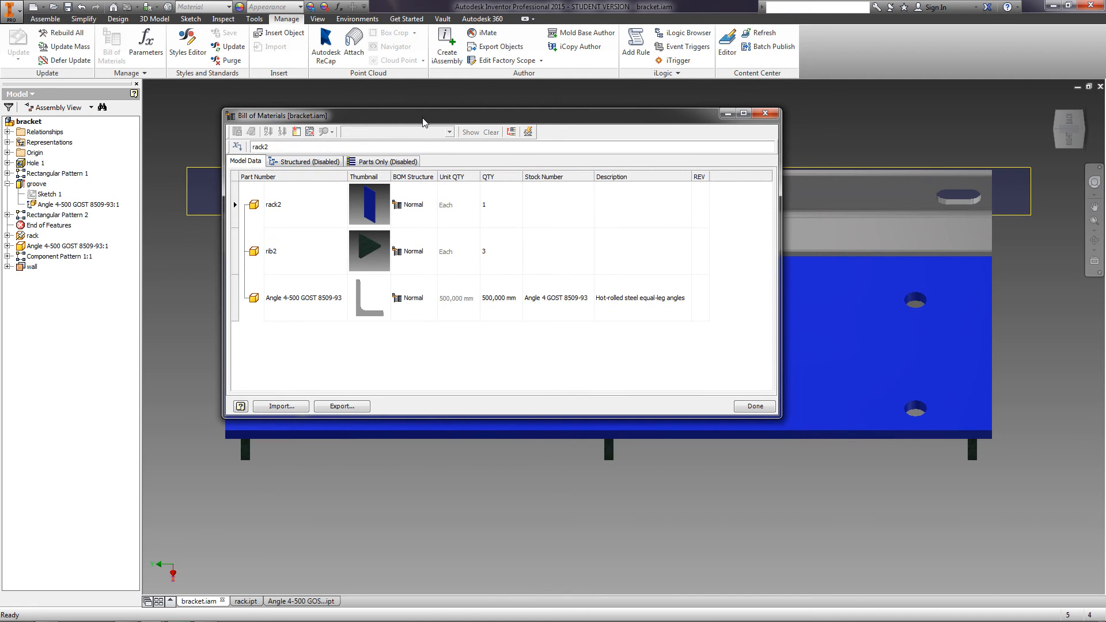
mouse_move(423, 166)
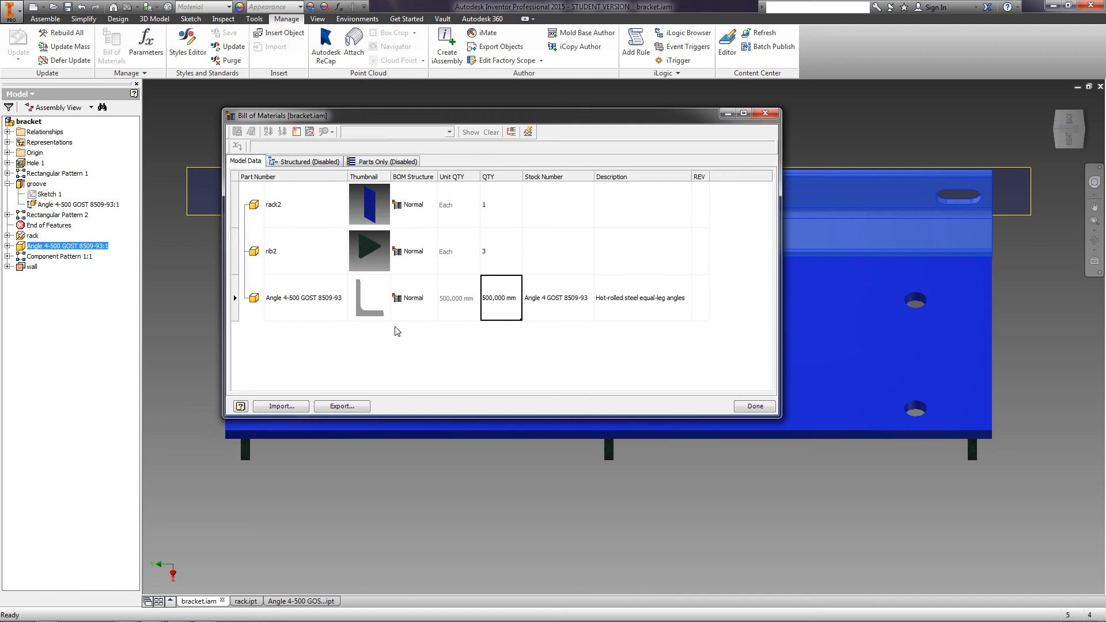
mouse_move(280, 336)
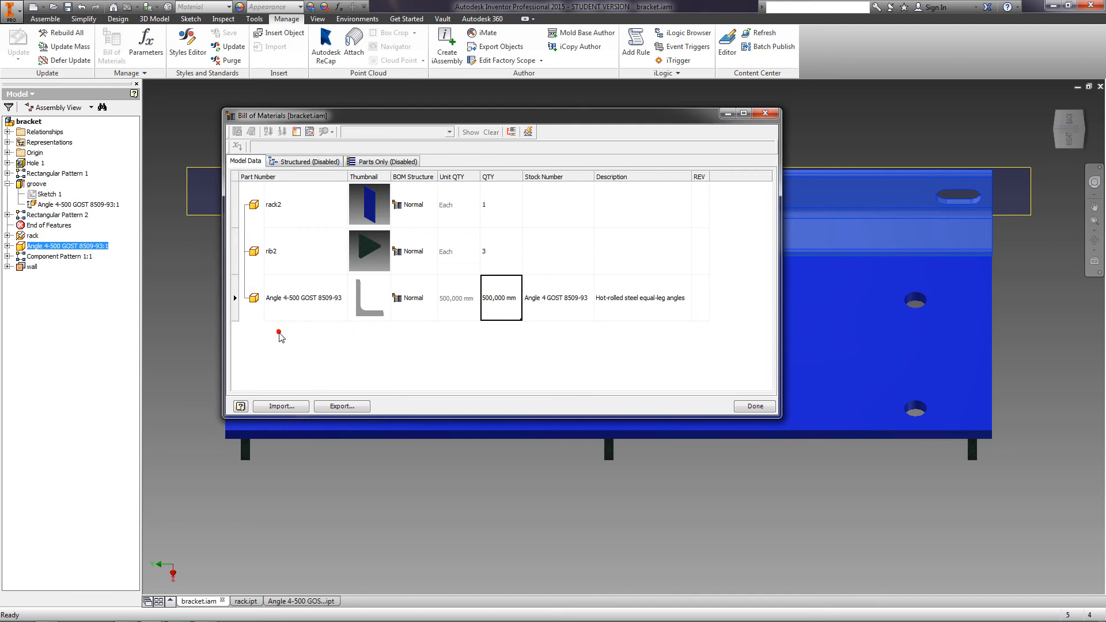
mouse_move(296, 131)
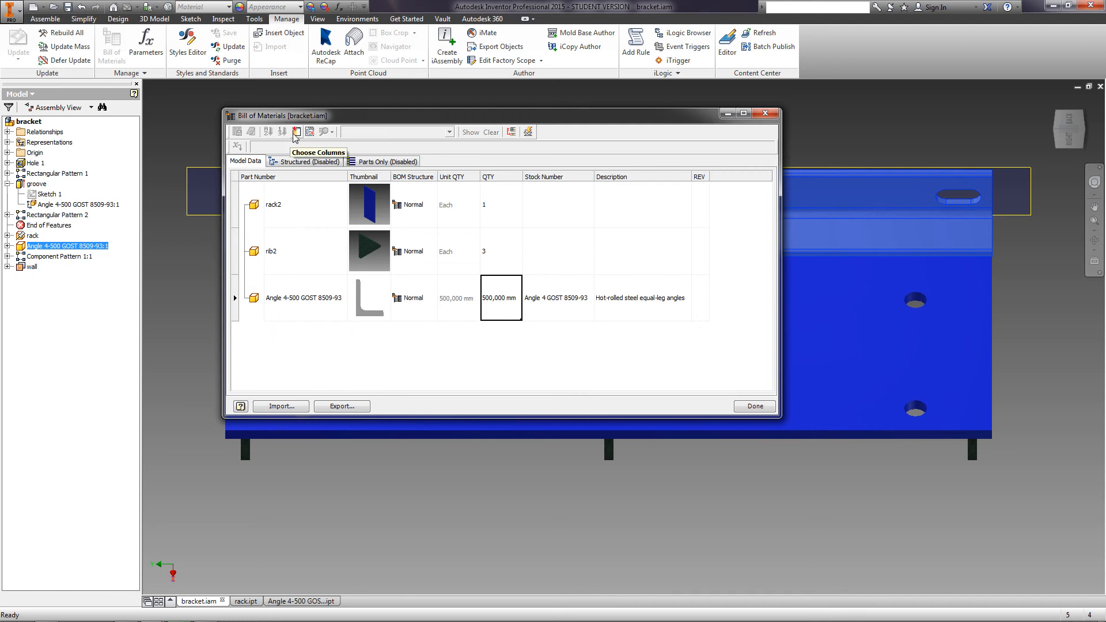
left_click(295, 131)
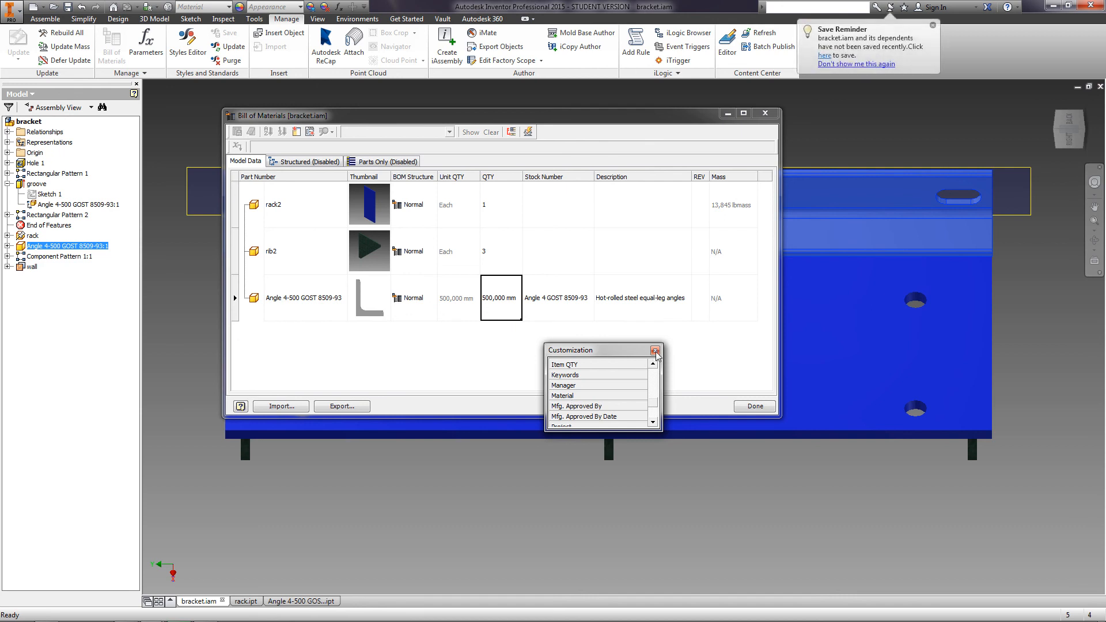
left_click(654, 350)
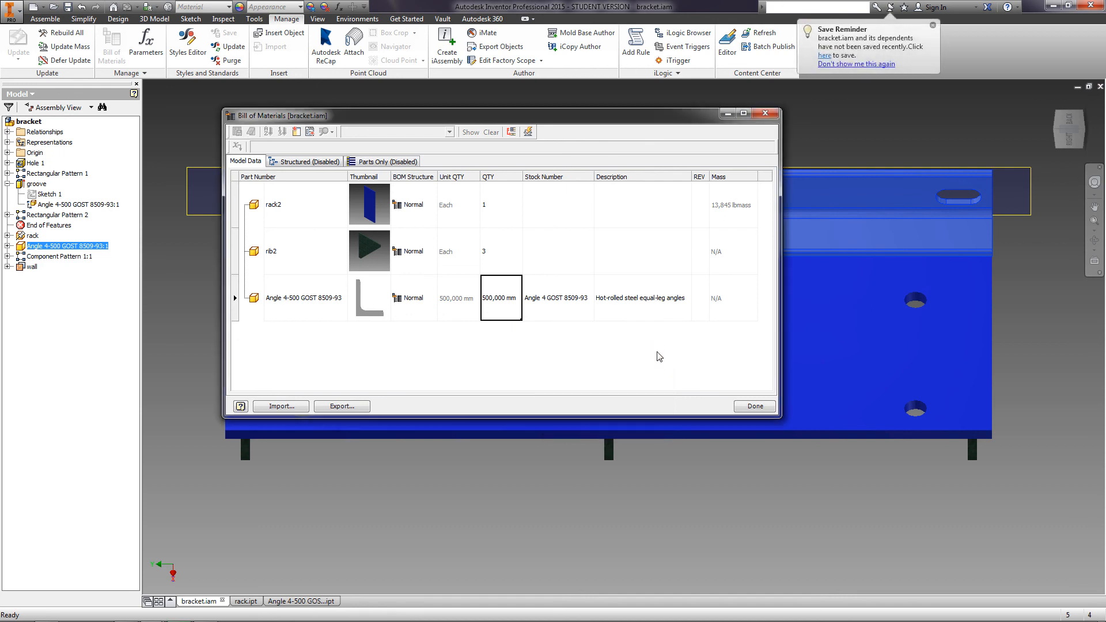
mouse_move(690, 390)
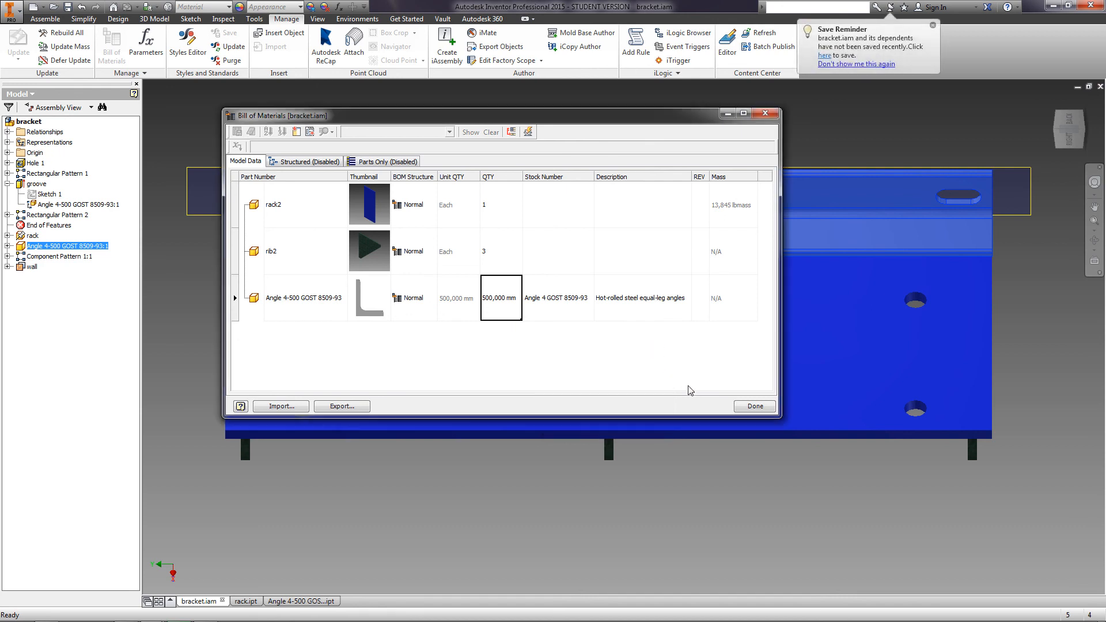
Step: Finish the BOM, update the bracket assembly mass, and bring the GOST angle part forward
left_click(753, 405)
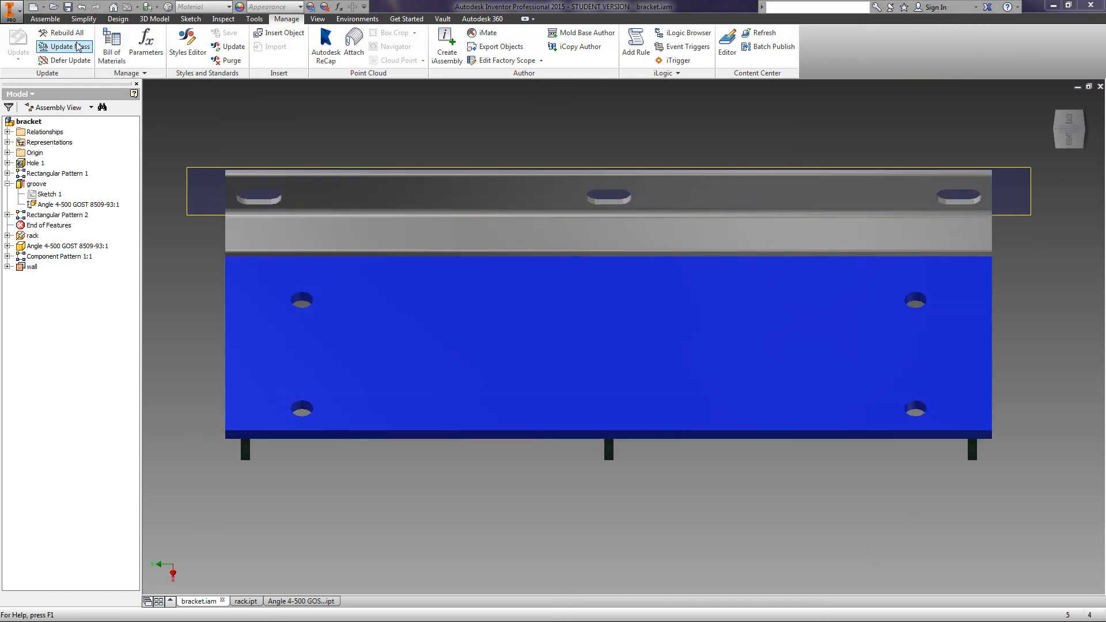
left_click(45, 19)
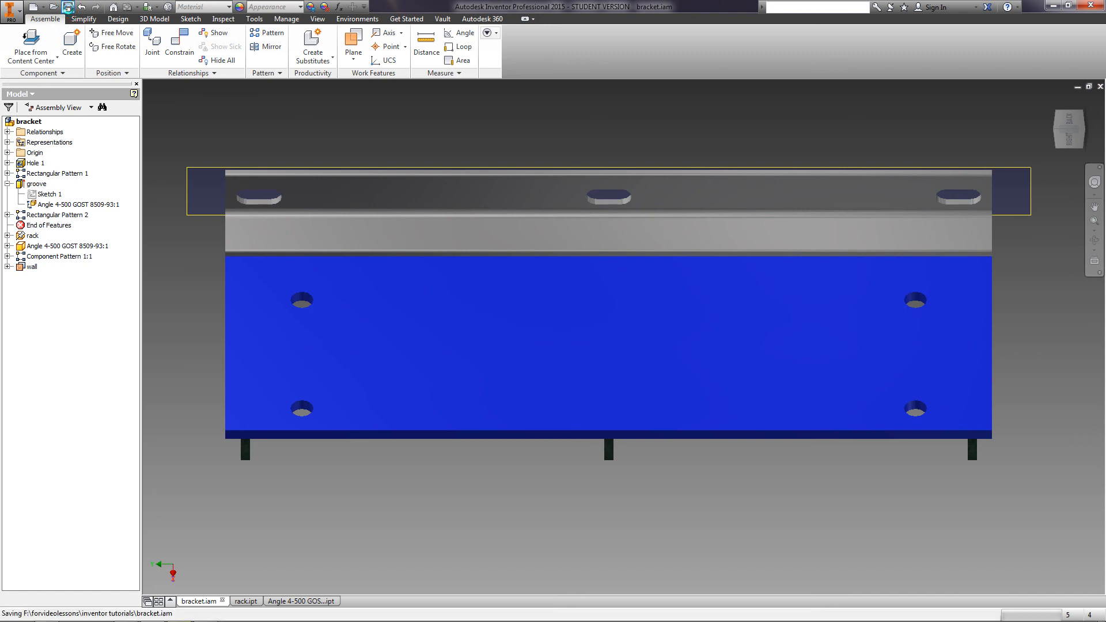
left_click(301, 601)
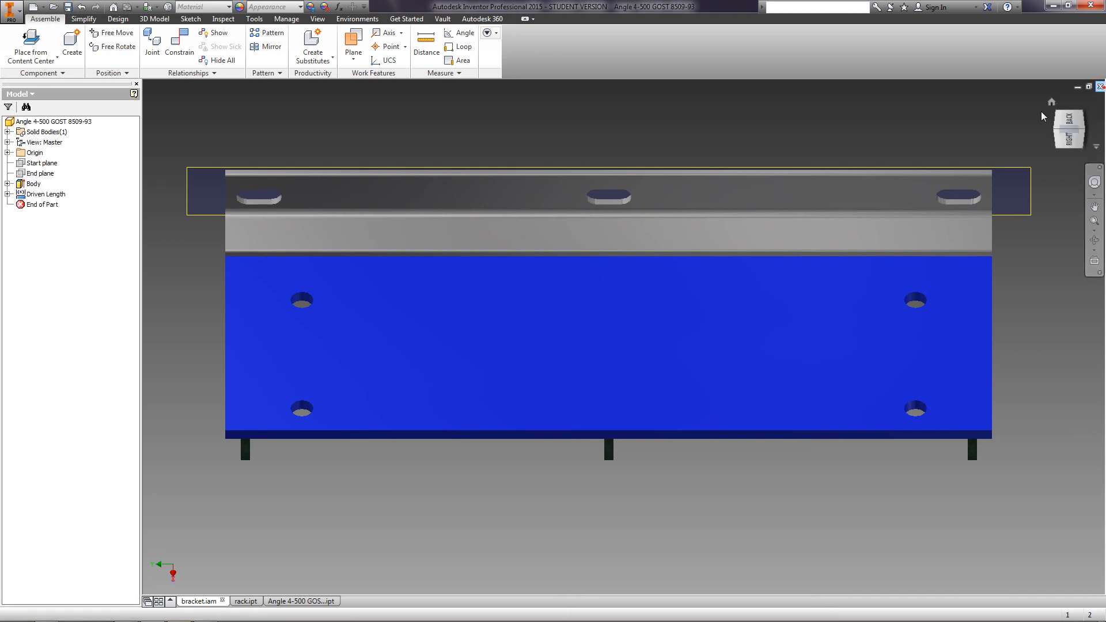